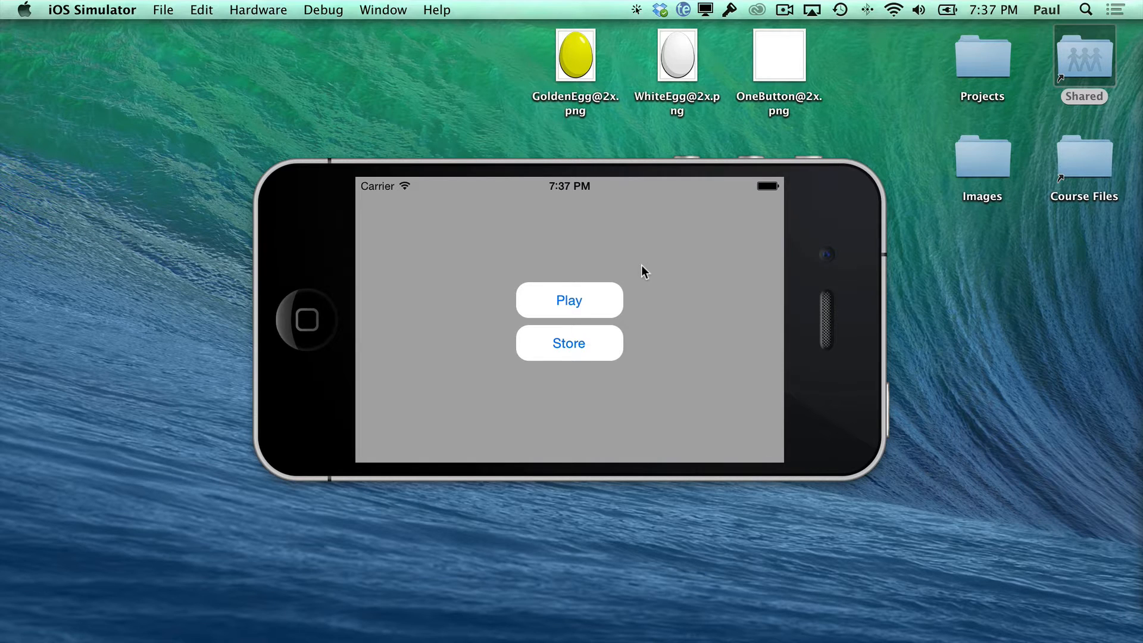
Start the game from the main menu and pause it to show the pause menu
left_click(569, 300)
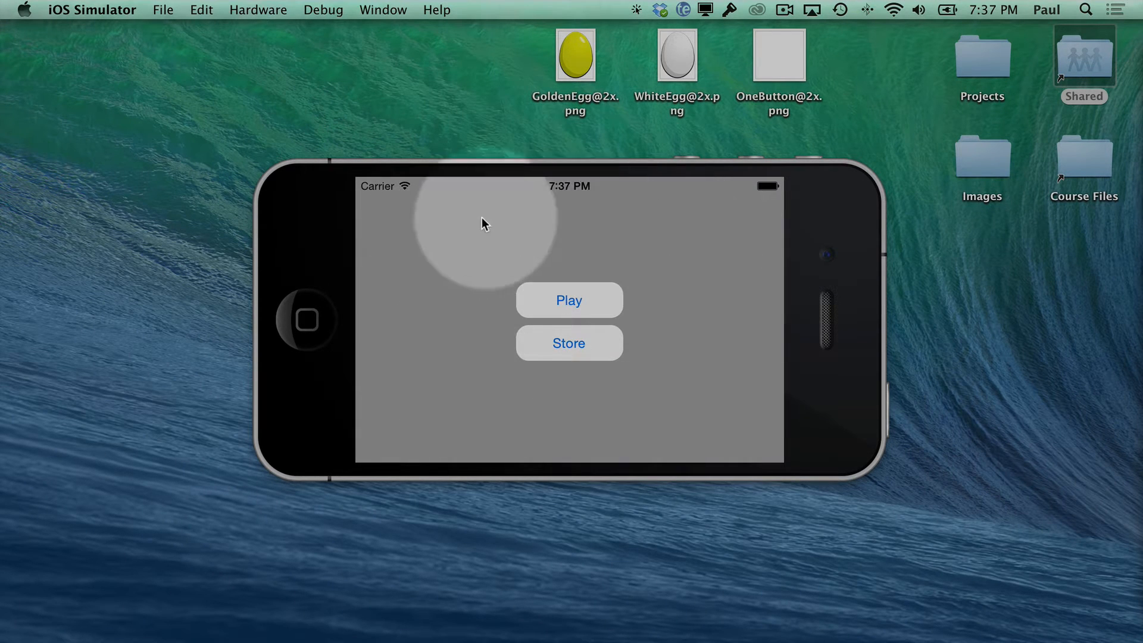
mouse_move(752, 394)
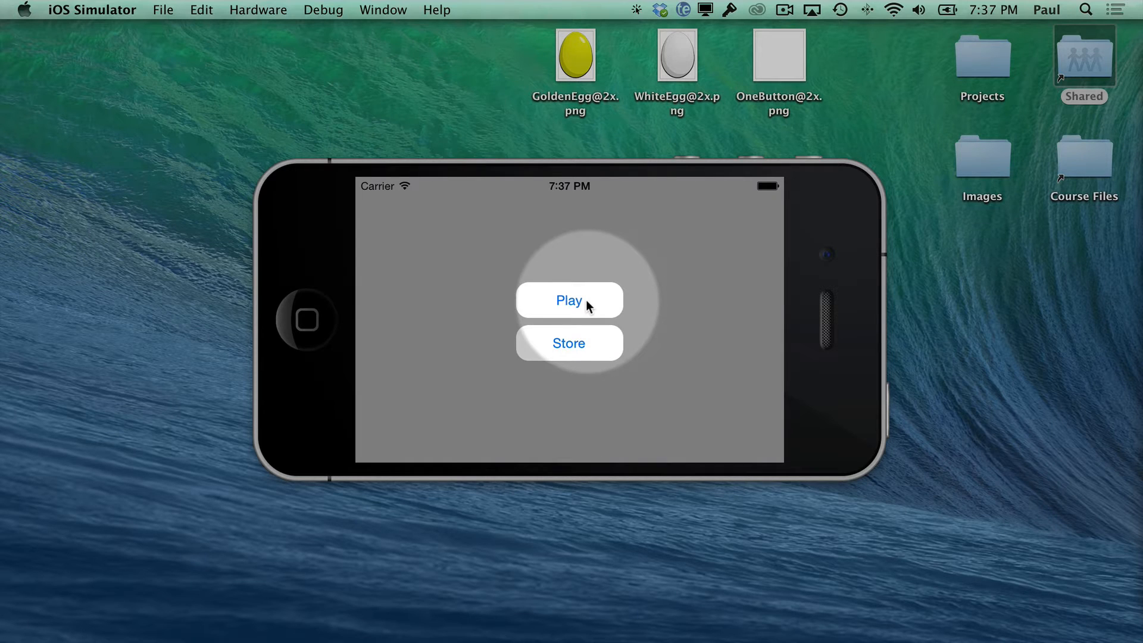
left_click(569, 299)
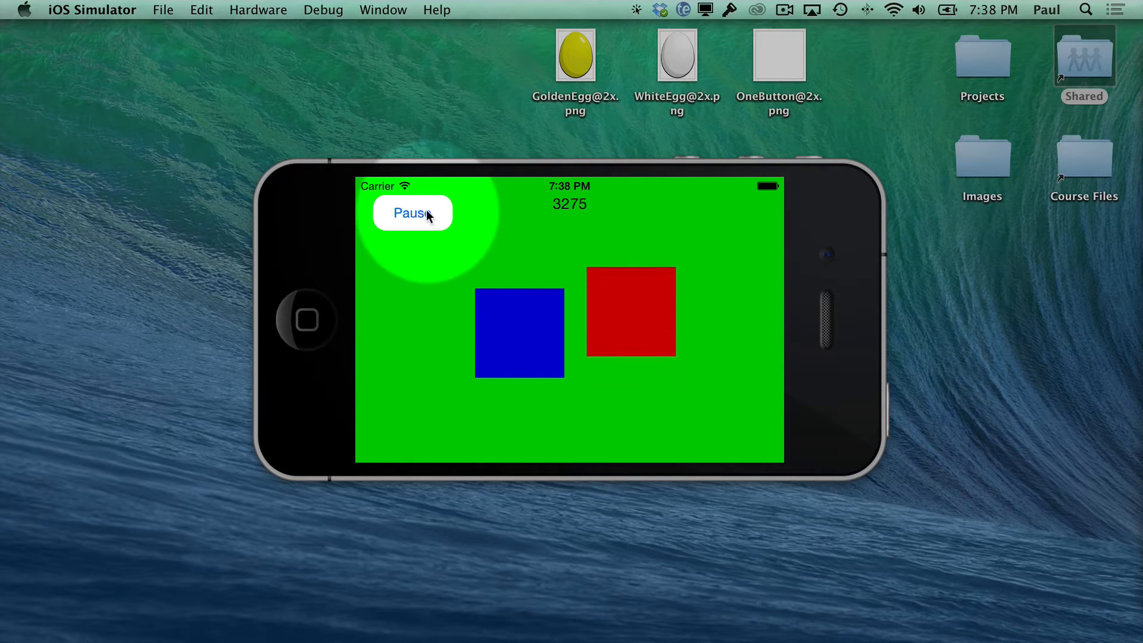
left_click(412, 213)
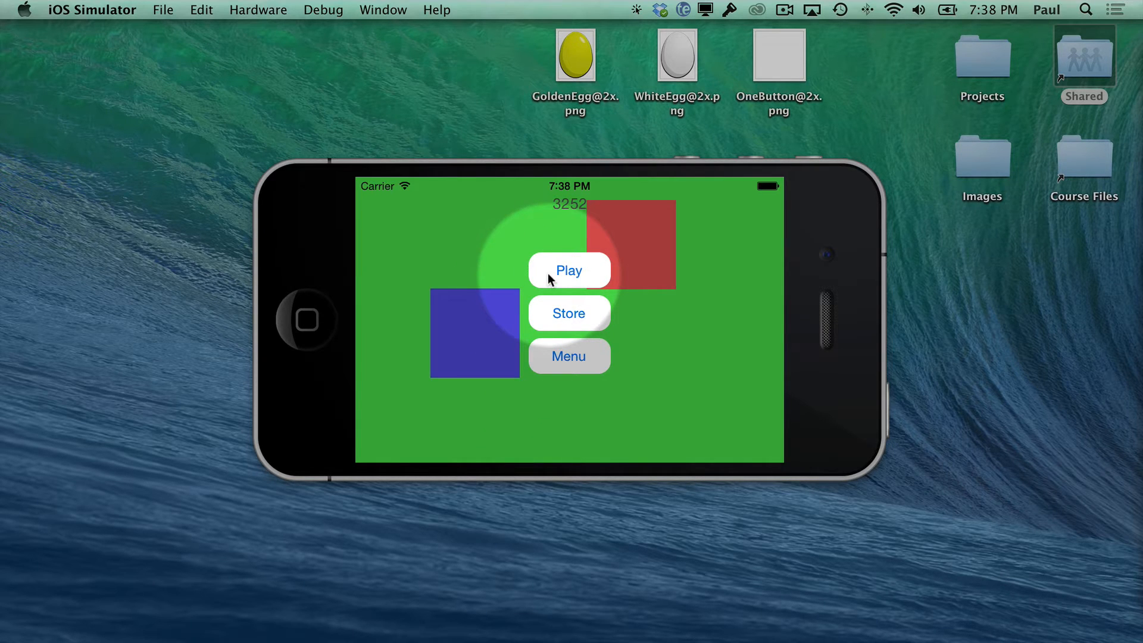
mouse_move(581, 262)
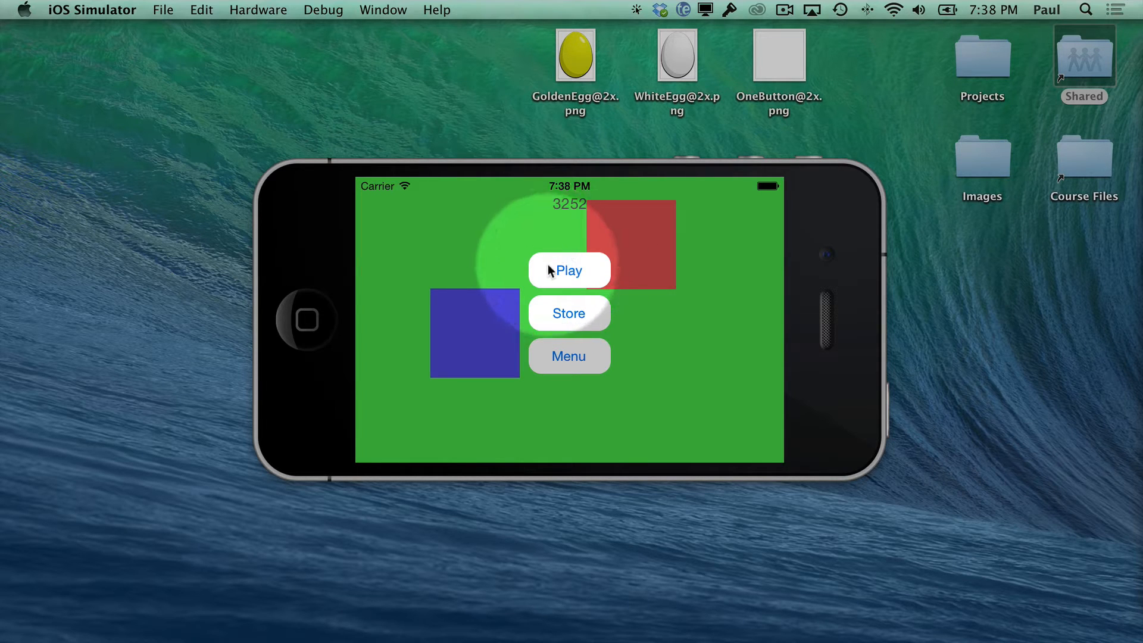
Resume the game, then pause it again so Play, Store and Menu reappear
left_click(569, 271)
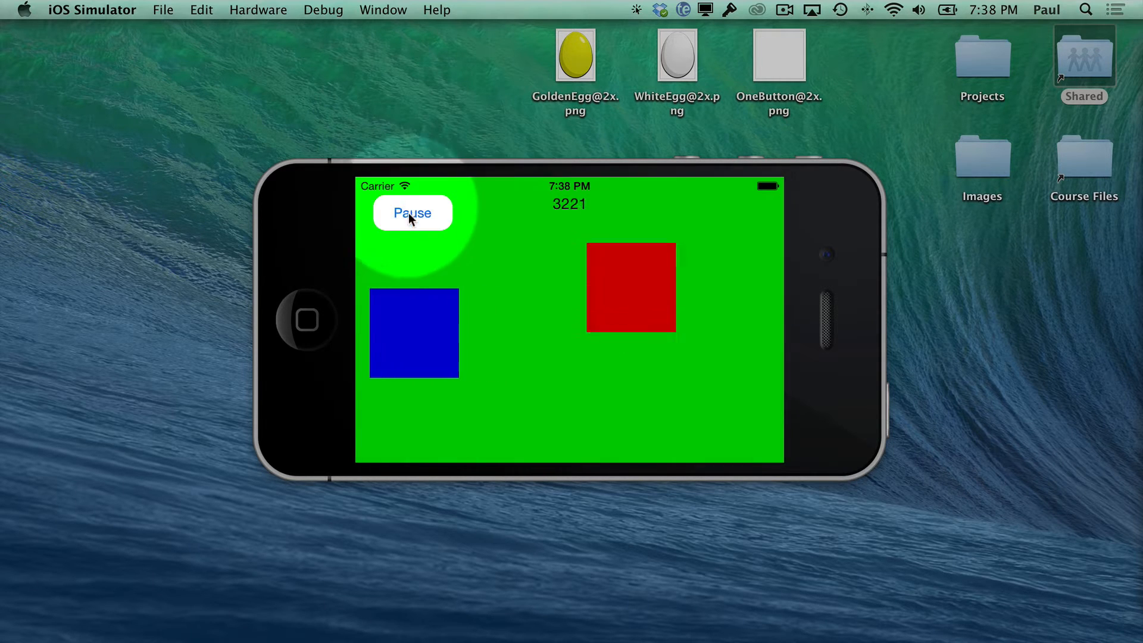
left_click(412, 212)
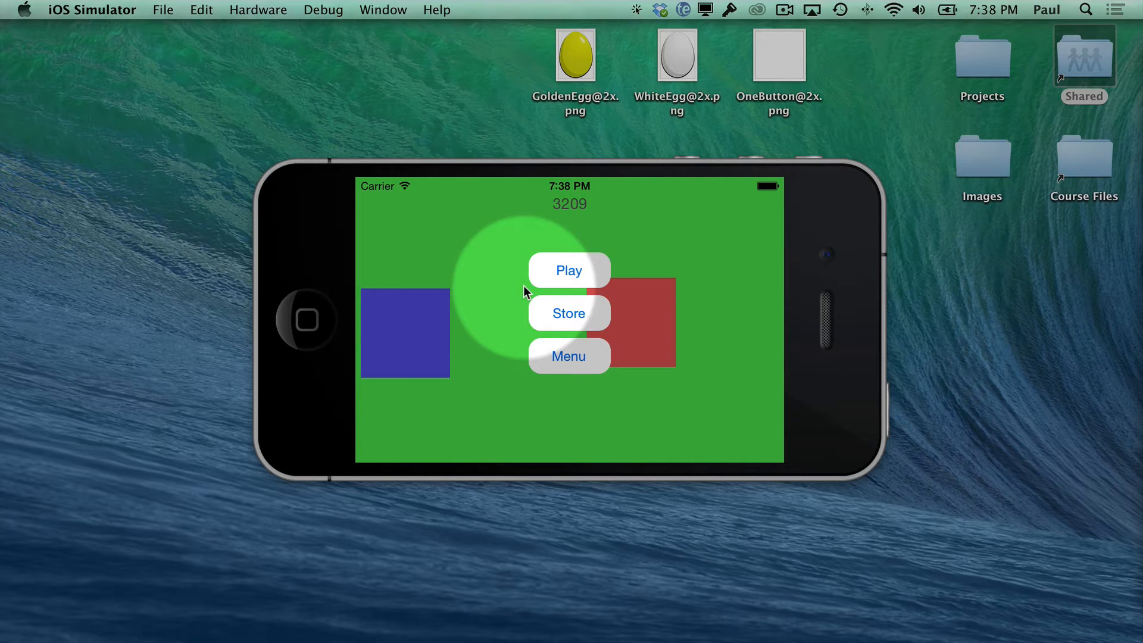
Buy three golden and two white egg powerups in the store, then return to the game
left_click(568, 312)
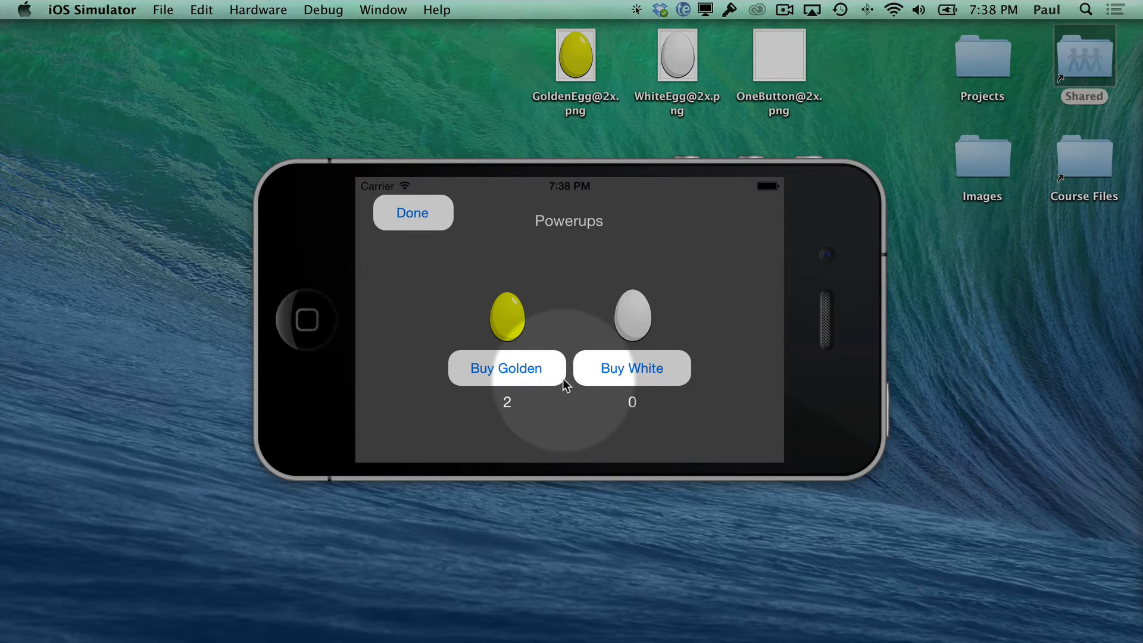
left_click(506, 368)
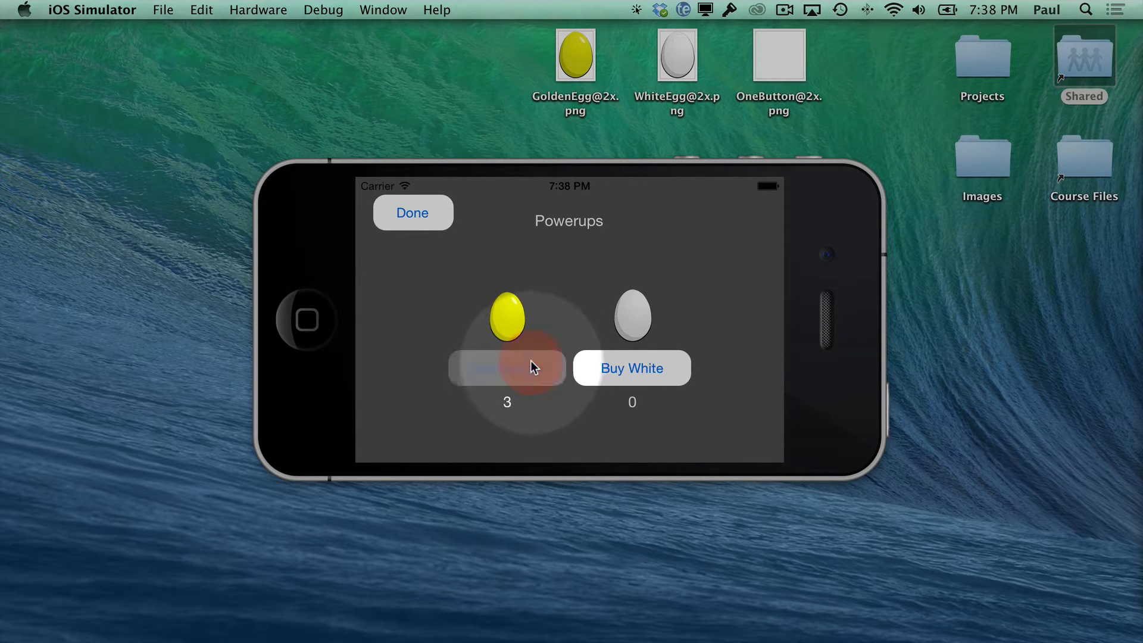
left_click(507, 368)
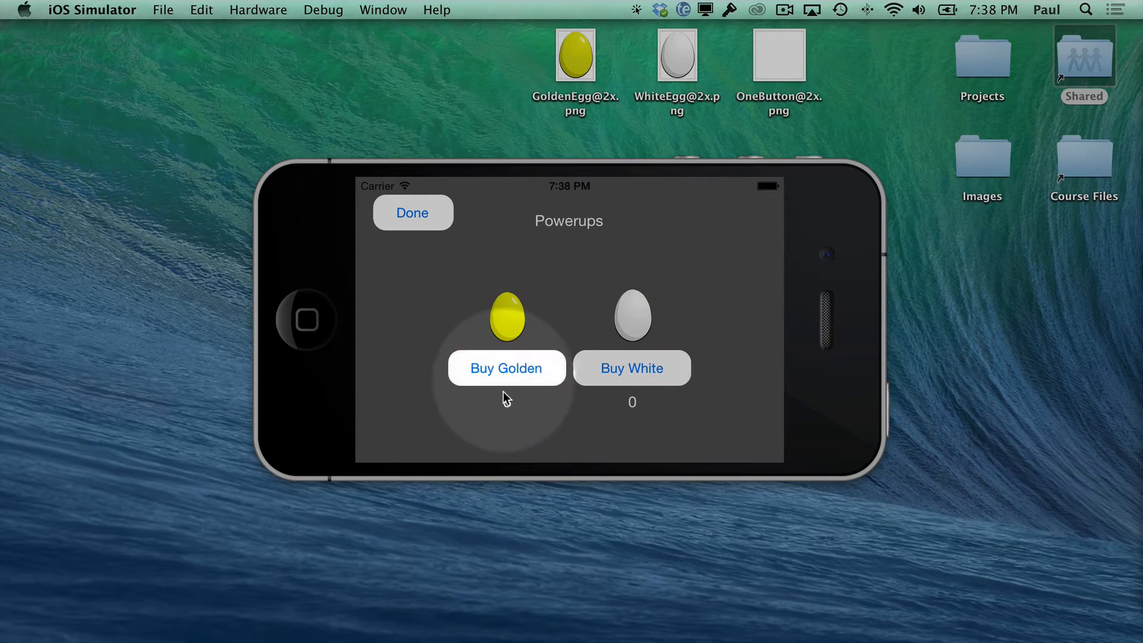
left_click(506, 367)
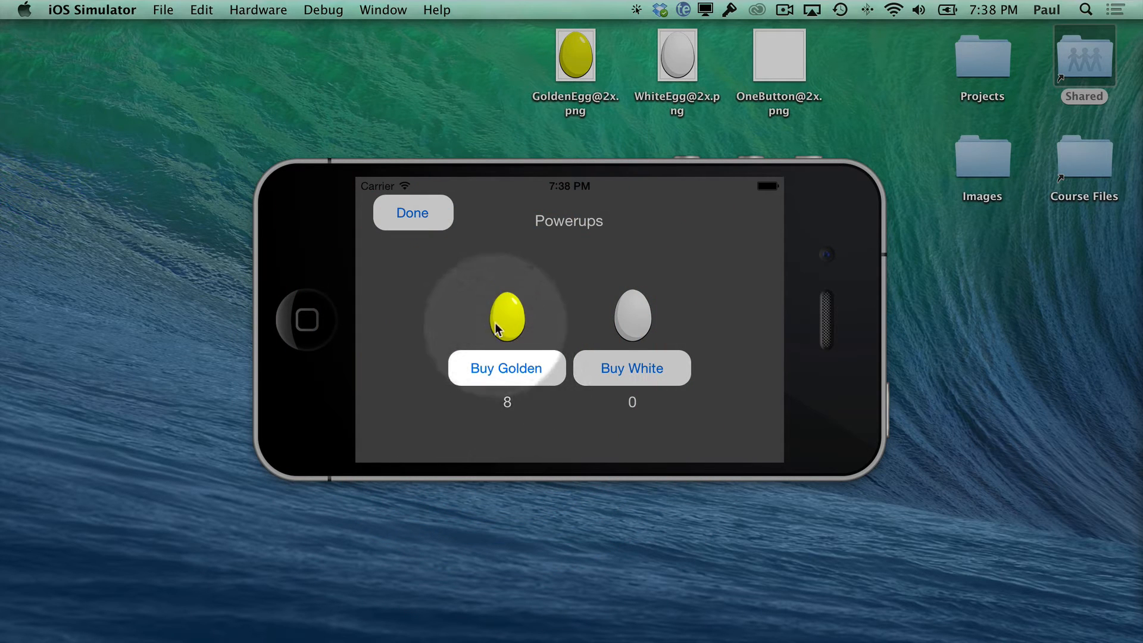
left_click(632, 367)
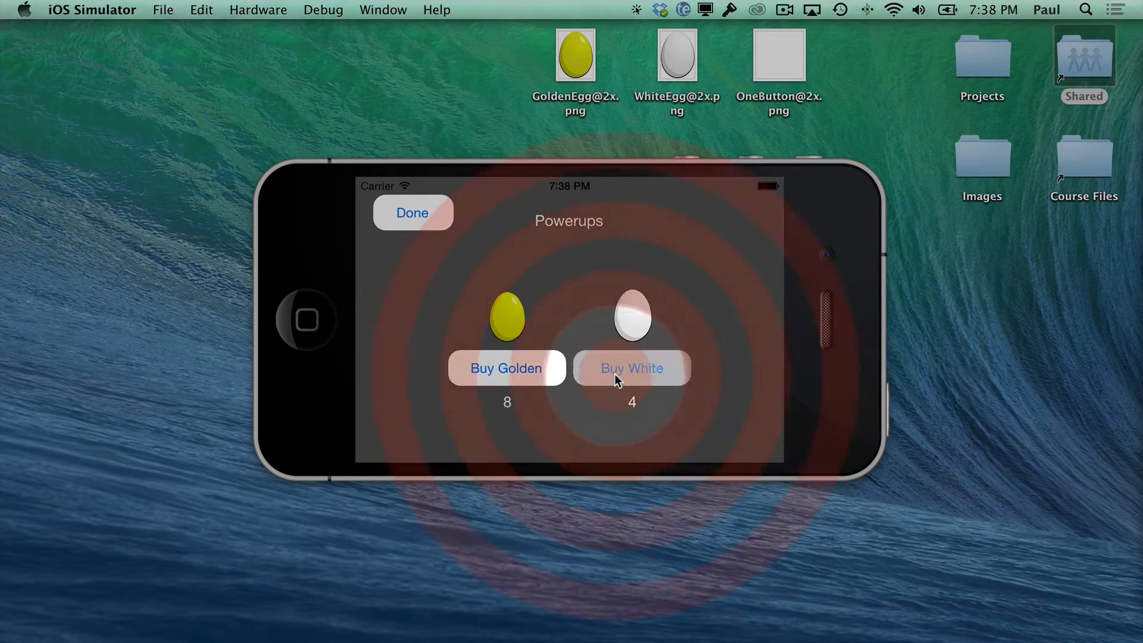
left_click(632, 368)
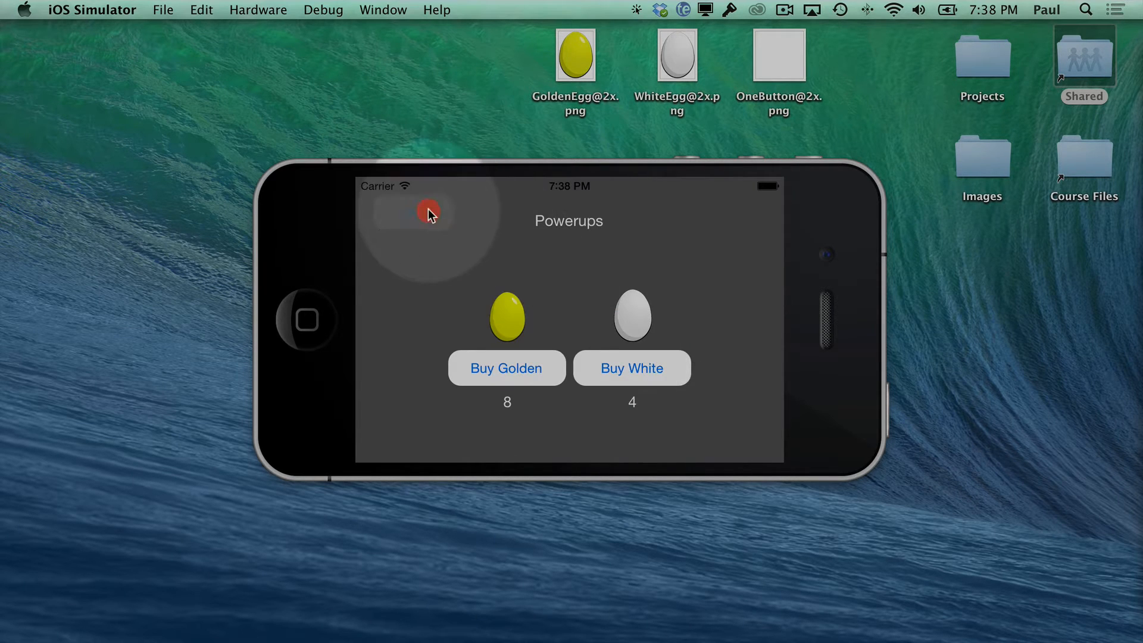
left_click(428, 211)
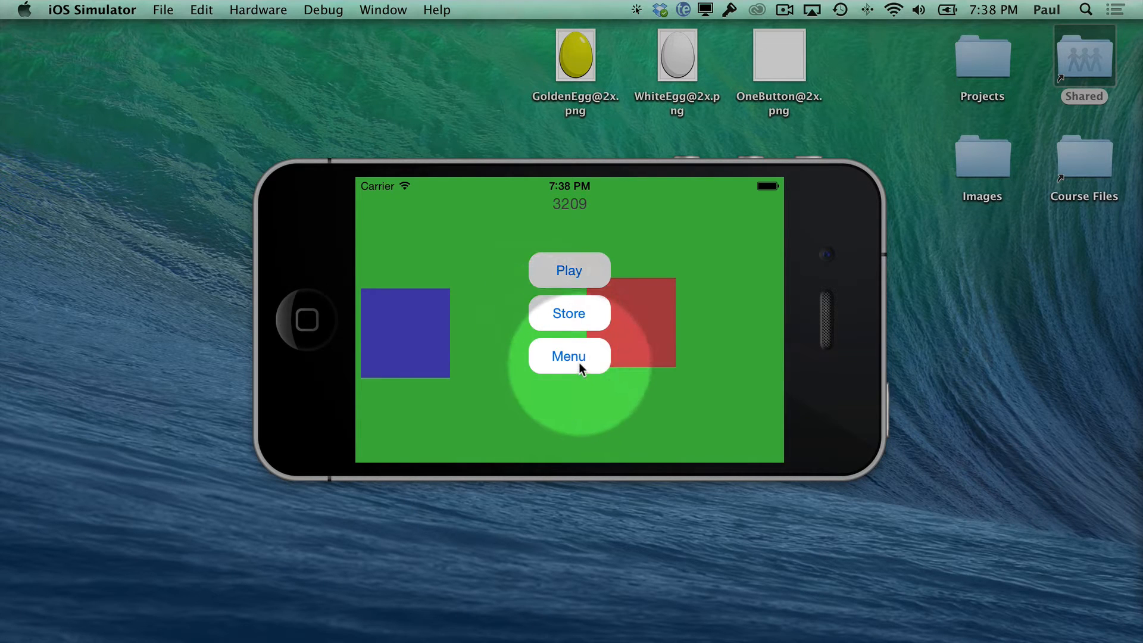
From the main menu's store buy more eggs to reach 10 golden and 5 white, then start the game again
left_click(568, 356)
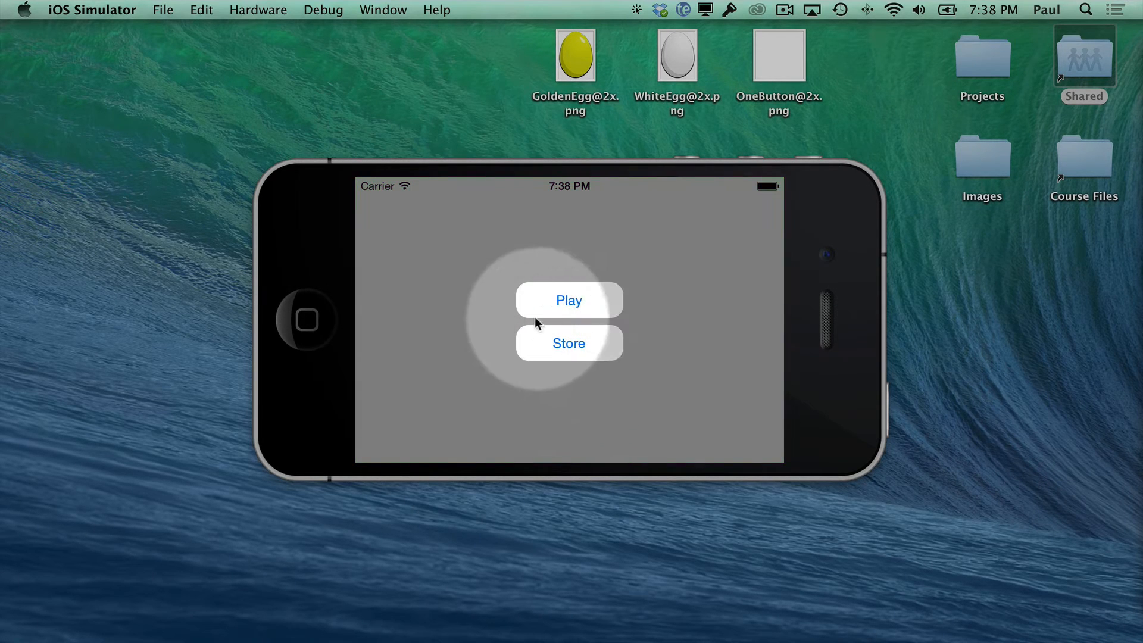
left_click(569, 343)
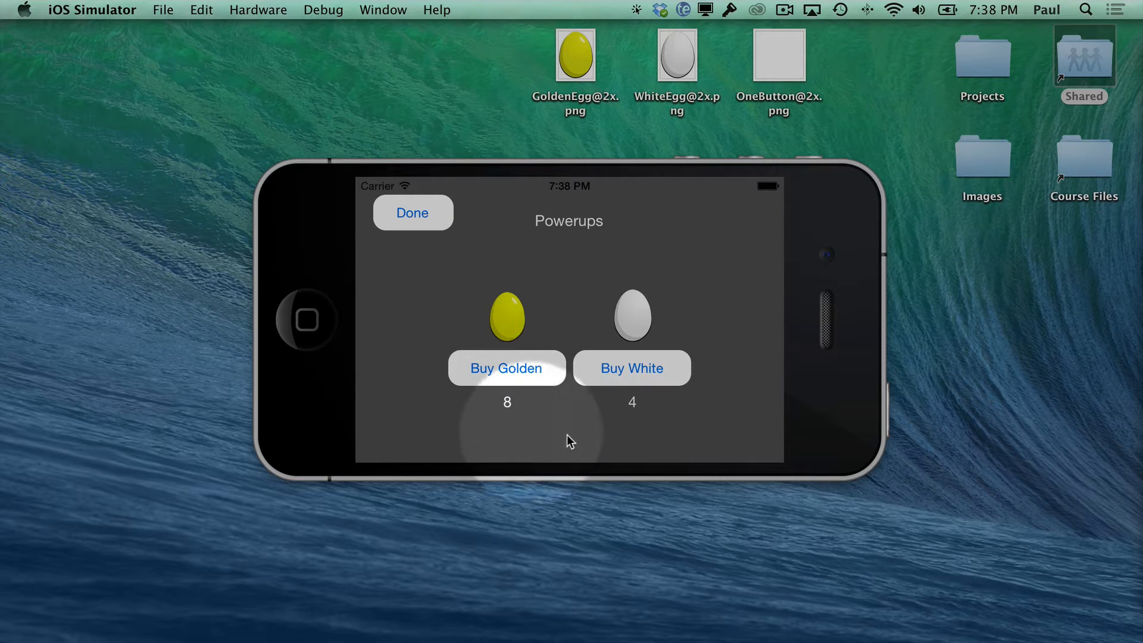
mouse_move(660, 409)
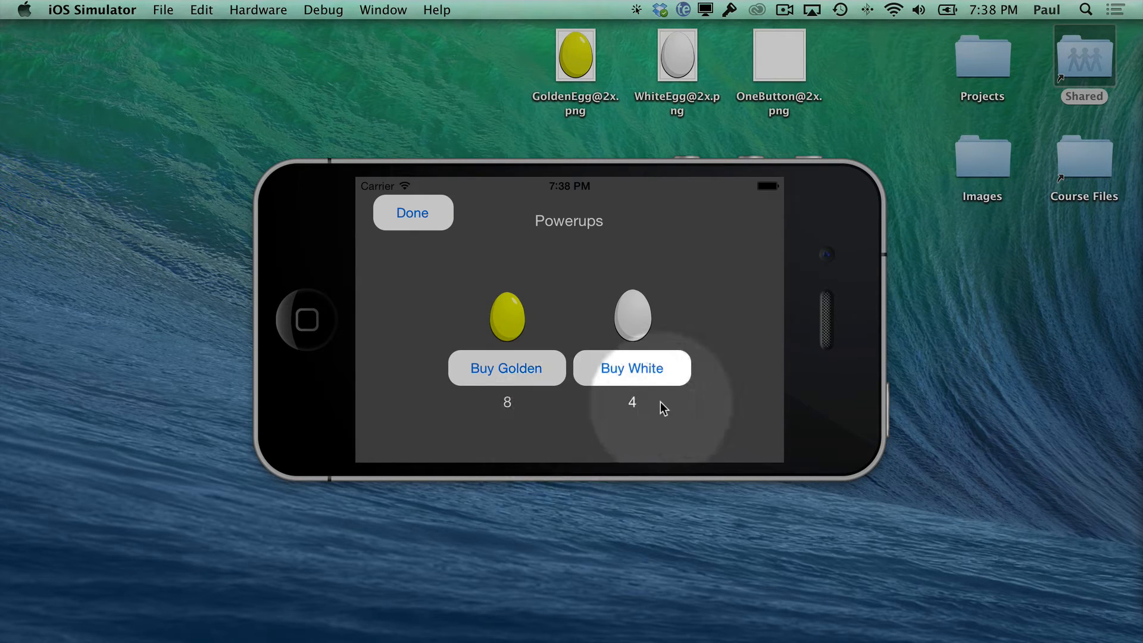
left_click(631, 367)
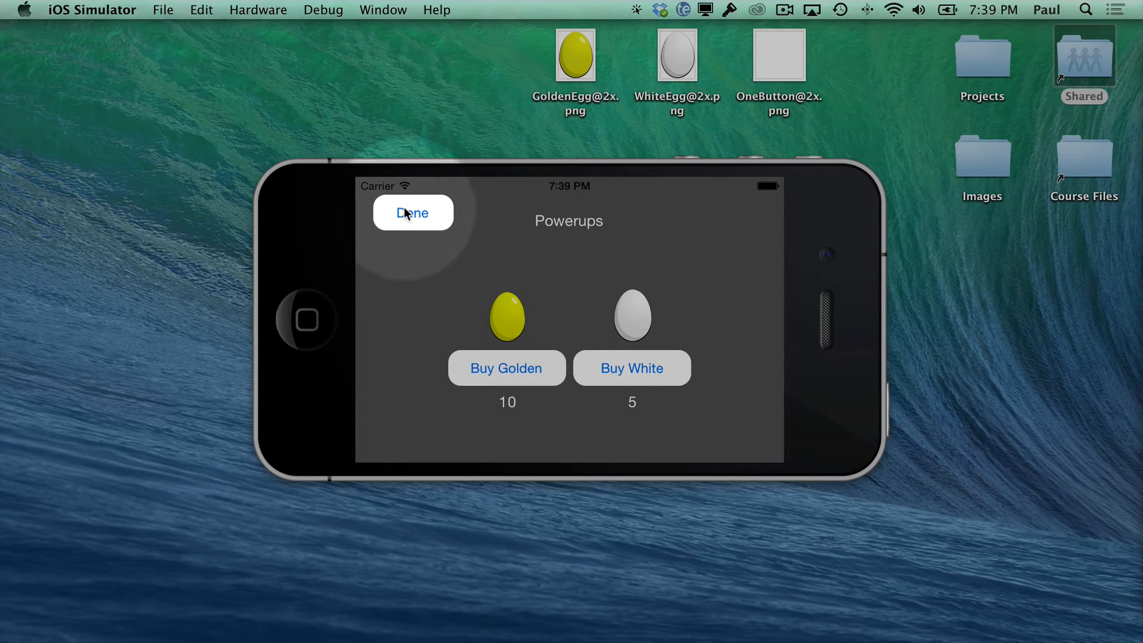
left_click(412, 213)
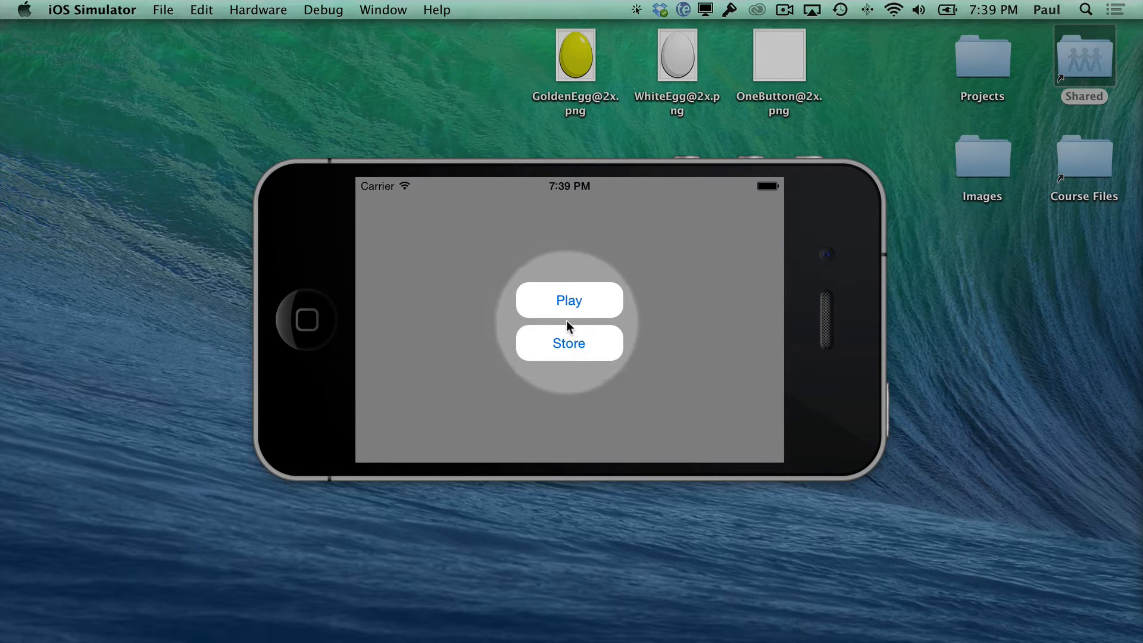
left_click(568, 299)
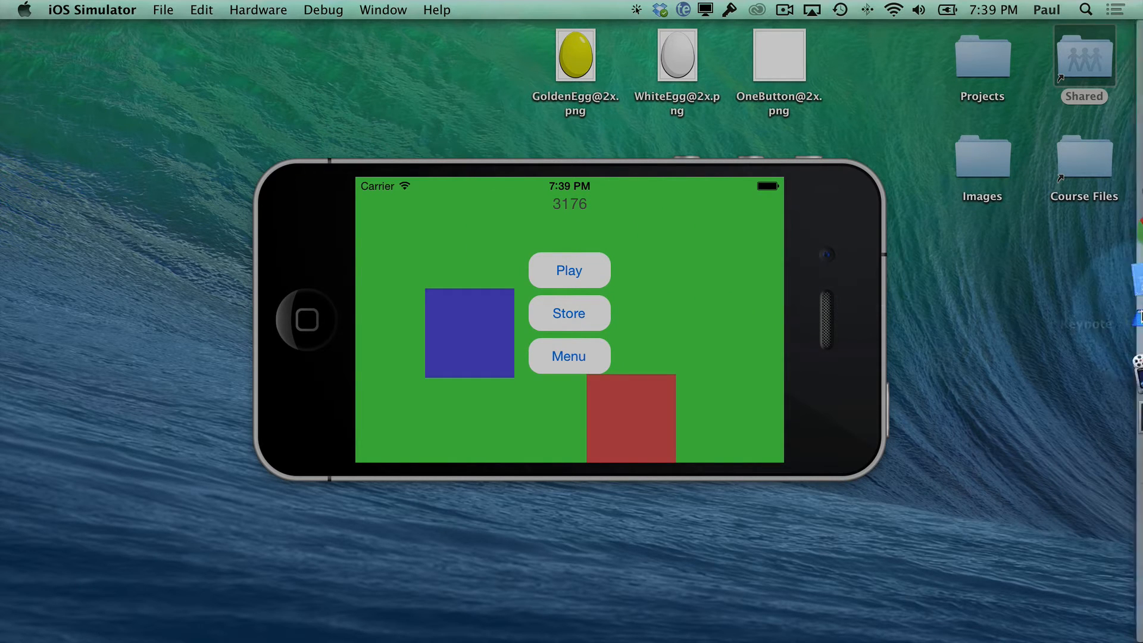
mouse_move(1083, 288)
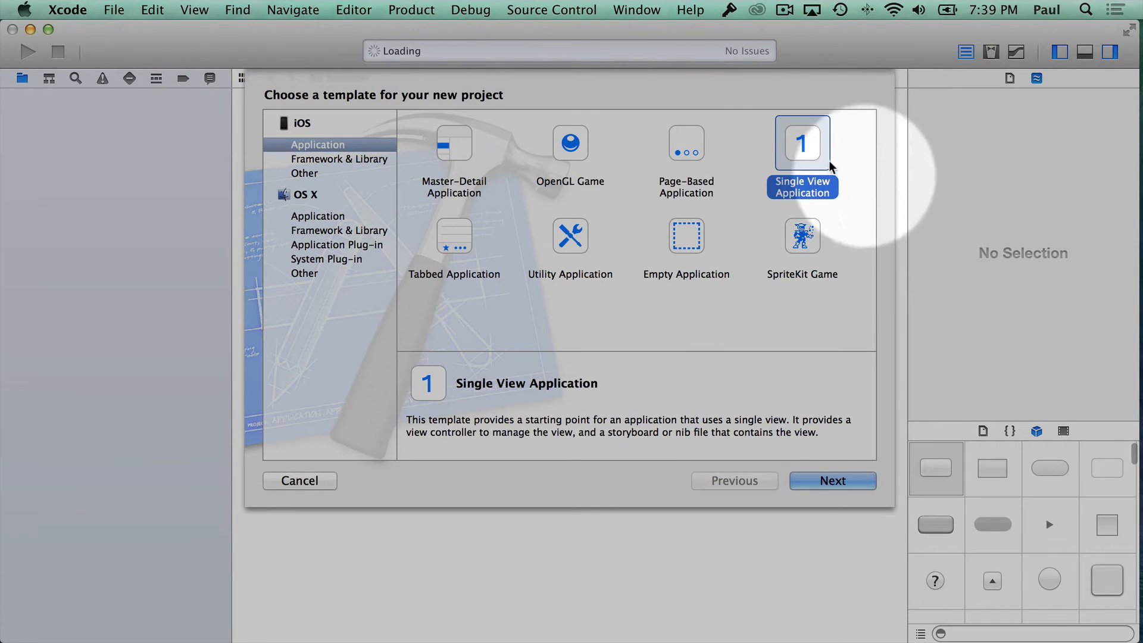
Create a Single View Application named GameMenus101 saved in the Projects folder
left_click(832, 481)
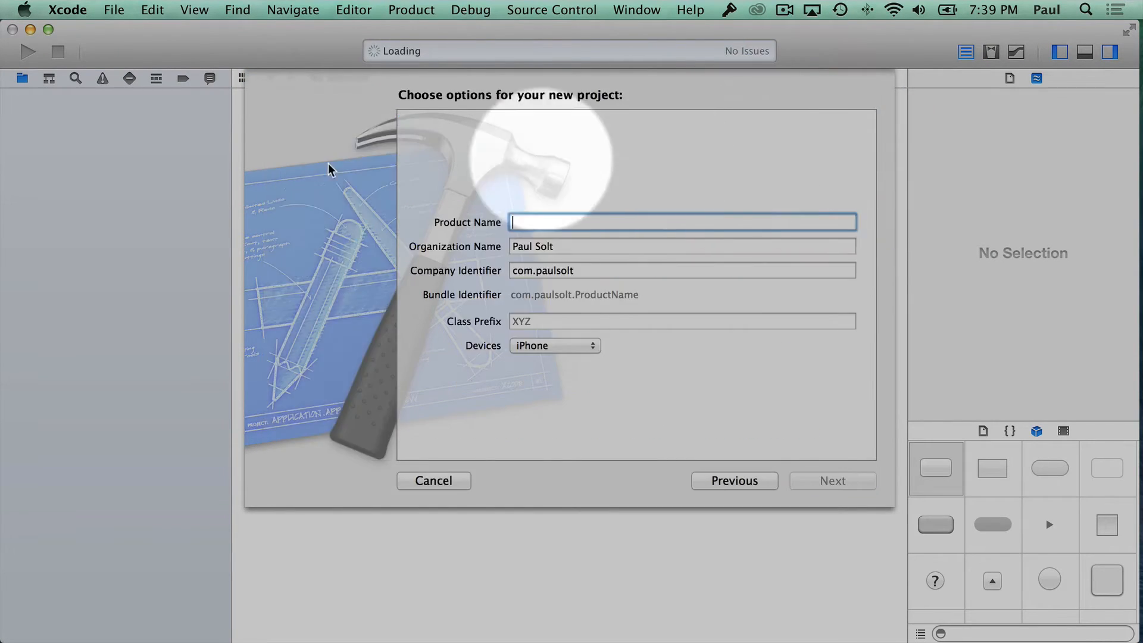
type("GameMenus")
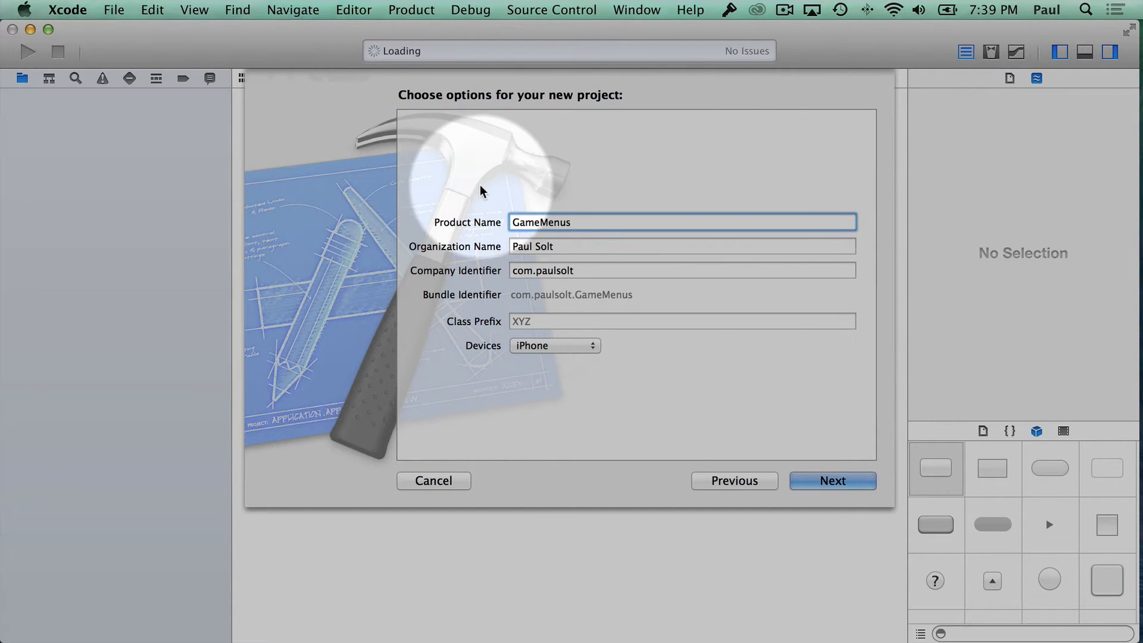
type("101")
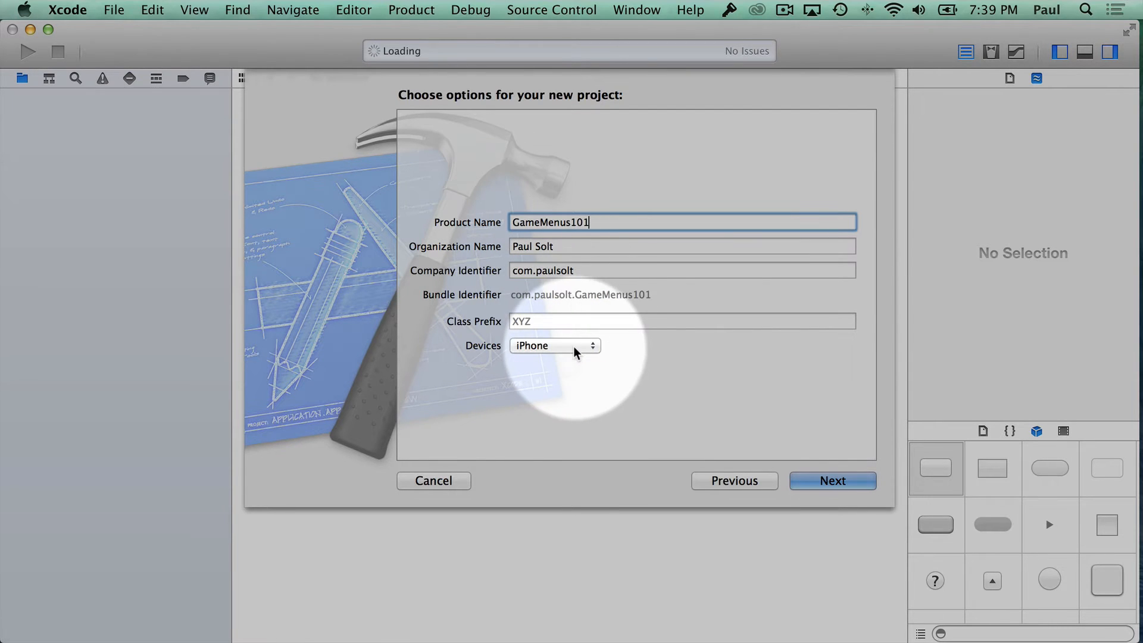
mouse_move(713, 408)
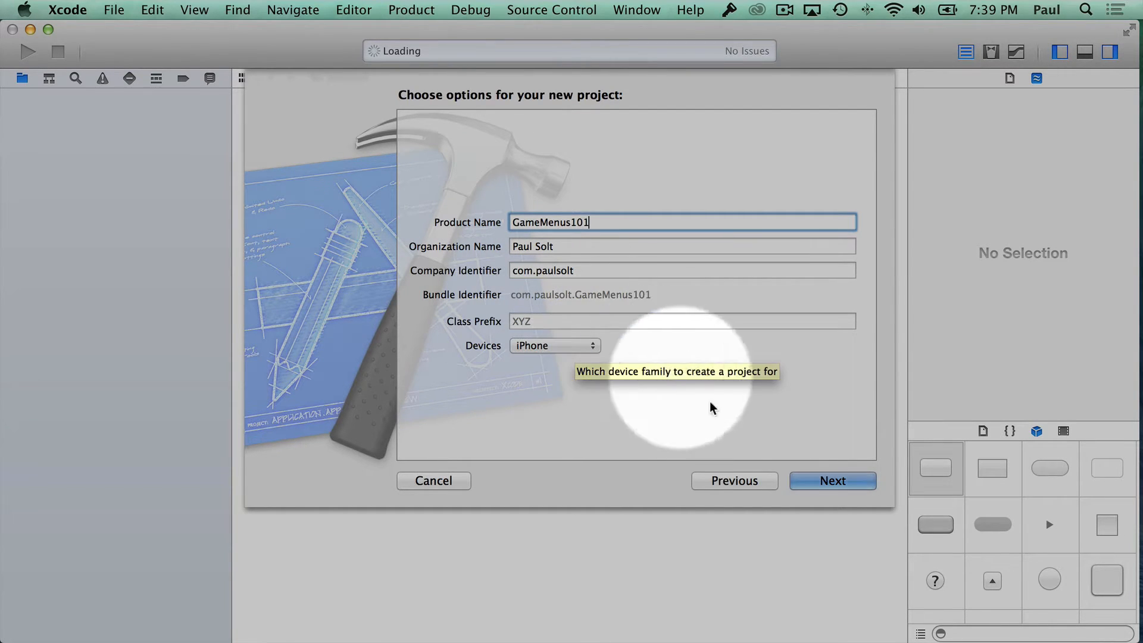
left_click(832, 480)
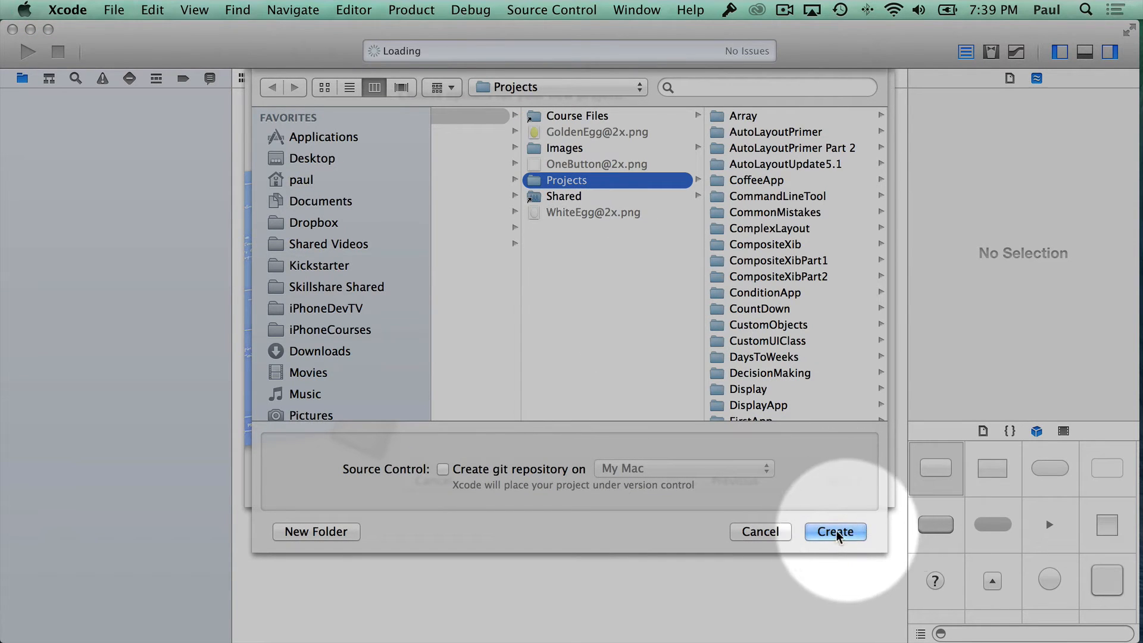
left_click(836, 531)
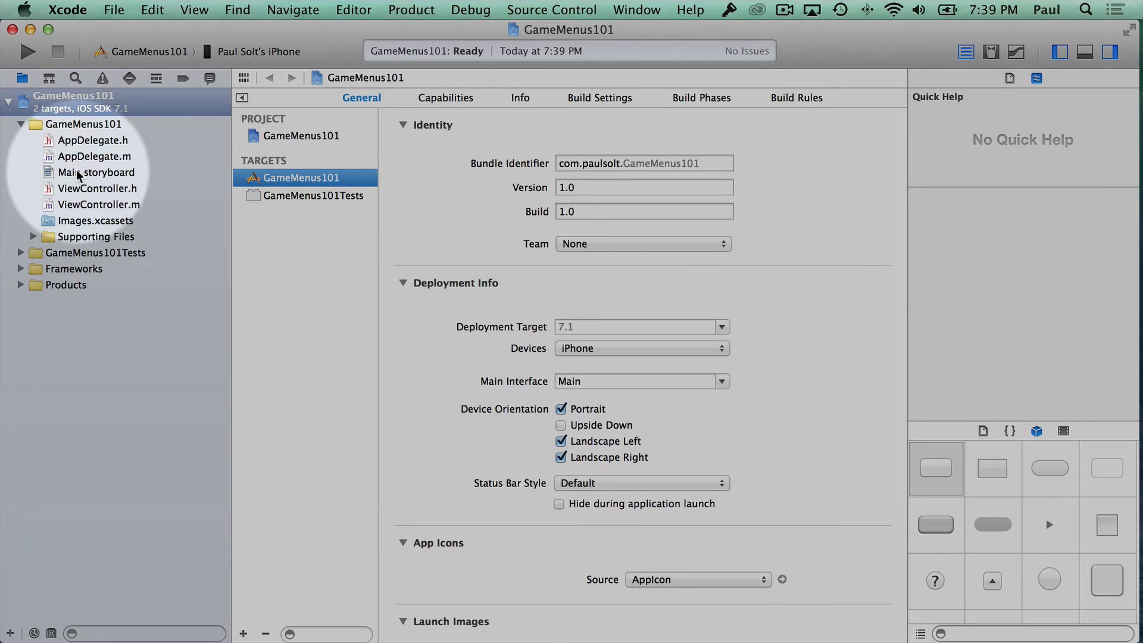
In Main.storyboard add two stacked buttons and title them Play and Store
left_click(97, 172)
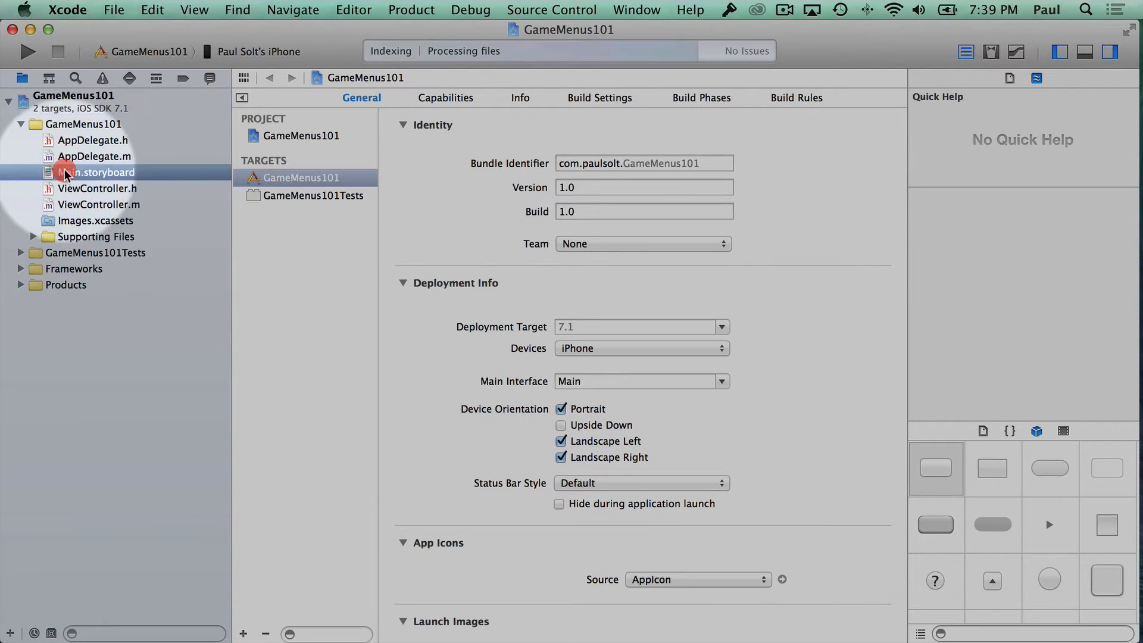
left_click(96, 173)
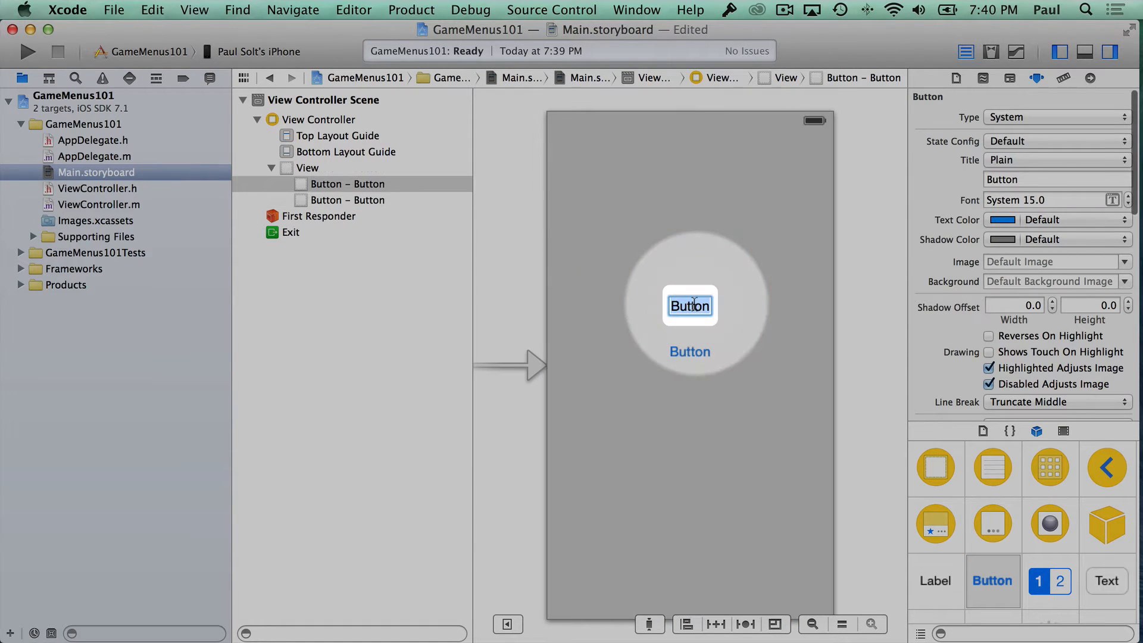
type("Play")
left_click(691, 351)
type("Store")
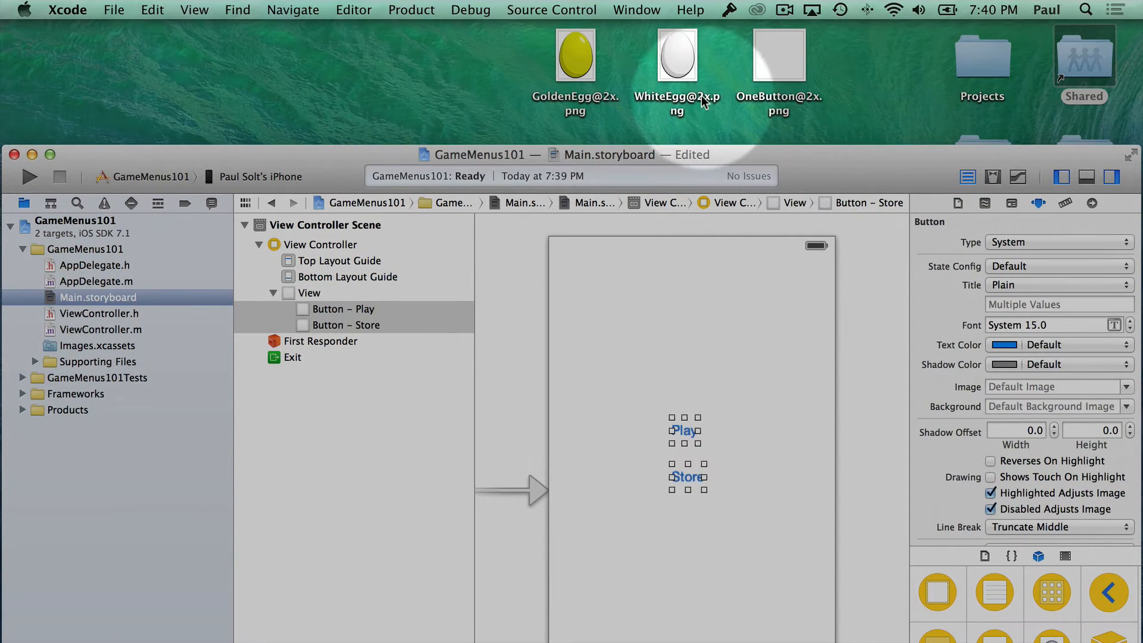
Add the GoldenEgg, WhiteEgg and OneButton PNGs to the project from the desktop
left_click(575, 55)
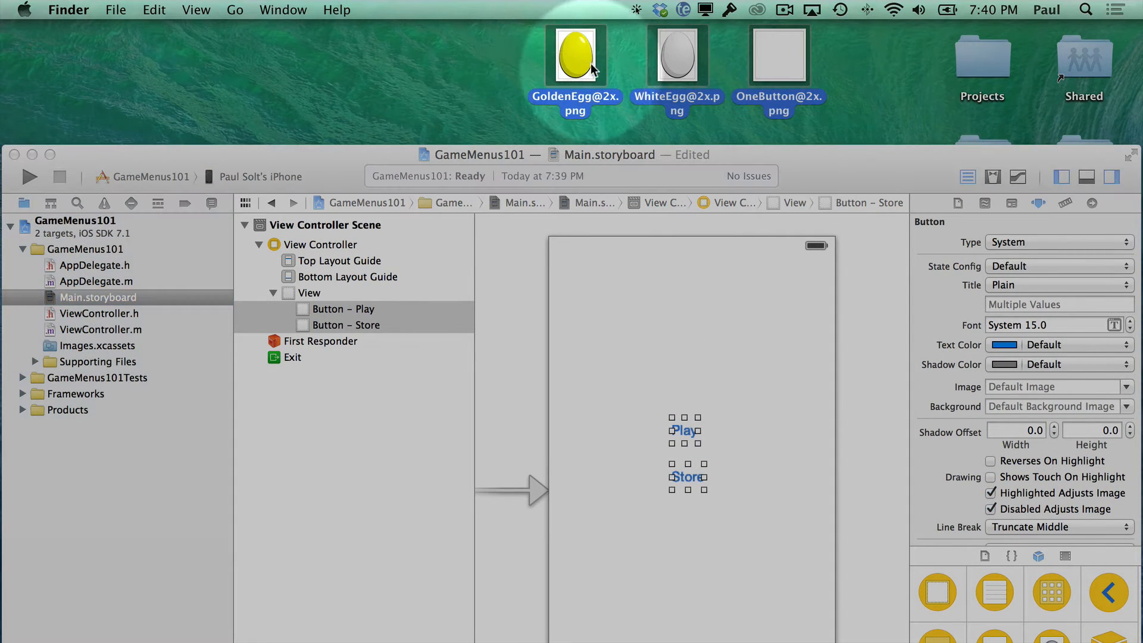
left_click_drag(575, 55, 109, 335)
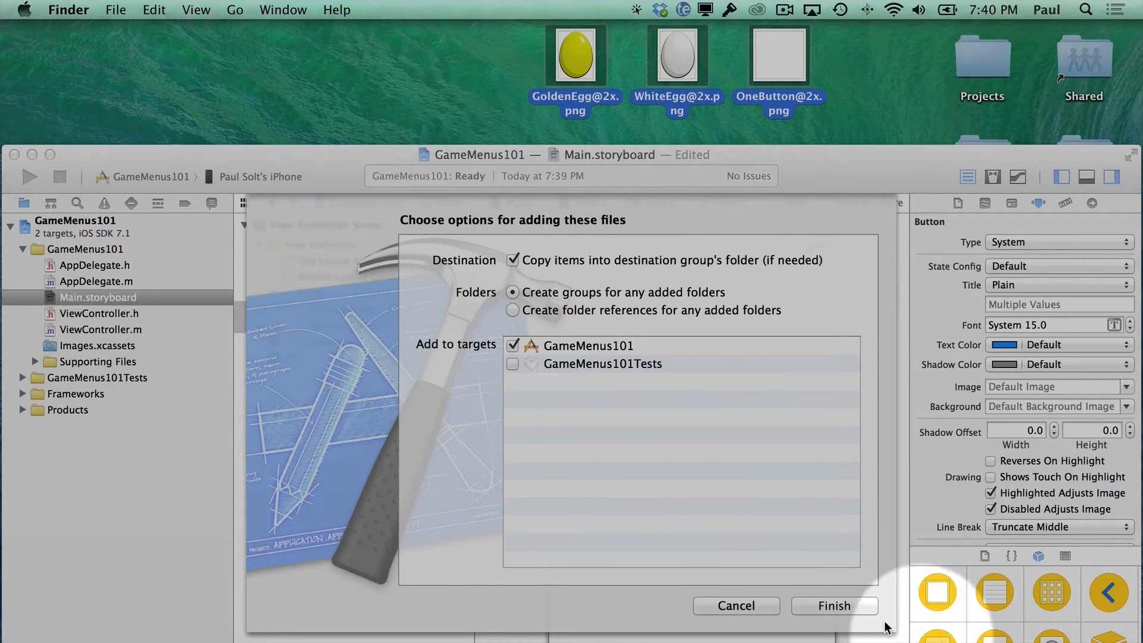
left_click(834, 606)
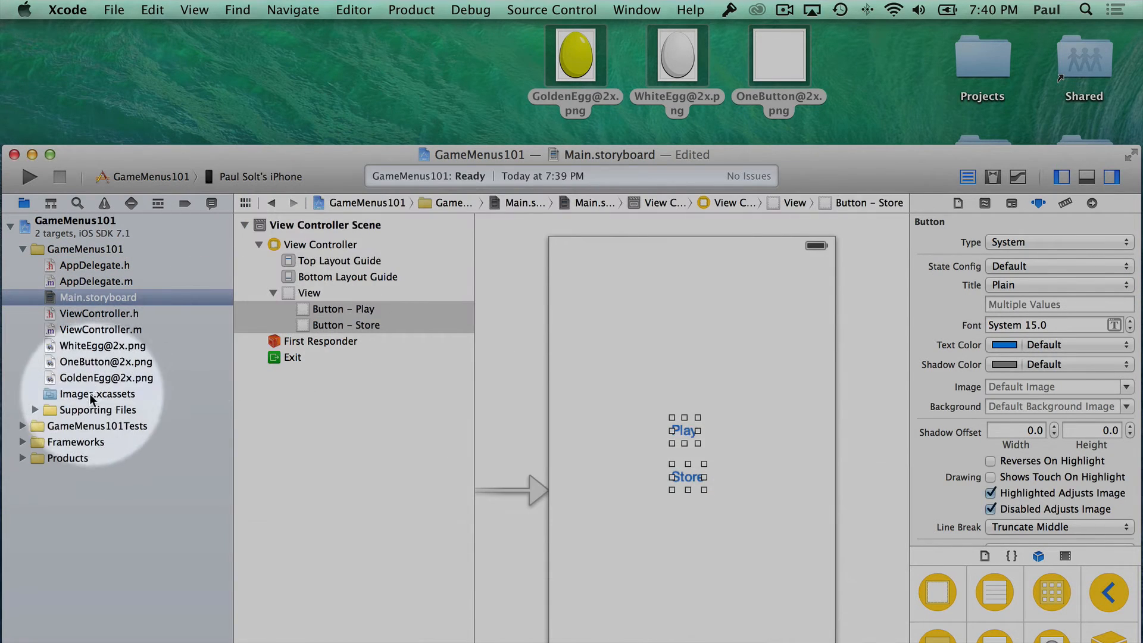
Import the three images into Images.xcassets via Import From Project, enabling snapshots
left_click(103, 394)
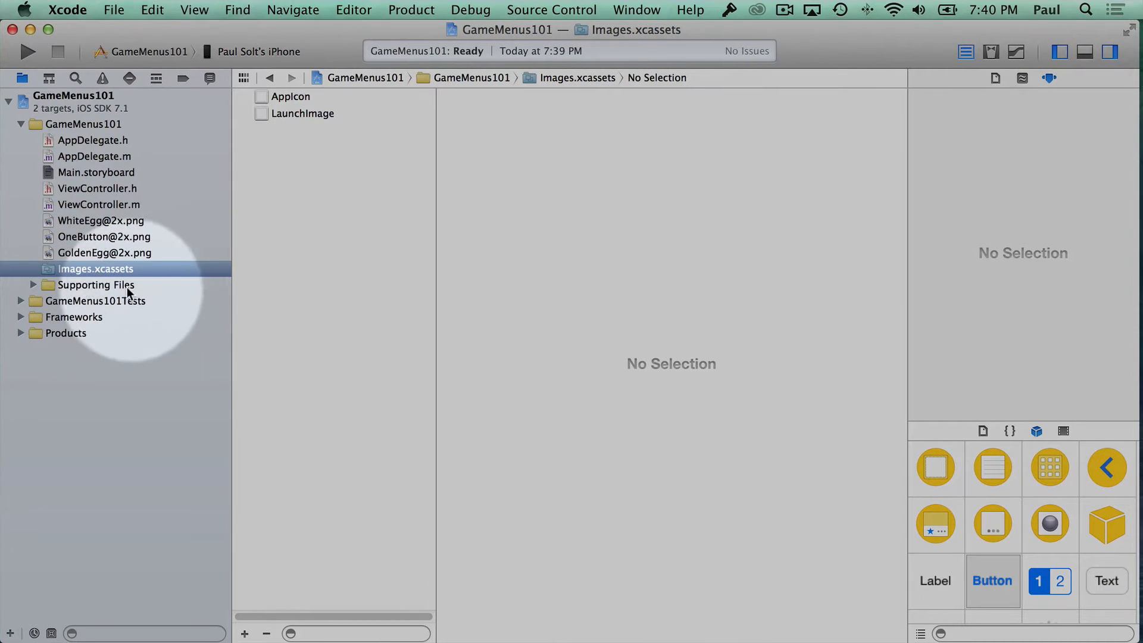
left_click(245, 633)
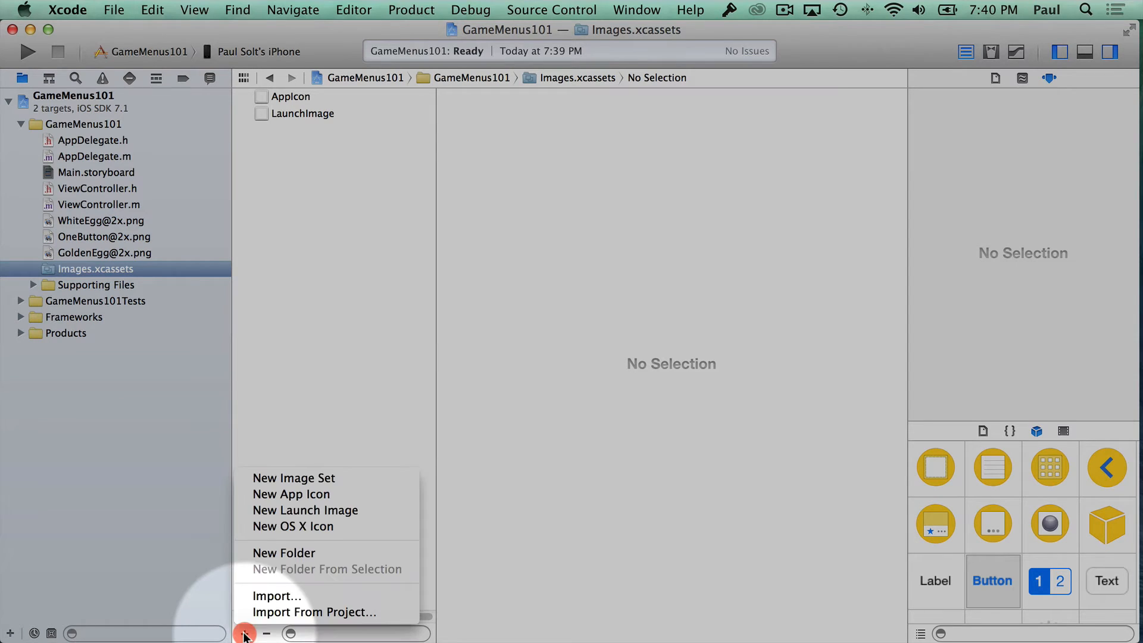
left_click(276, 595)
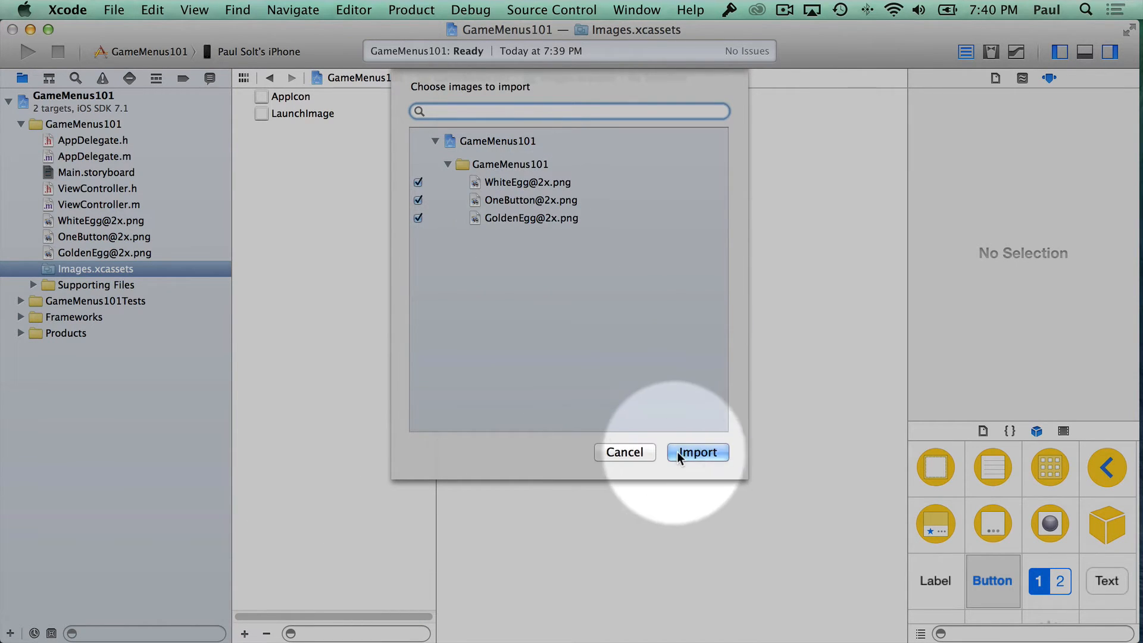
left_click(696, 452)
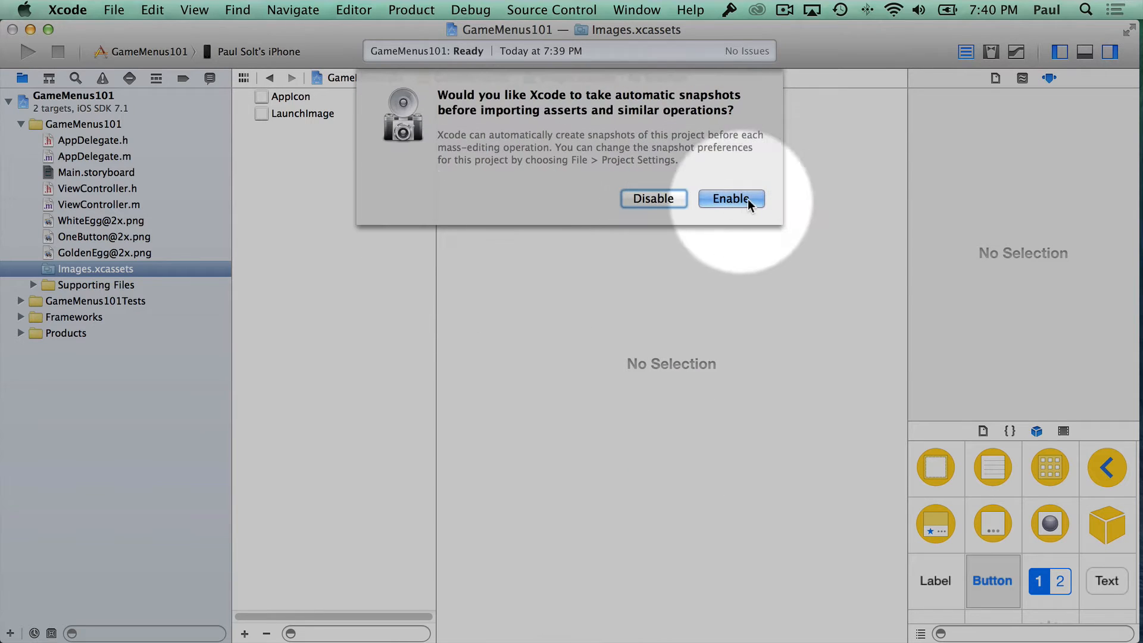
left_click(730, 198)
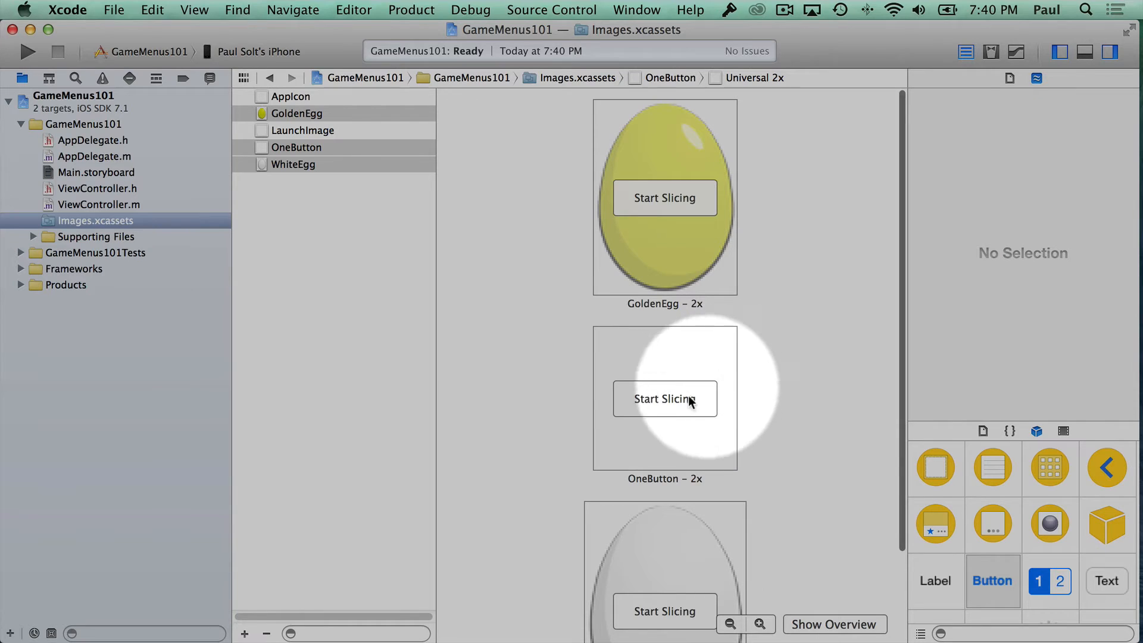
Start slicing on the OneButton asset so it stretches as a button background
left_click(636, 393)
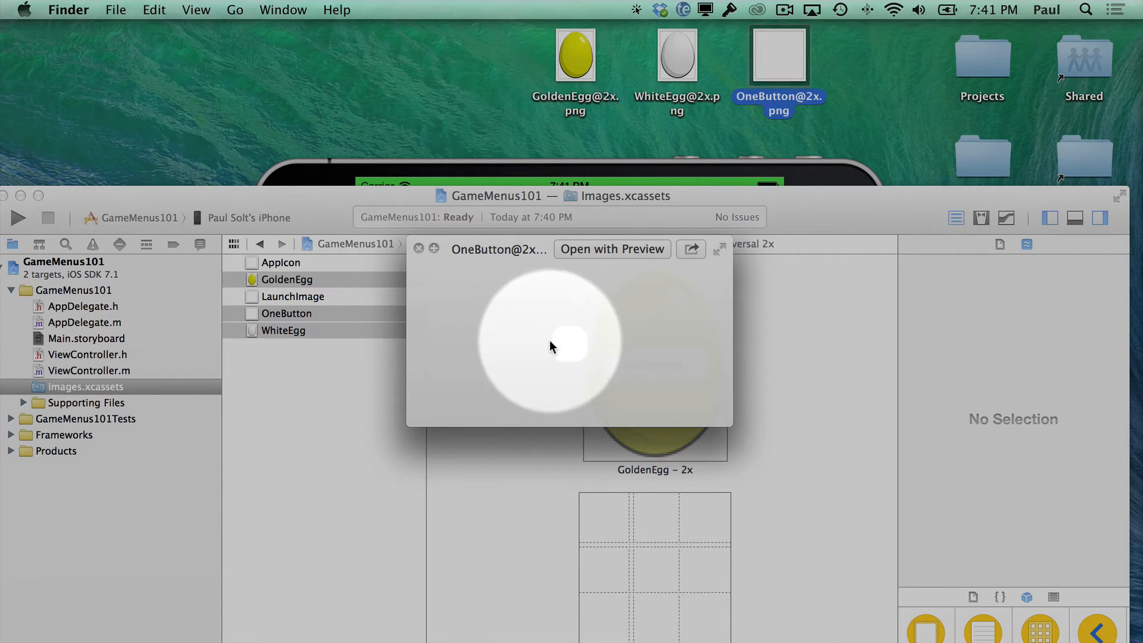
mouse_move(551, 358)
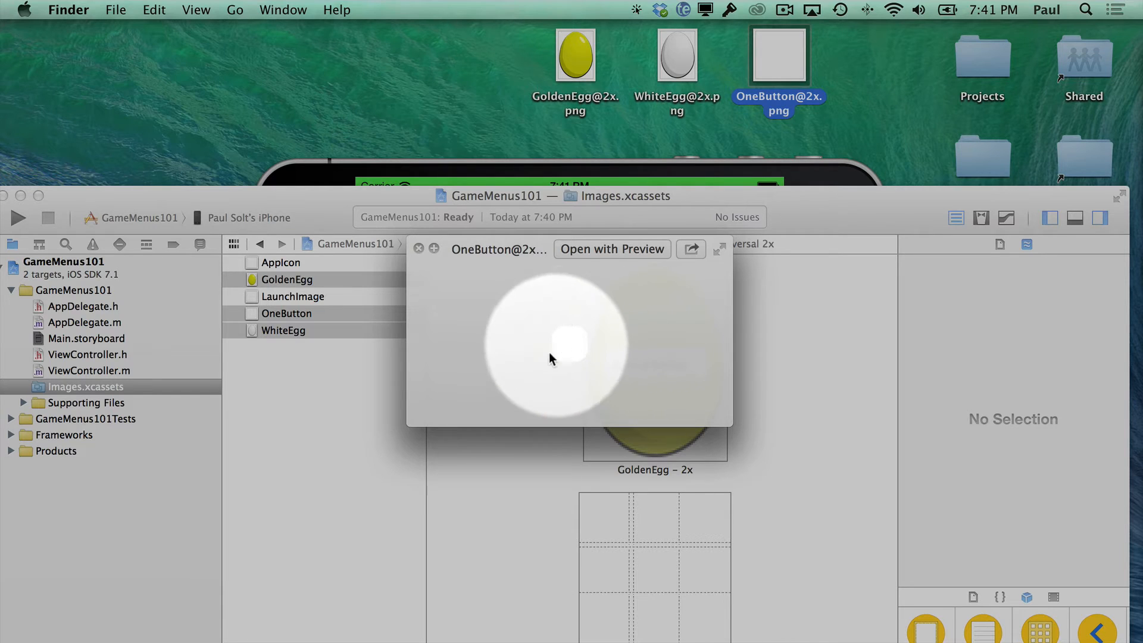
mouse_move(591, 345)
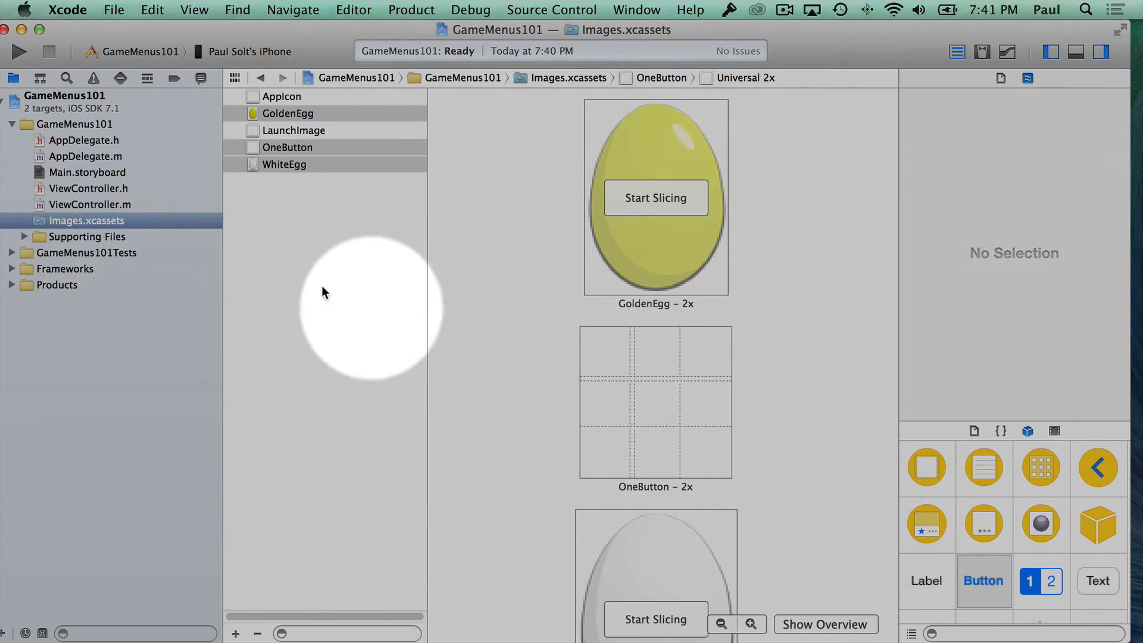
left_click(87, 173)
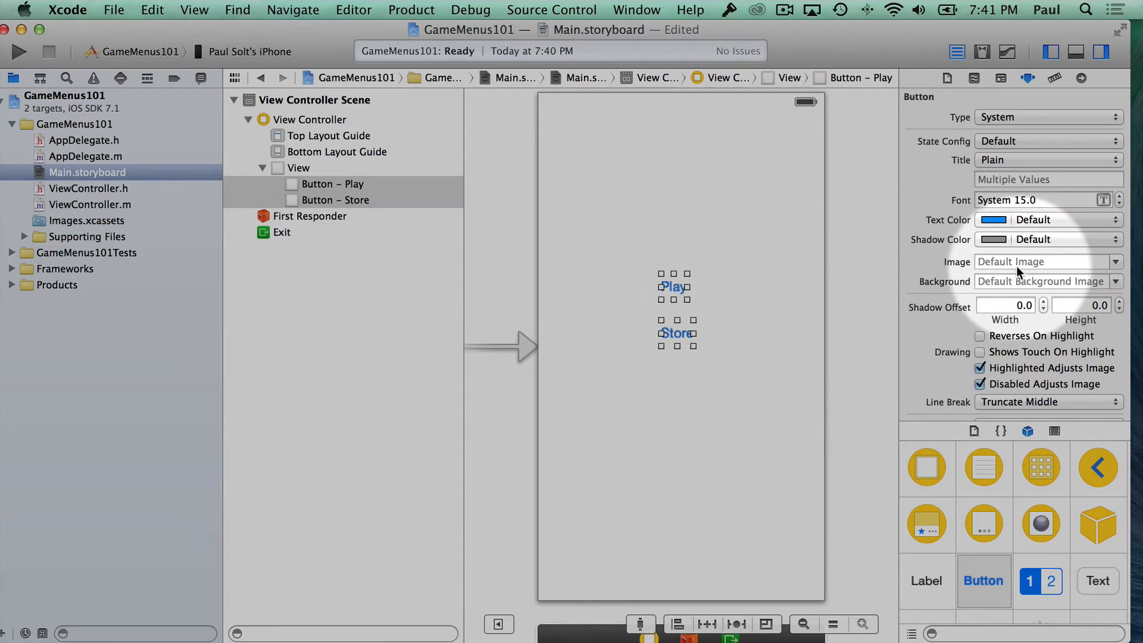
Set the Background image of both Play and Store buttons to OneButton
left_click(1039, 281)
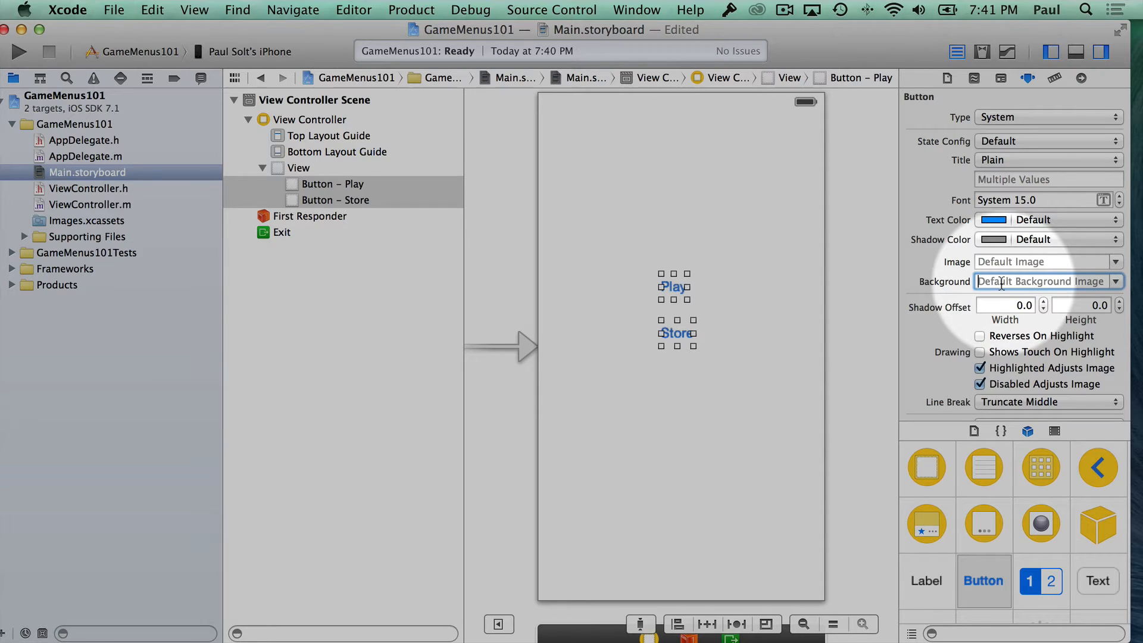
type("OneButton")
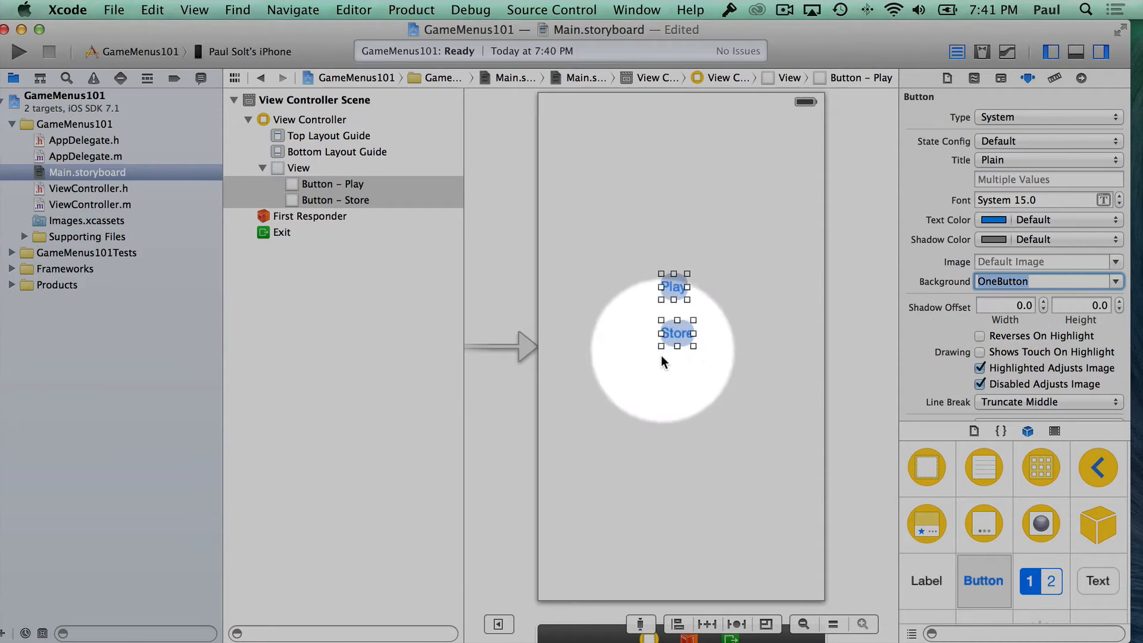
Widen the Play button to 140 points and the Store button to match
left_click(676, 334)
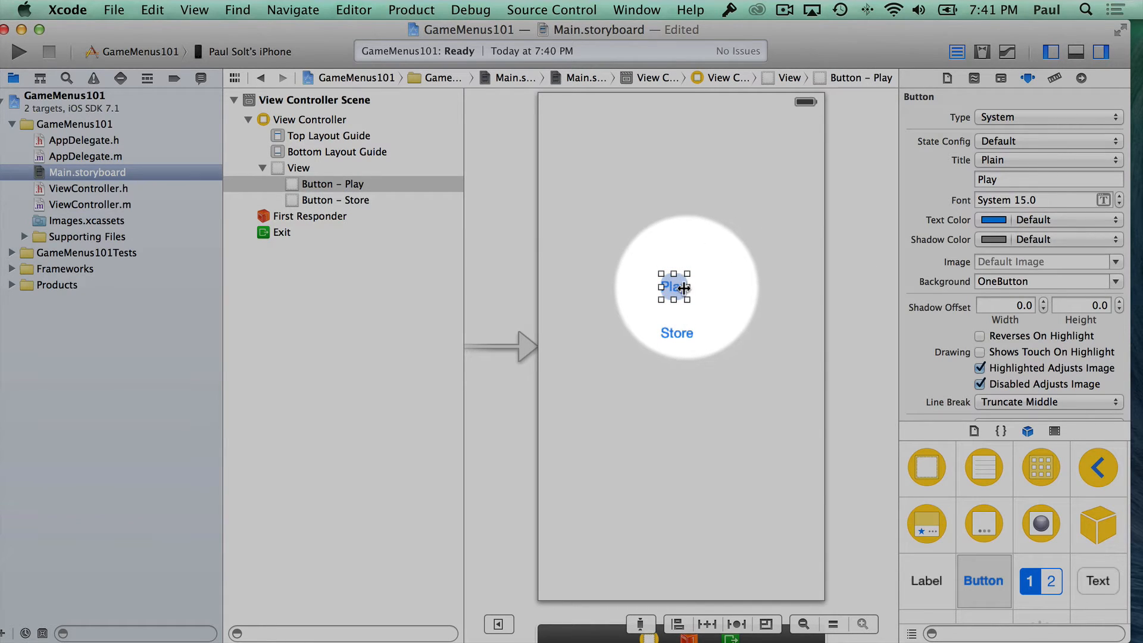
left_click_drag(674, 286, 713, 286)
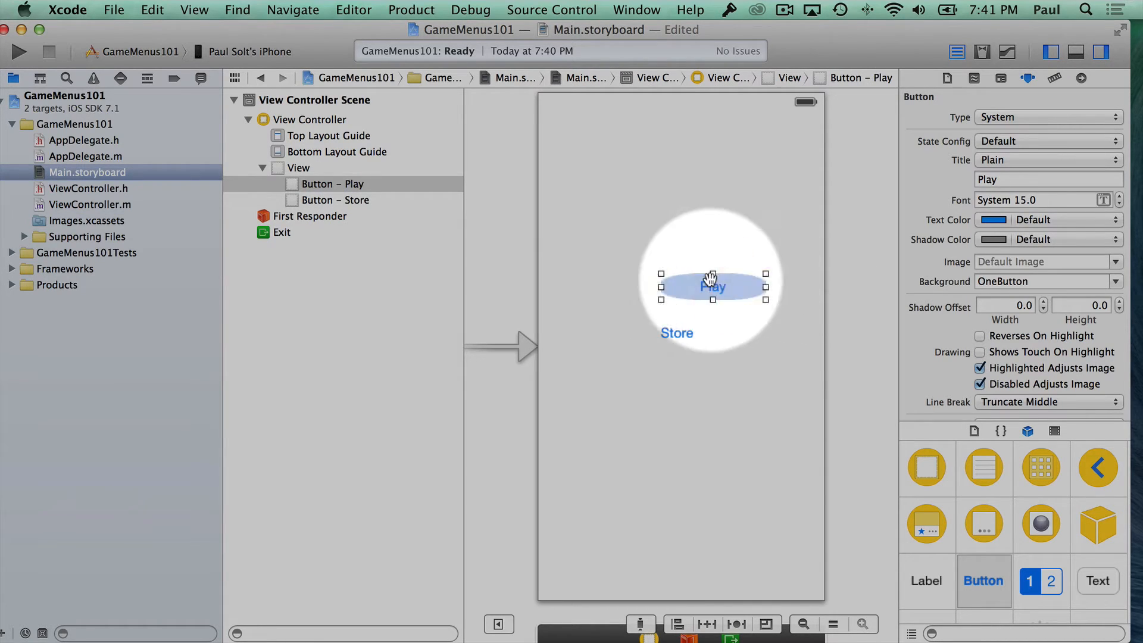
left_click_drag(711, 286, 782, 288)
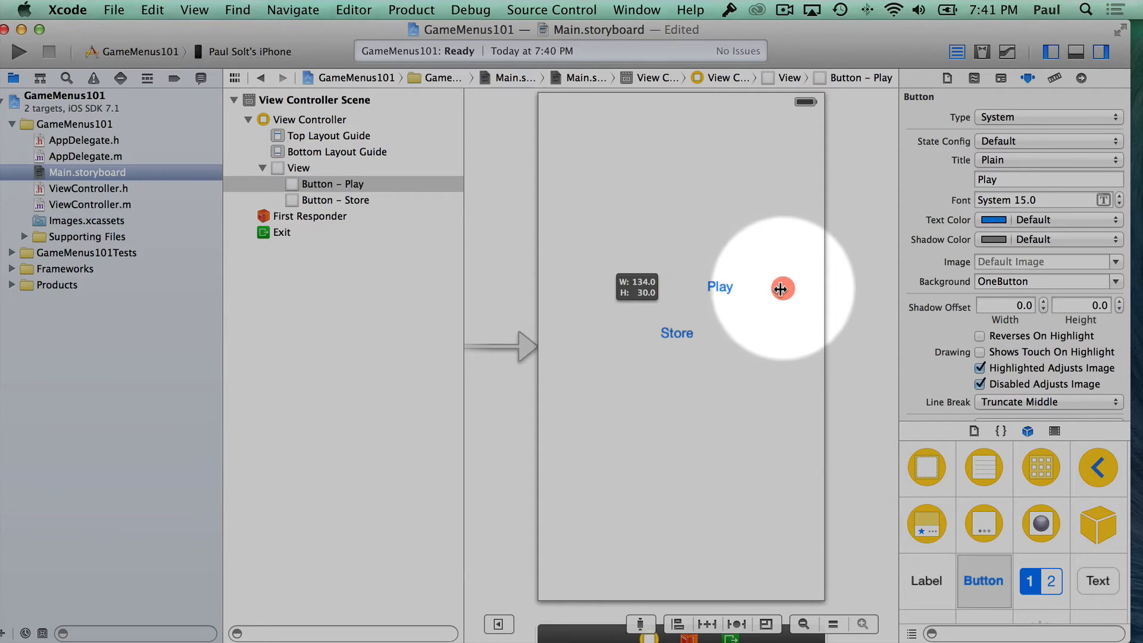
left_click_drag(782, 288, 787, 287)
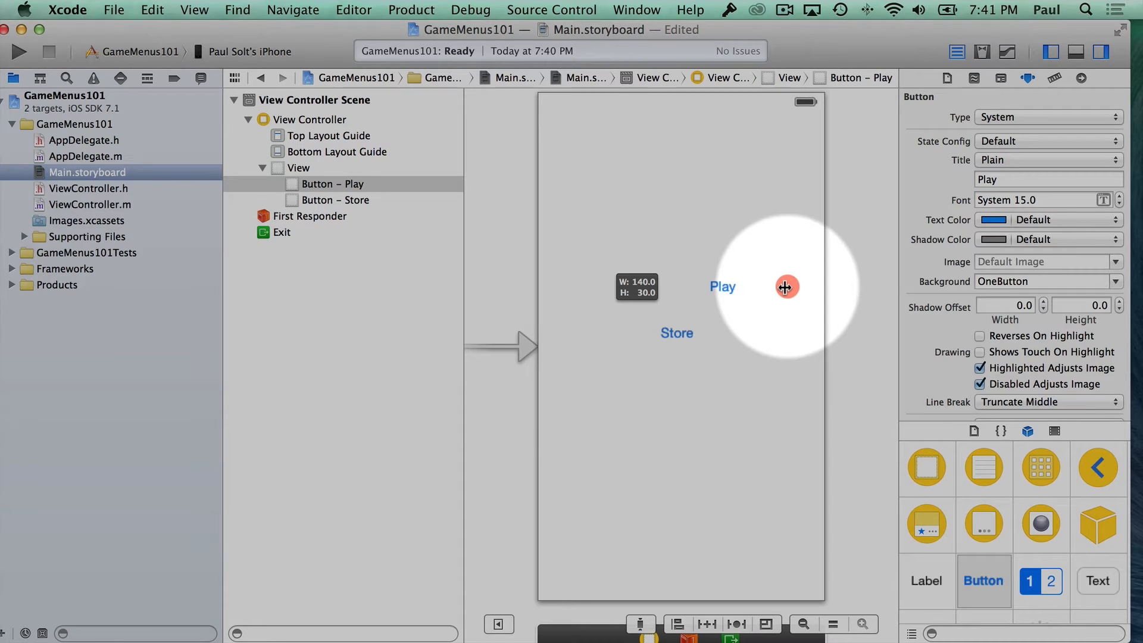
left_click(676, 333)
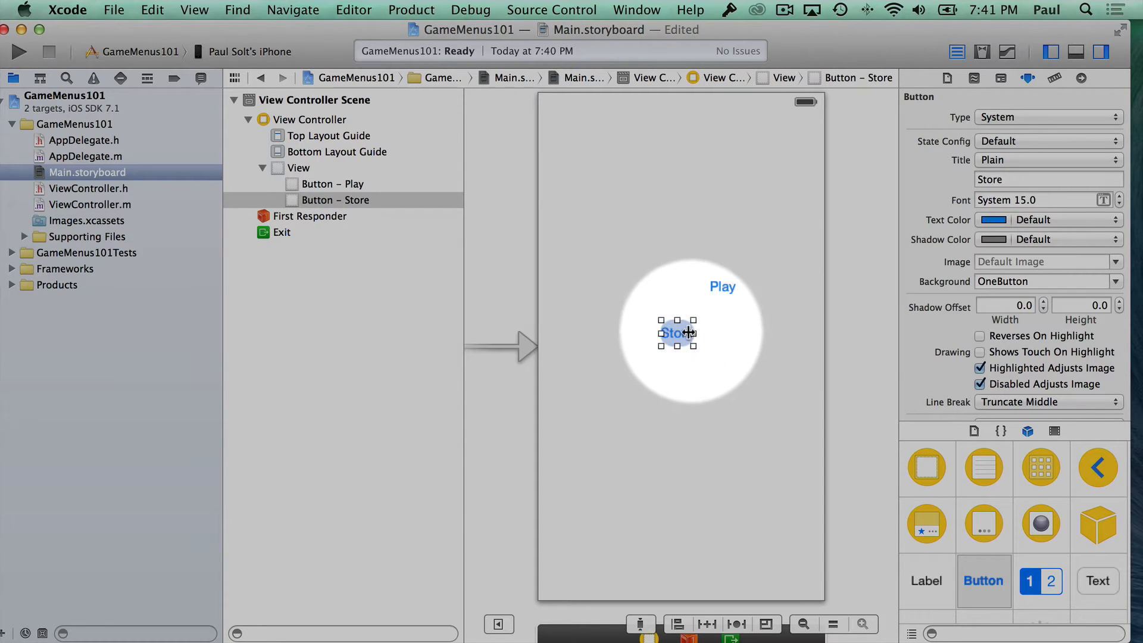
left_click_drag(676, 332, 783, 327)
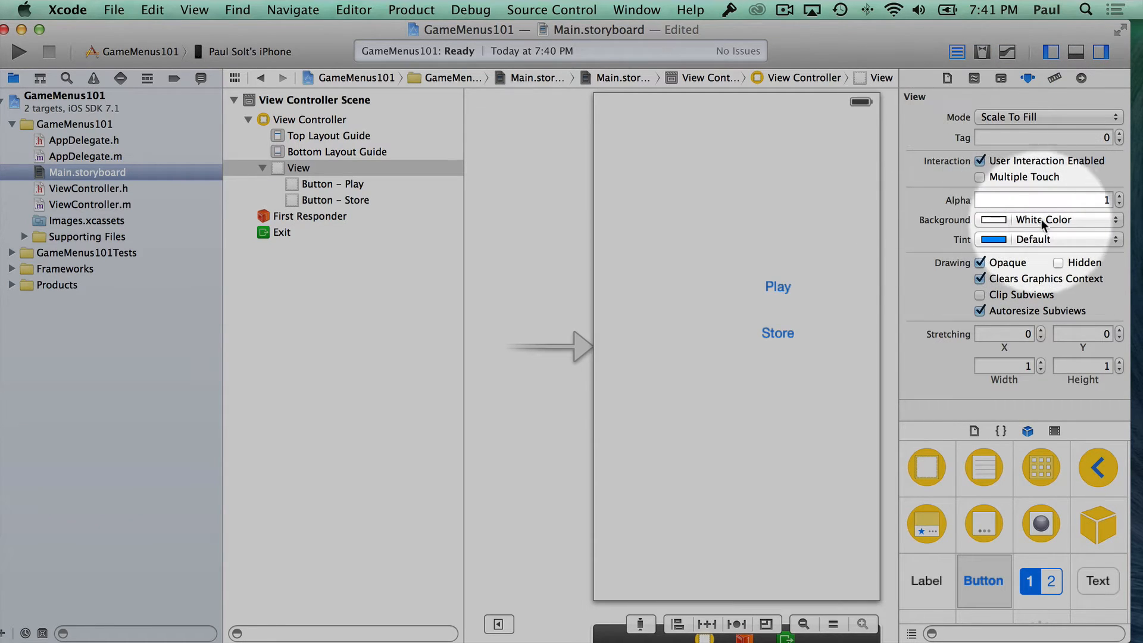
Set the view's background colour to Light Gray Color
left_click(1046, 220)
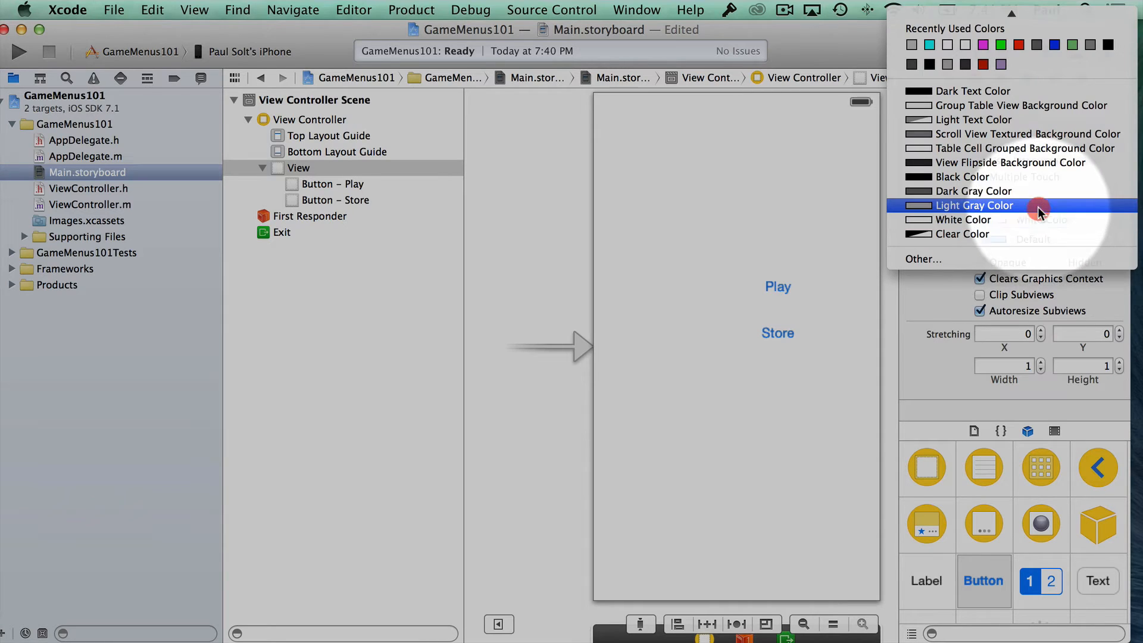
left_click(974, 205)
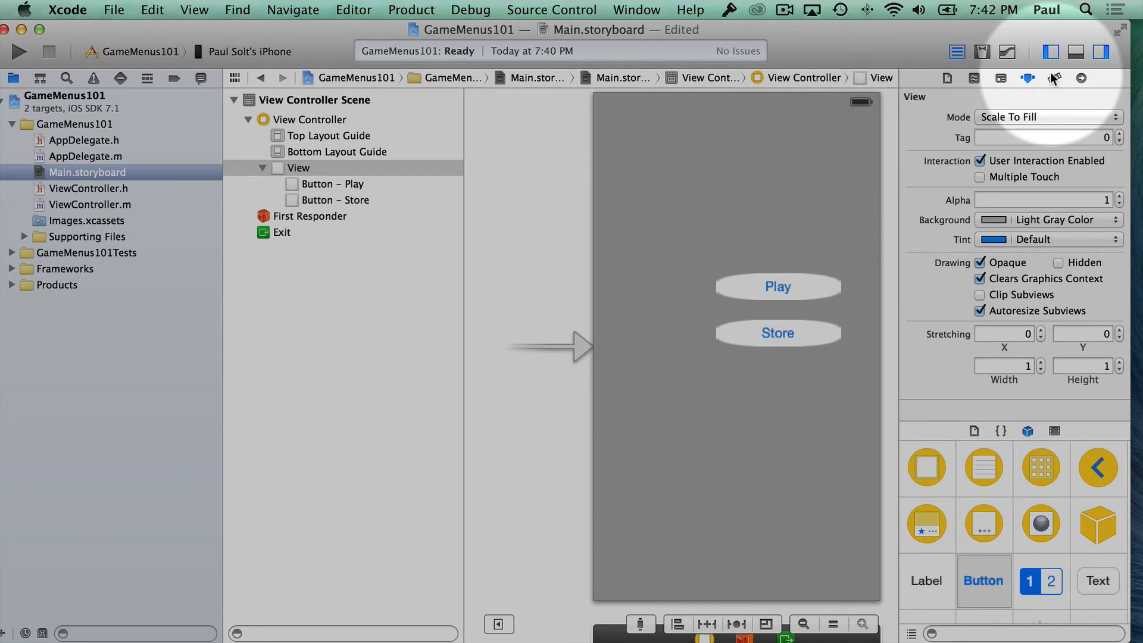
mouse_move(1053, 78)
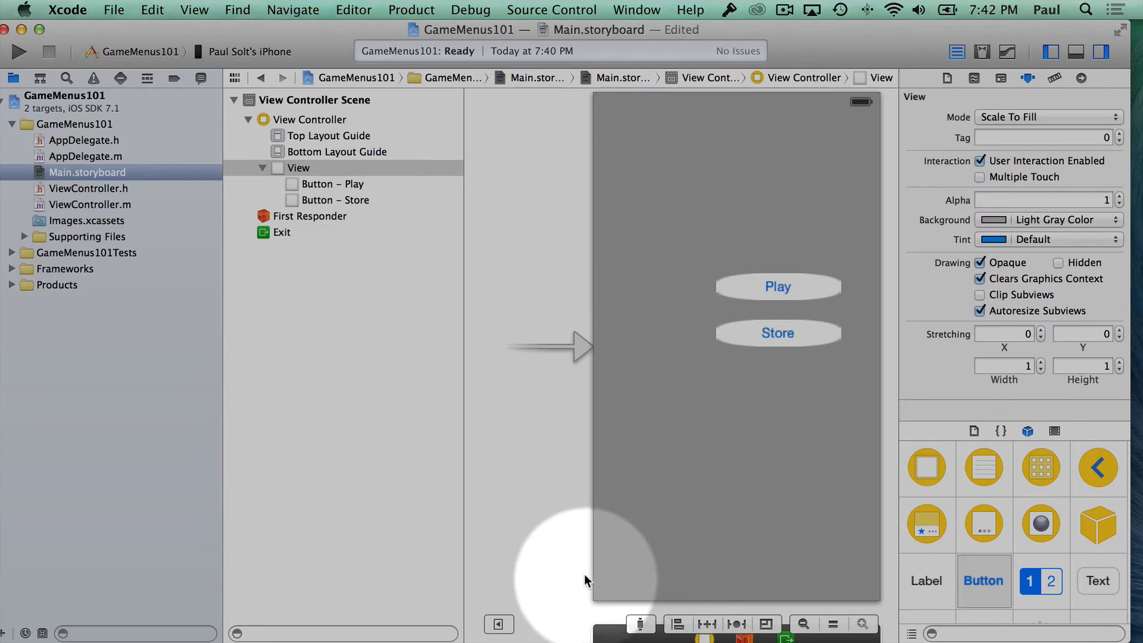
Set the view controller's simulated orientation to Landscape and build the app
left_click(316, 119)
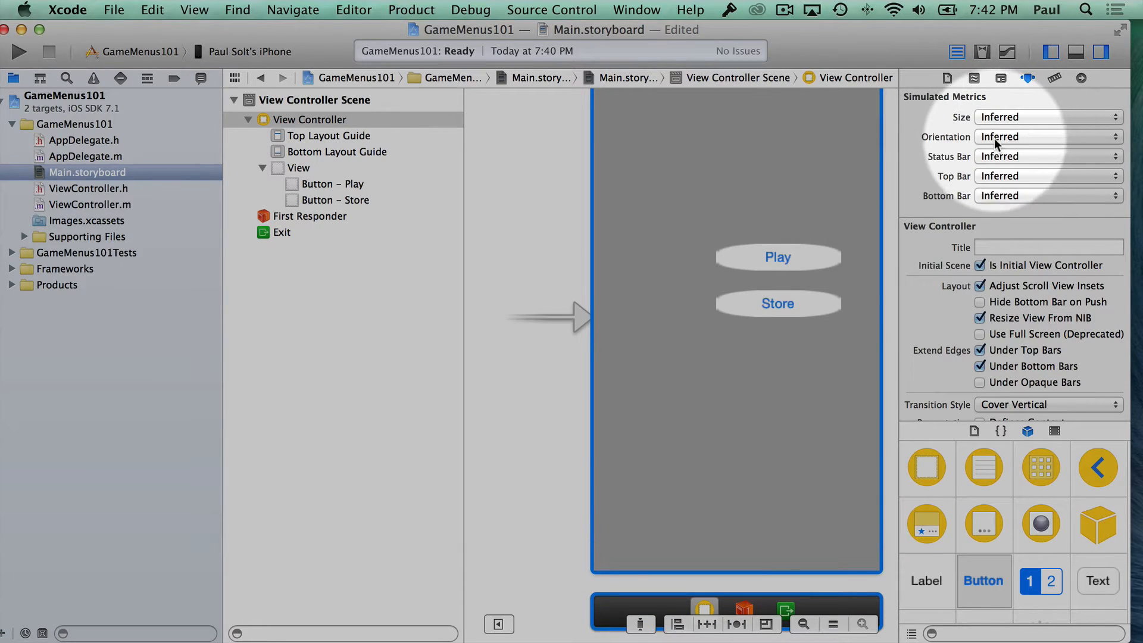
left_click(1046, 137)
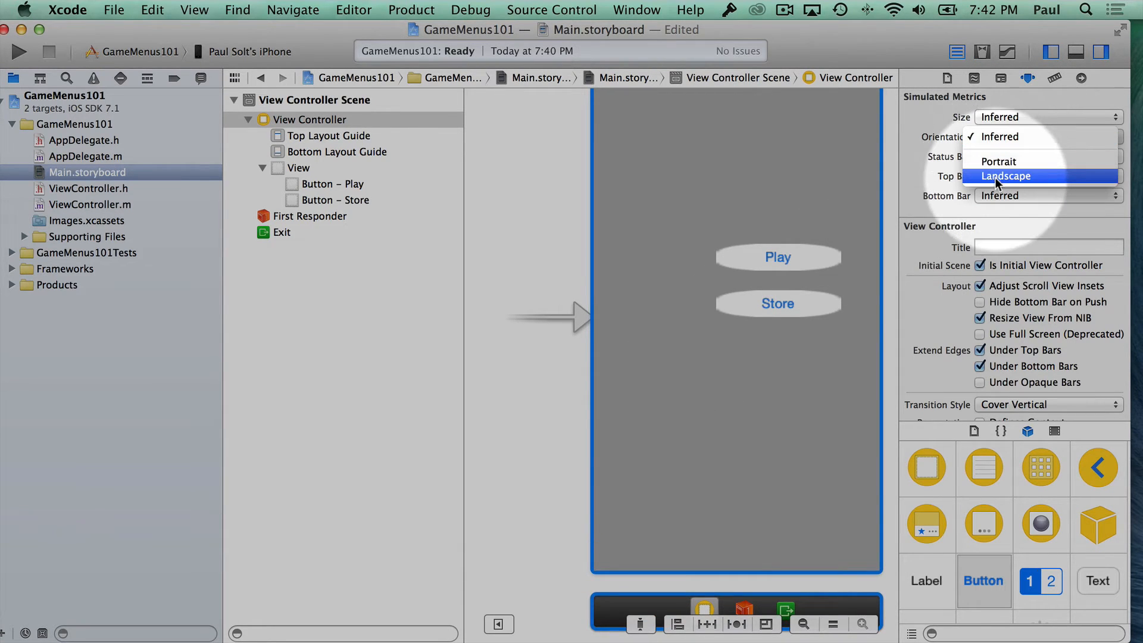
left_click(1004, 176)
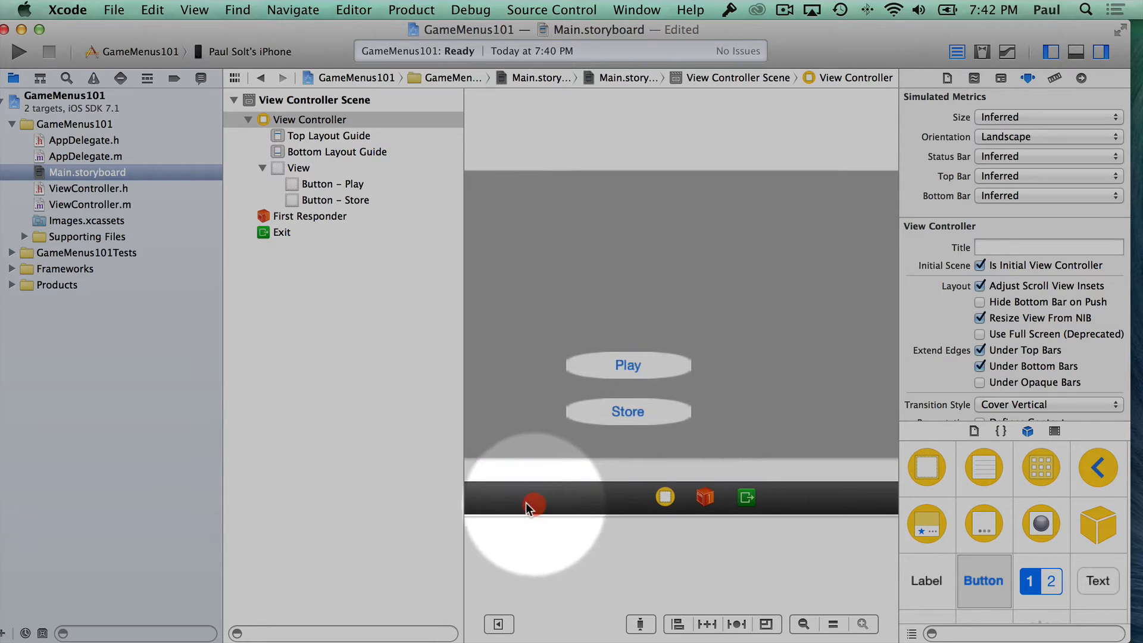
left_click(628, 365)
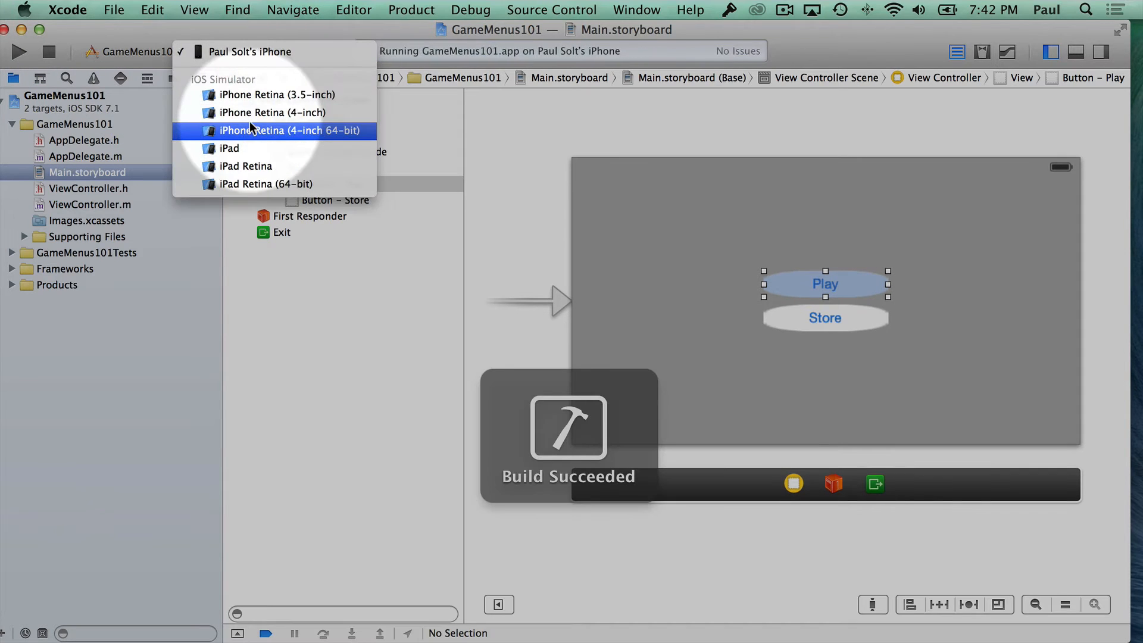
Choose the iPhone Retina (3.5-inch) simulator destination, stop the phone run and relaunch there
left_click(276, 95)
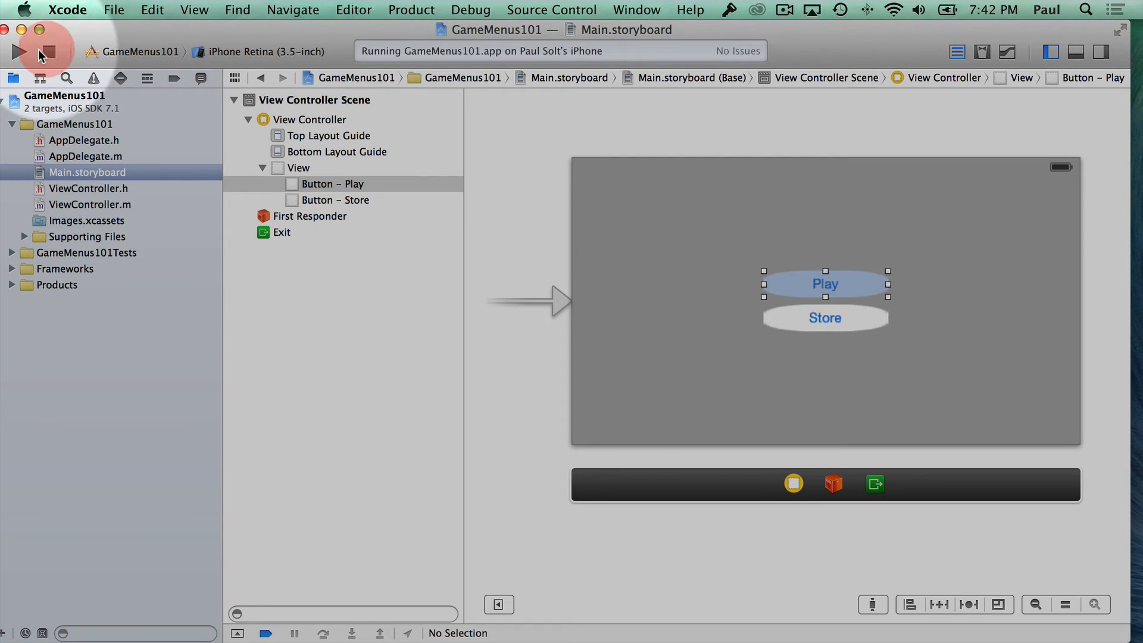
left_click(48, 51)
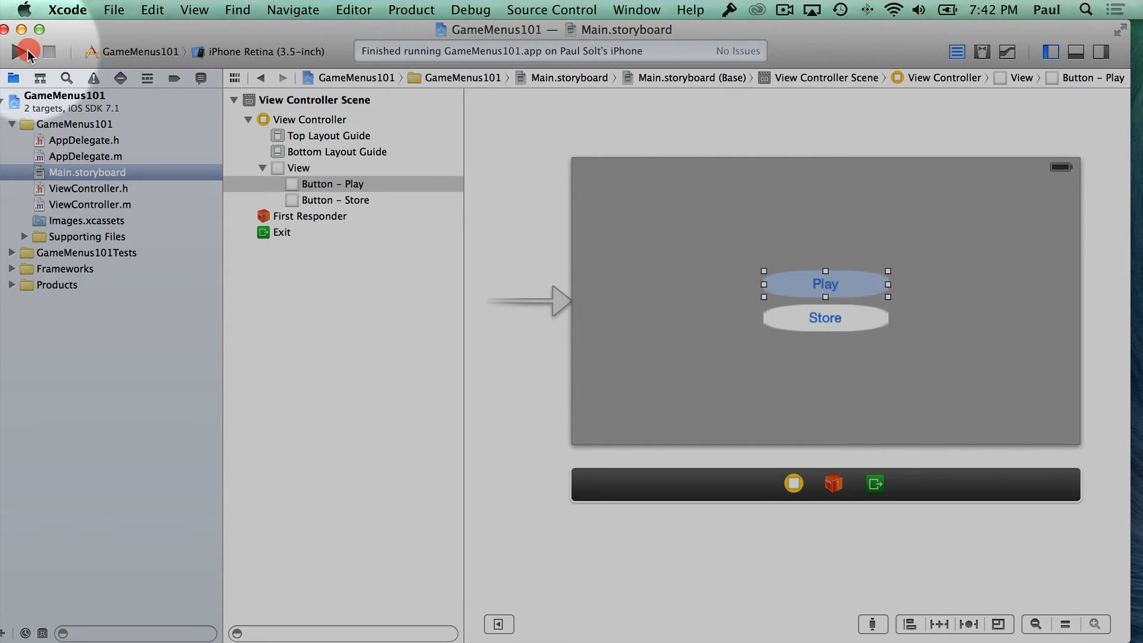
left_click(20, 51)
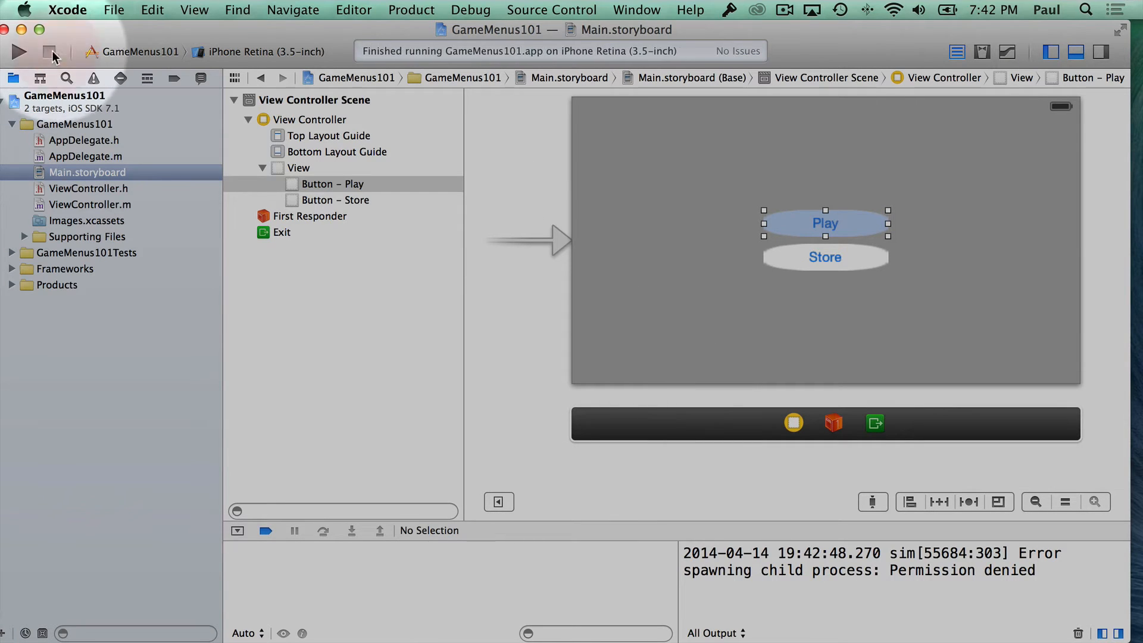
left_click(18, 52)
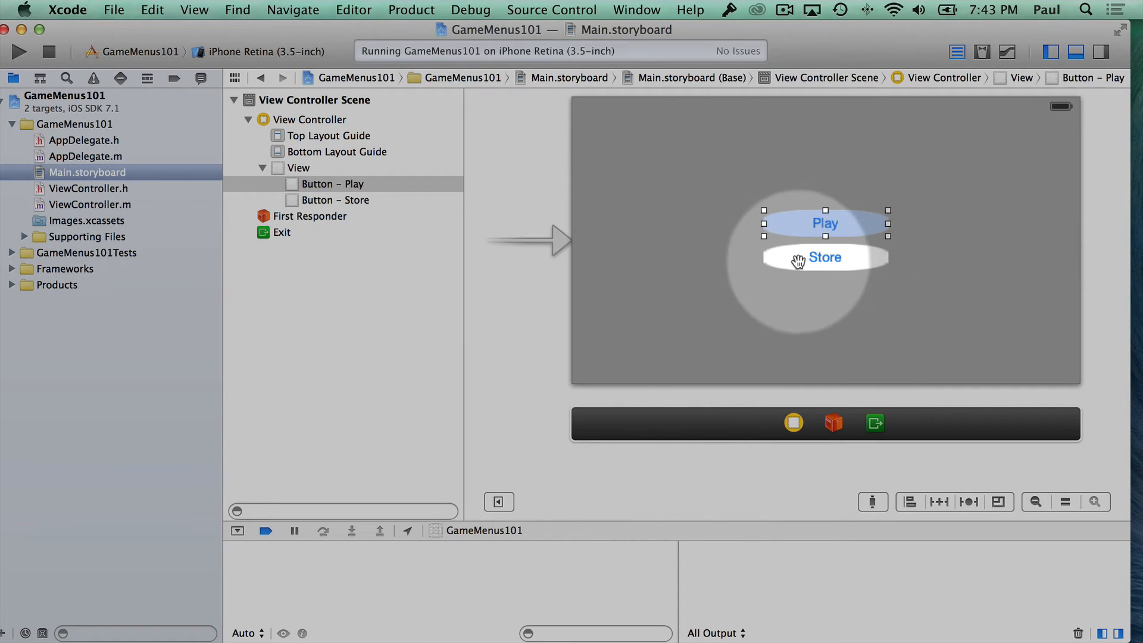
Resize the Play and Store buttons so both measure 140×38 points
left_click_drag(825, 256, 825, 222)
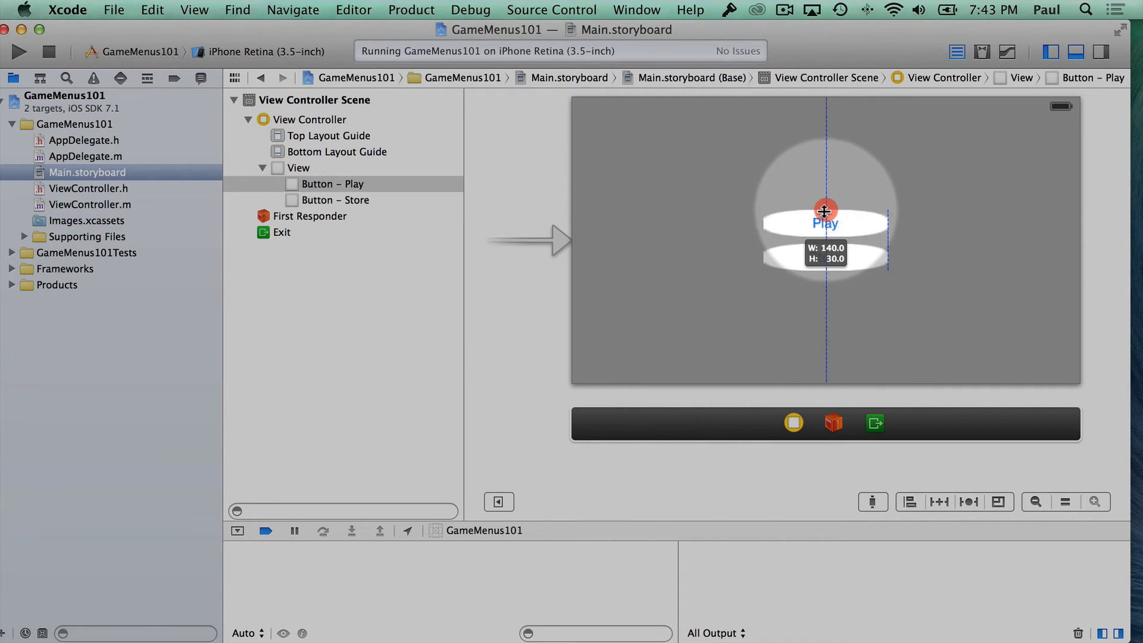
left_click_drag(825, 211, 825, 193)
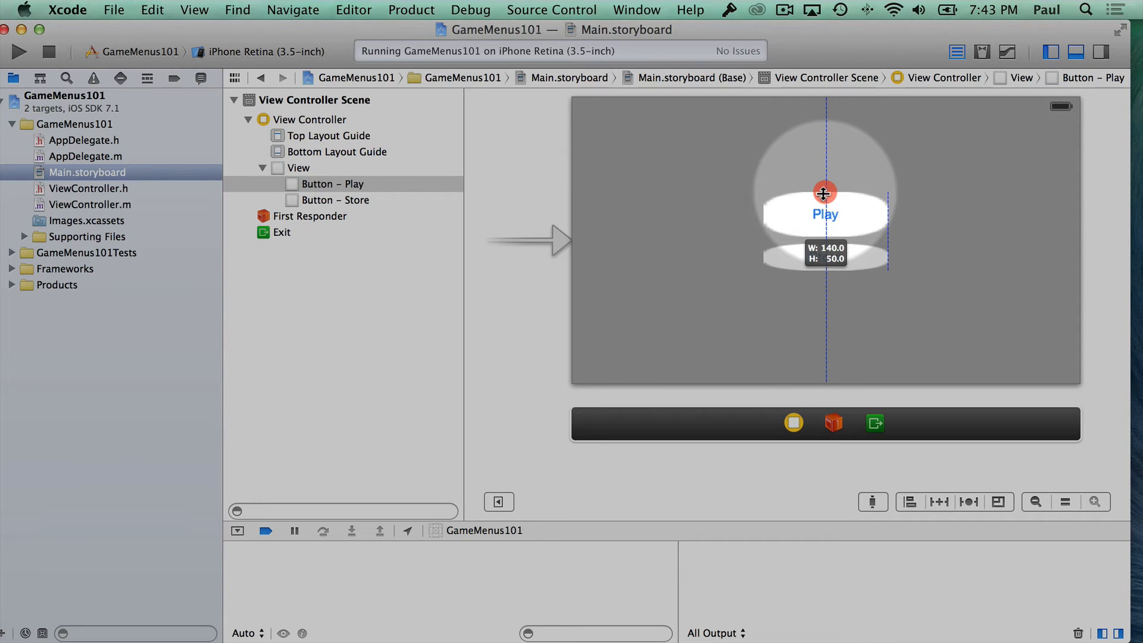
left_click_drag(825, 193, 825, 218)
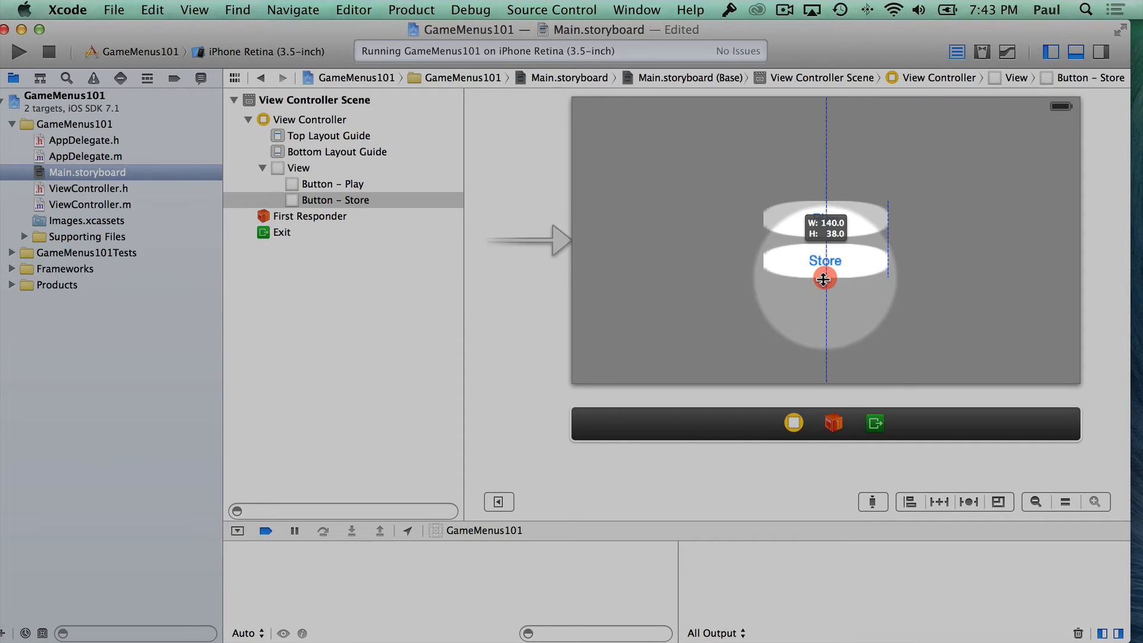
left_click(824, 261)
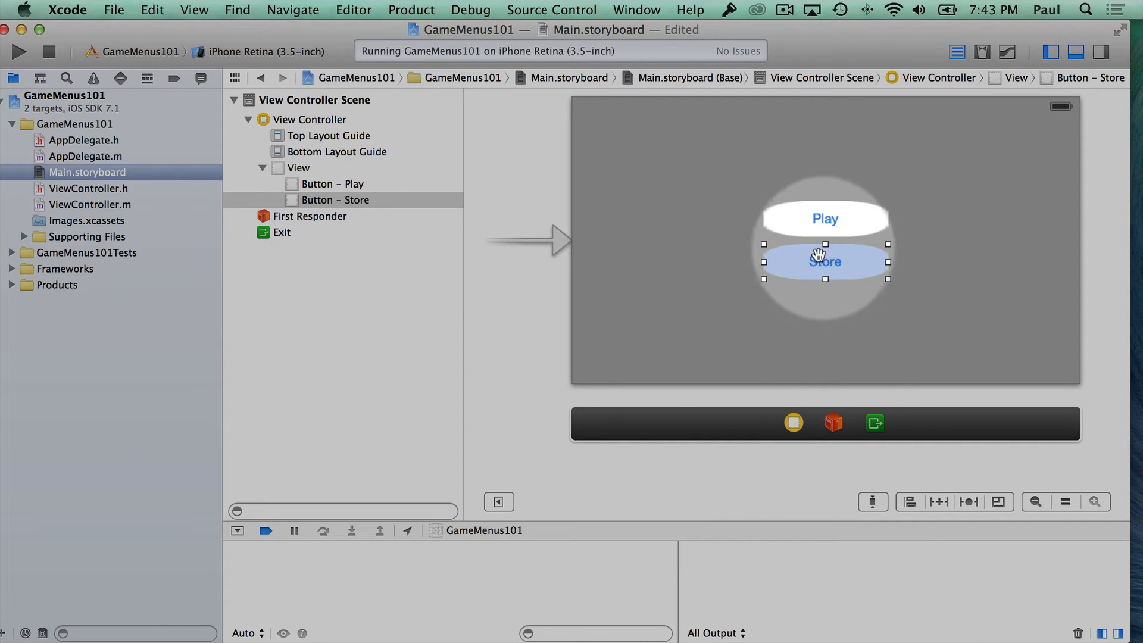
left_click(825, 218)
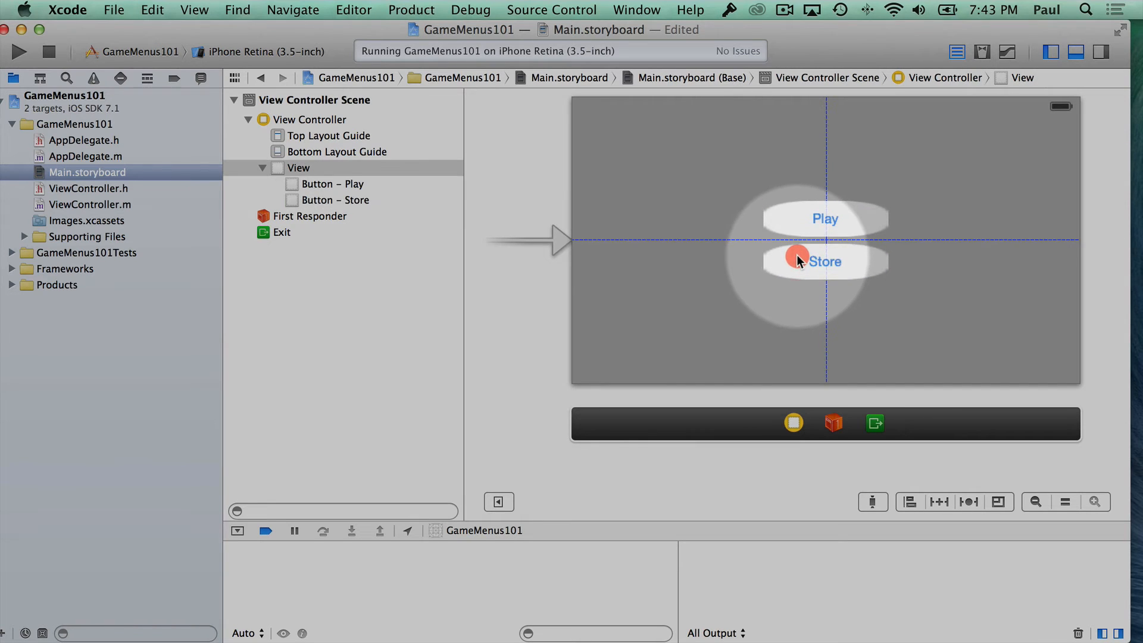
Center both buttons in the view and relaunch GameMenus101 in the simulator
left_click(48, 51)
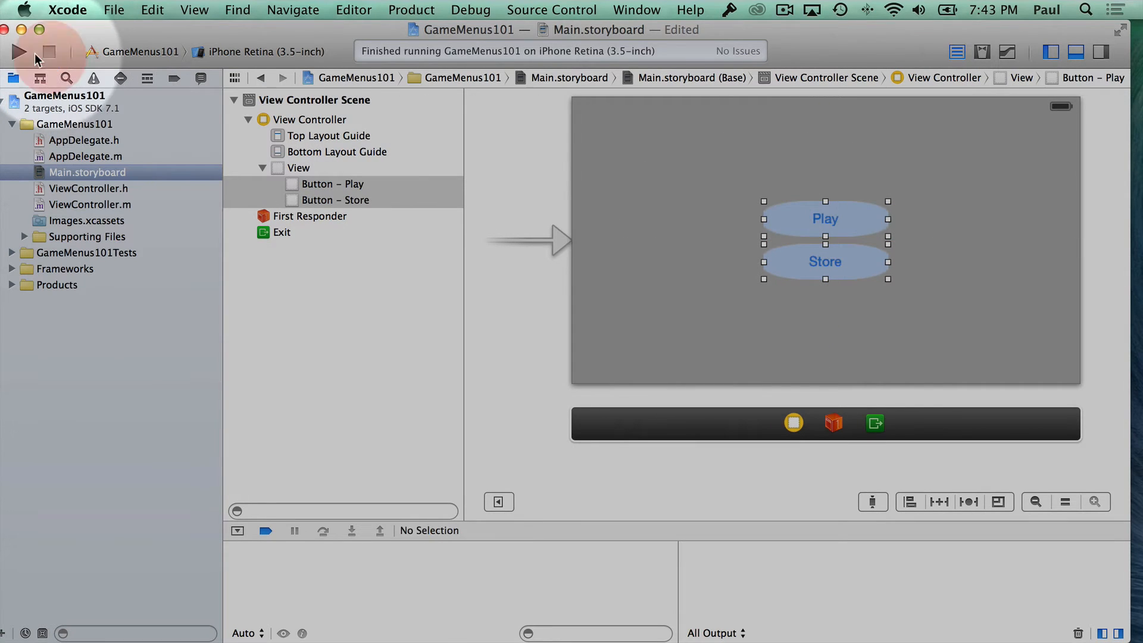
left_click(18, 51)
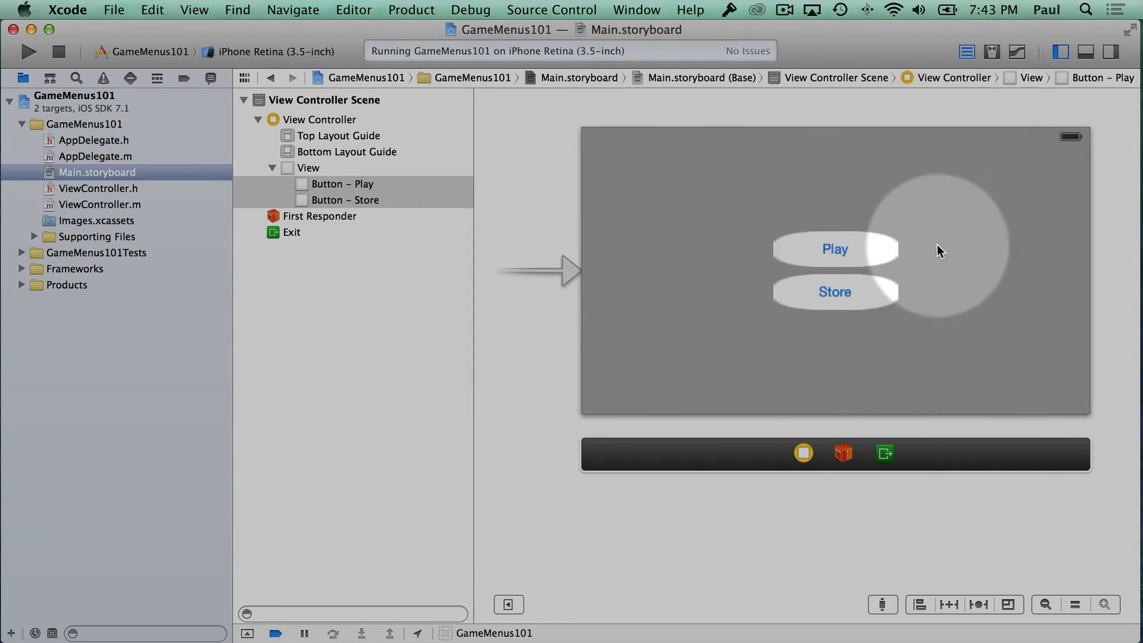
Stop the run and bring up the GameMenus101 project settings
left_click(835, 292)
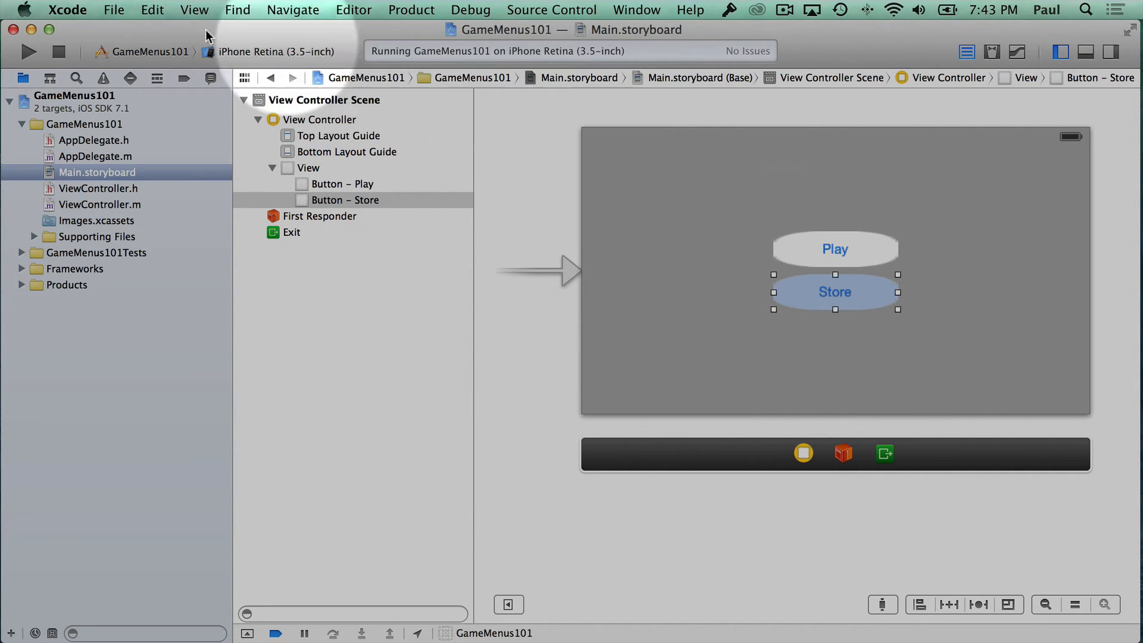
left_click(28, 52)
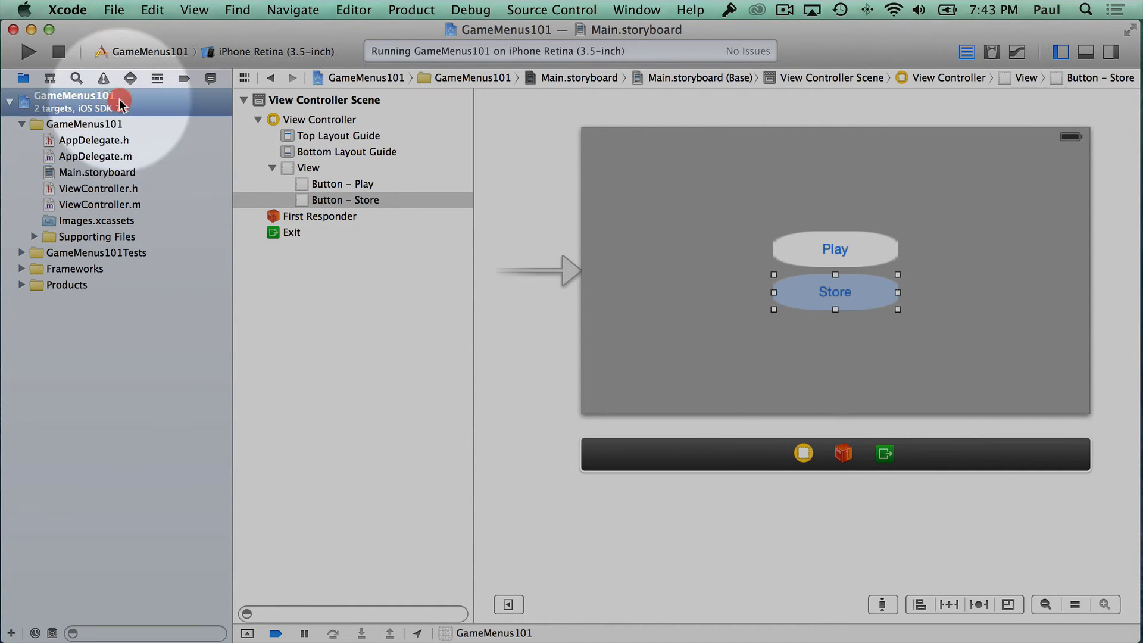
left_click(77, 96)
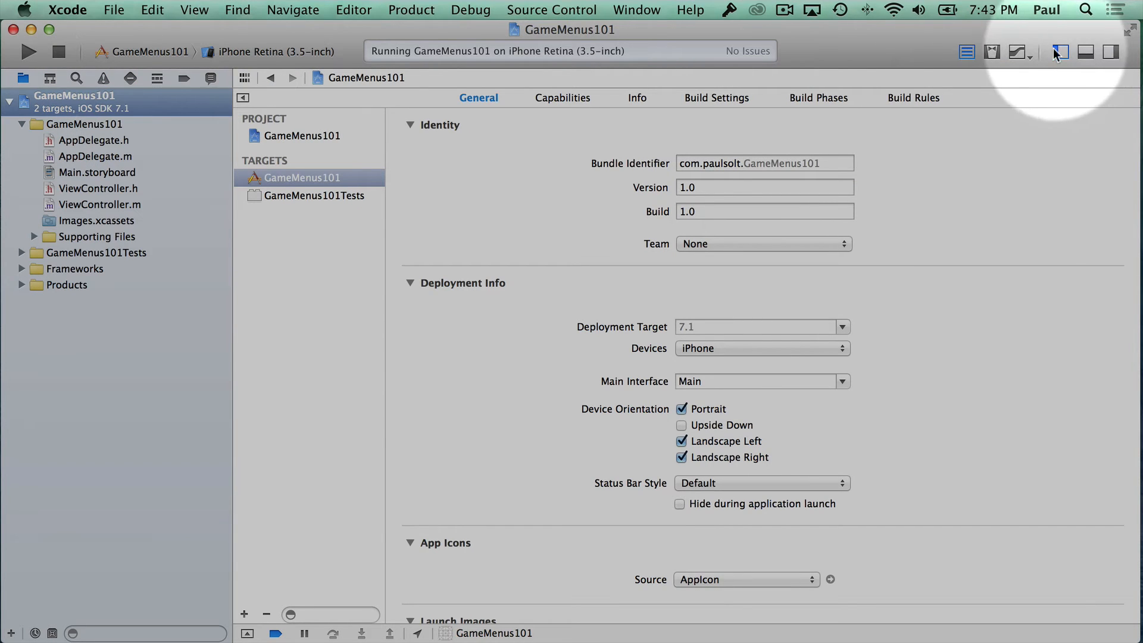
In the target's General settings uncheck Portrait, leaving Landscape Left and Right, and rerun
left_click(1060, 52)
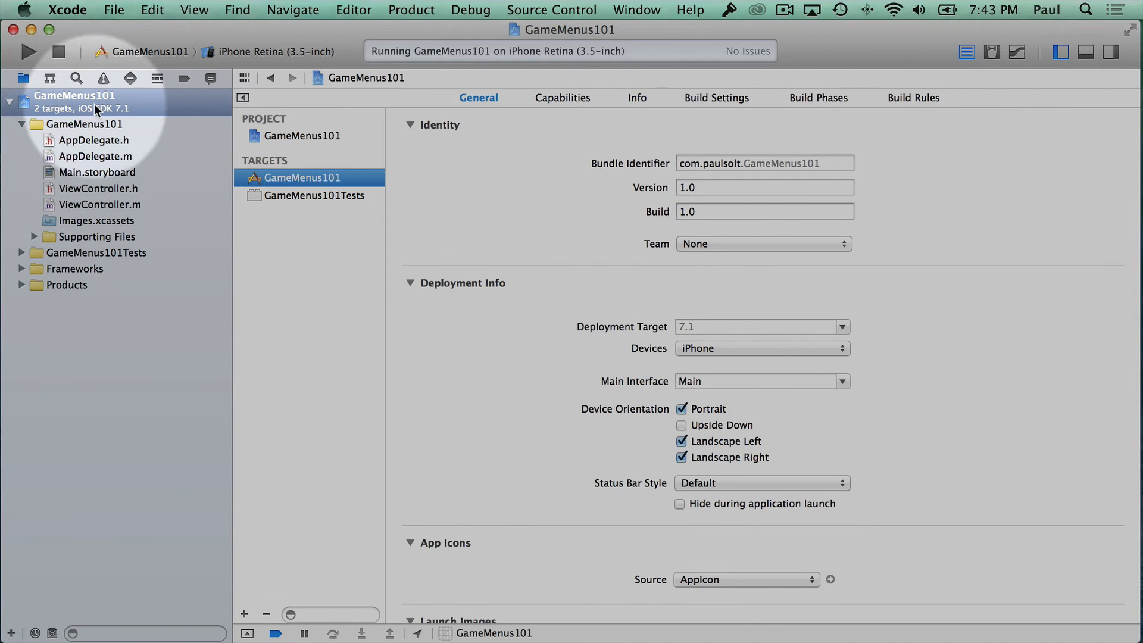
left_click(299, 177)
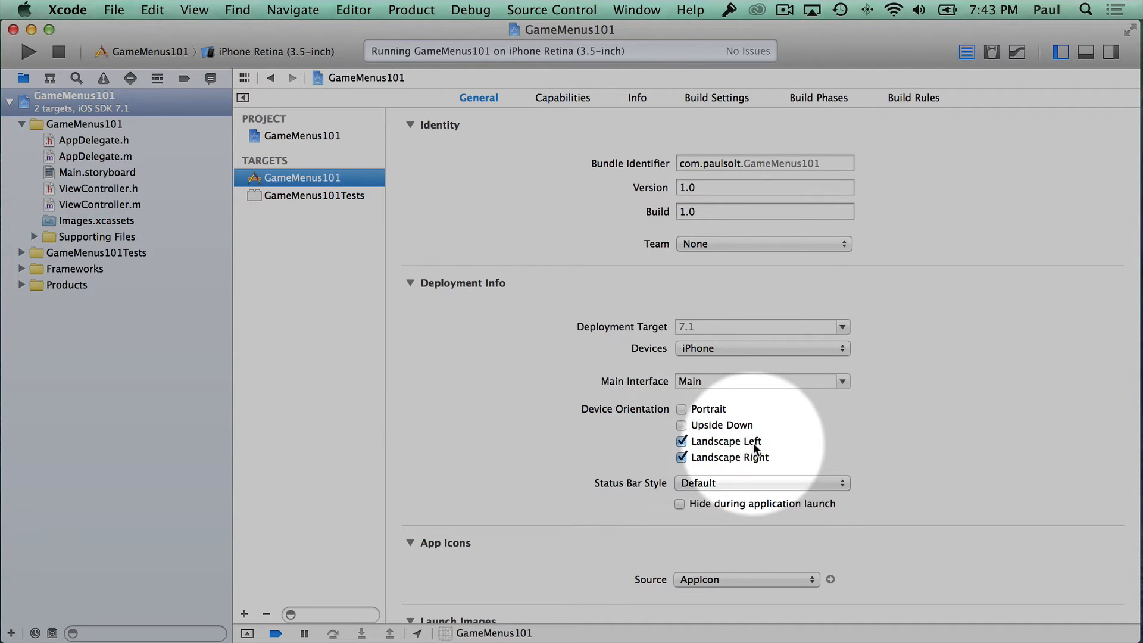
mouse_move(756, 472)
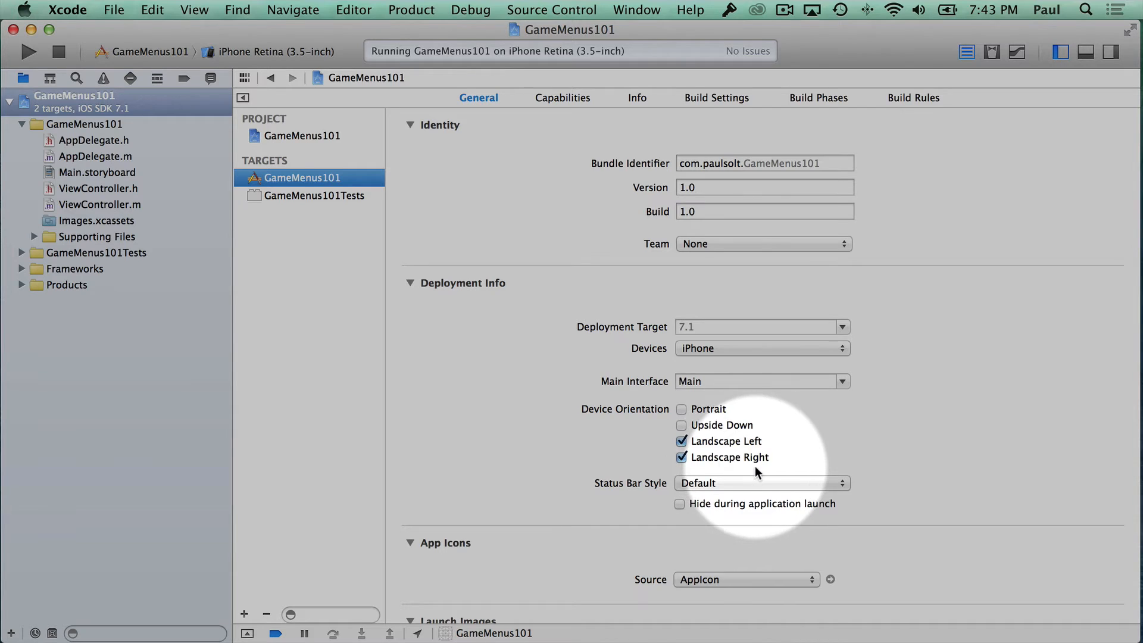
left_click(58, 51)
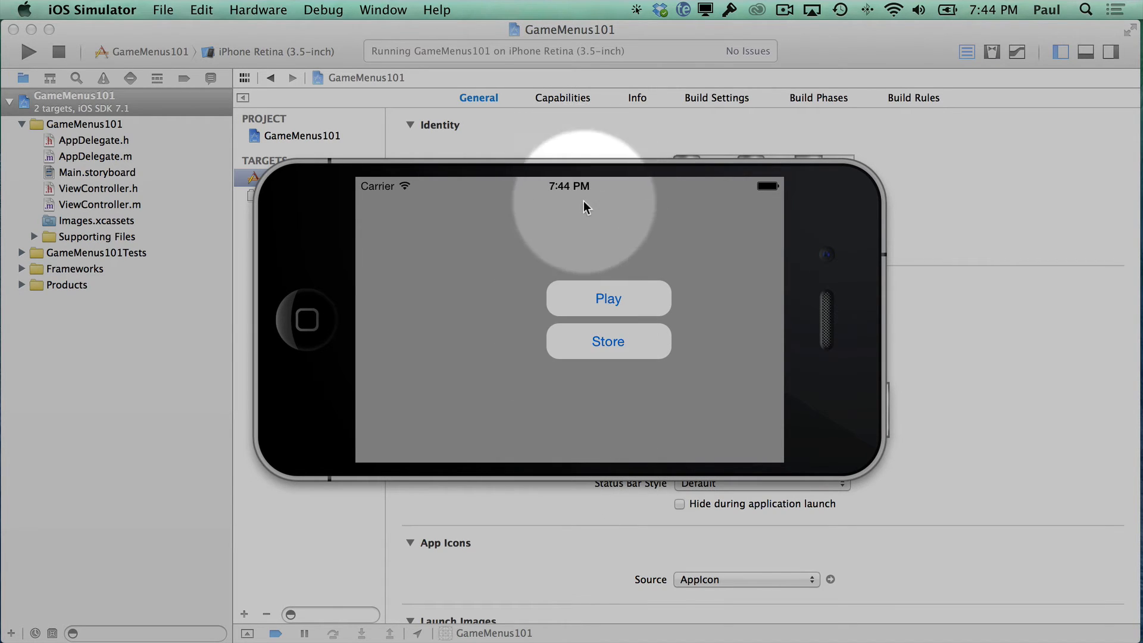
mouse_move(571, 295)
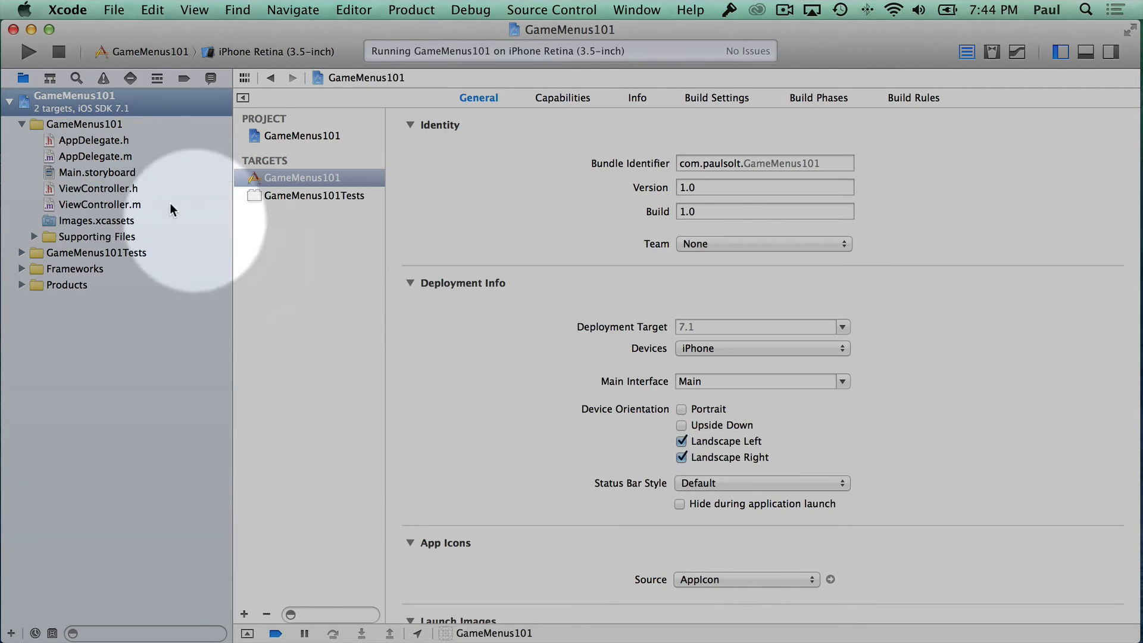
In Main.storyboard, constrain the Play button to Center Horizontally in Container
left_click(97, 172)
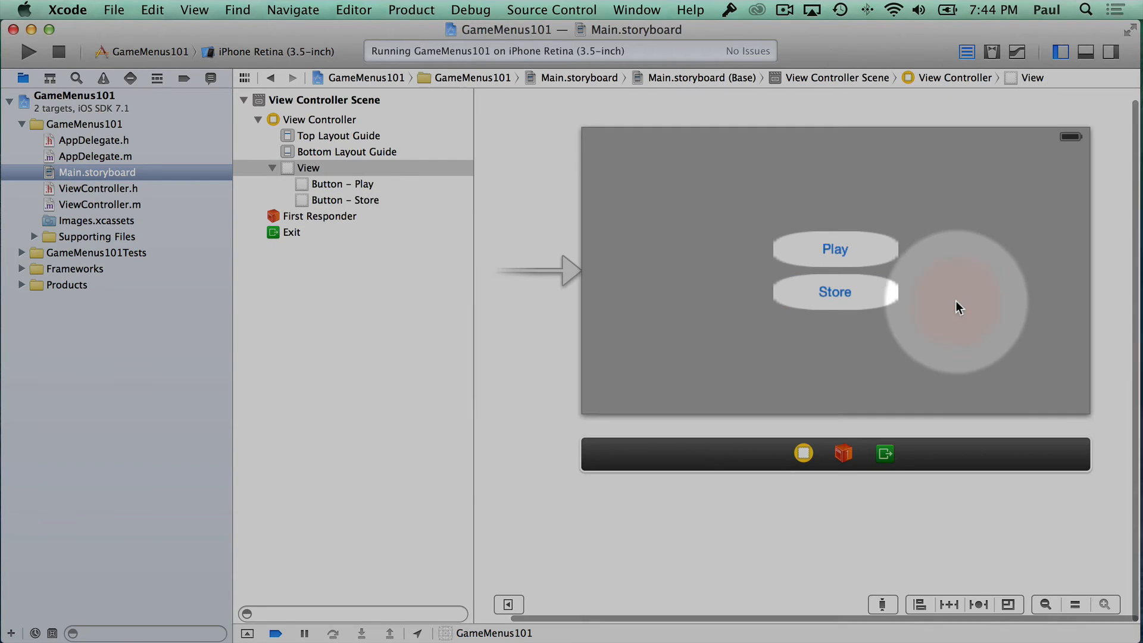
mouse_move(795, 249)
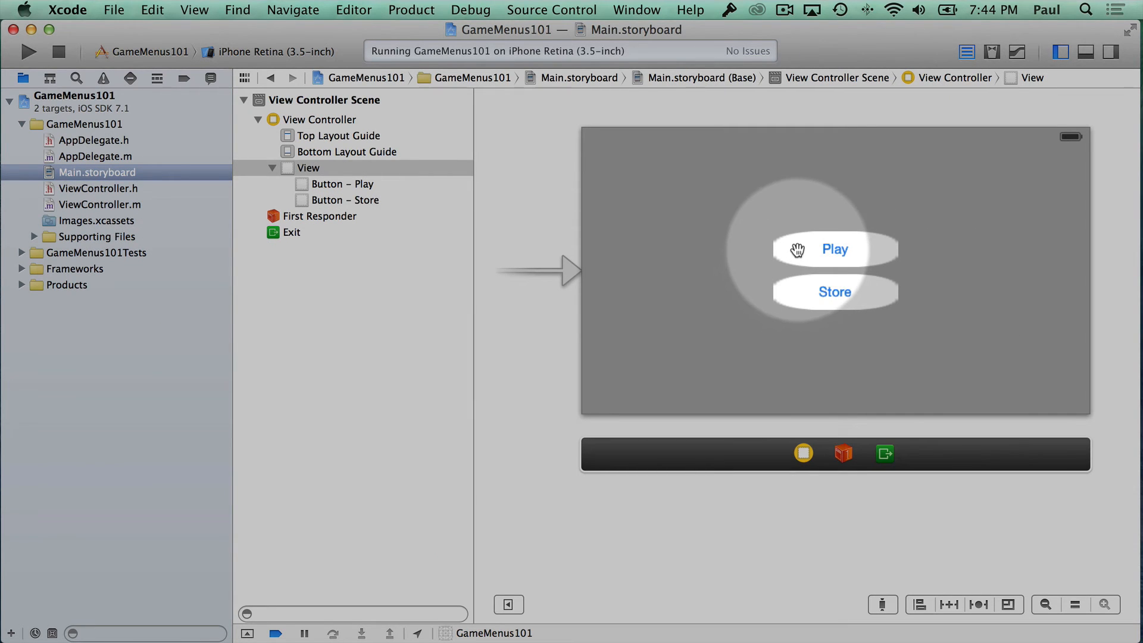
mouse_move(802, 259)
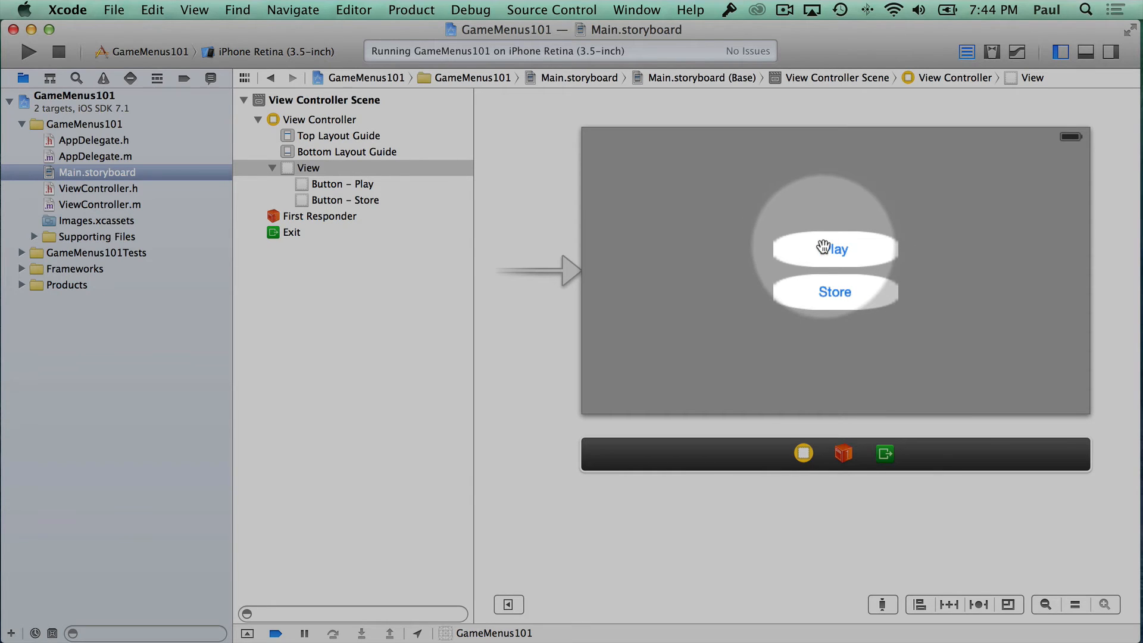
left_click(835, 249)
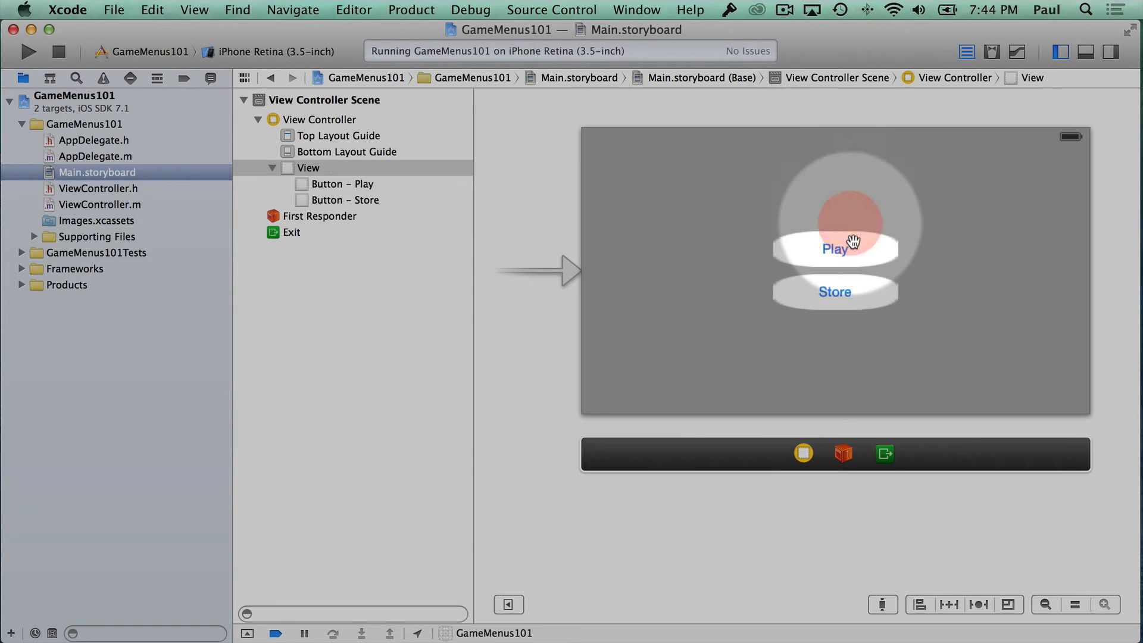
left_click(835, 248)
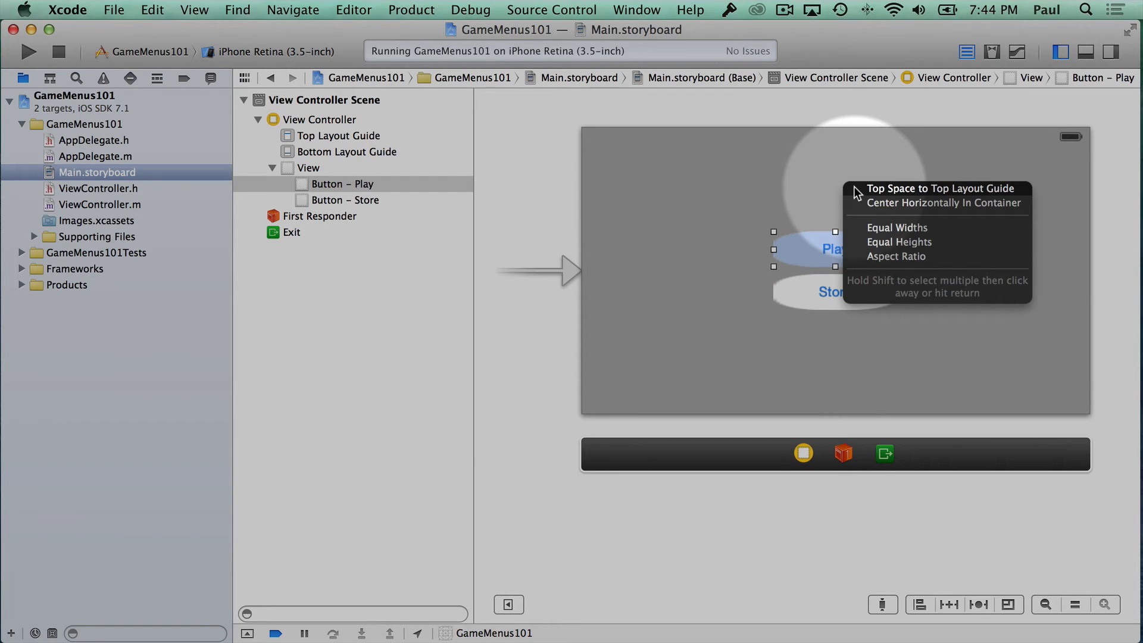
mouse_move(884, 204)
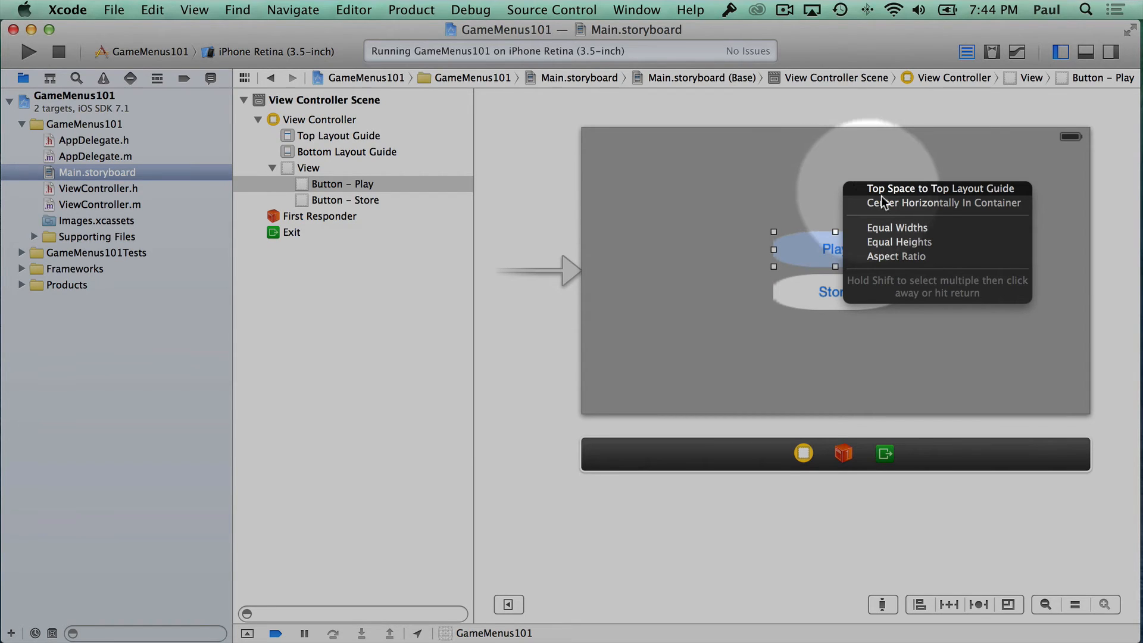
left_click(939, 203)
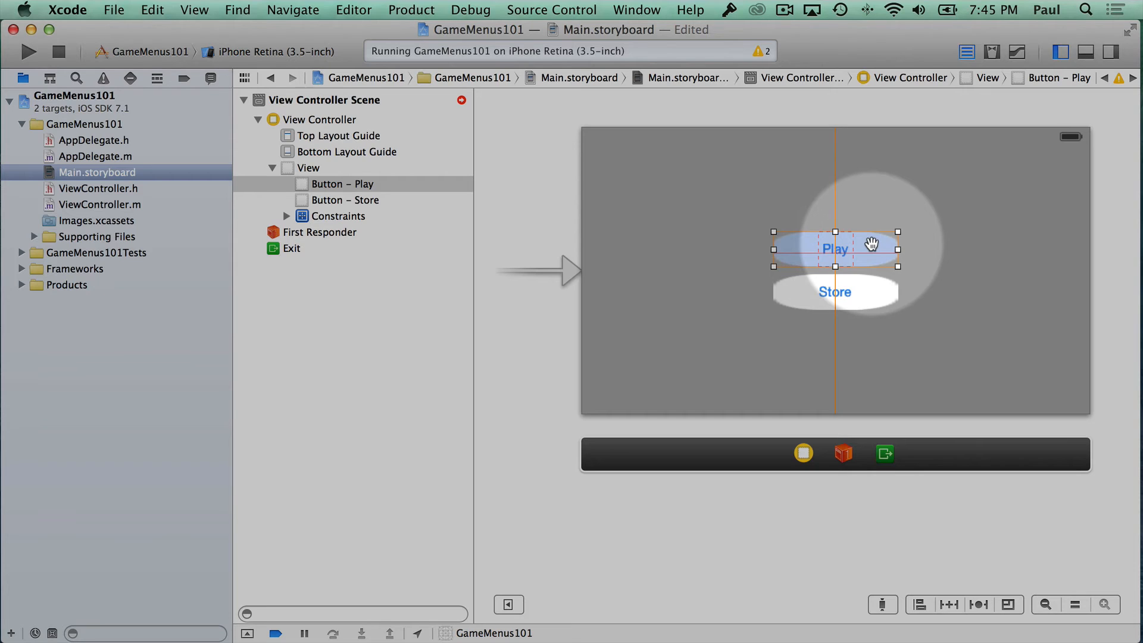
mouse_move(867, 256)
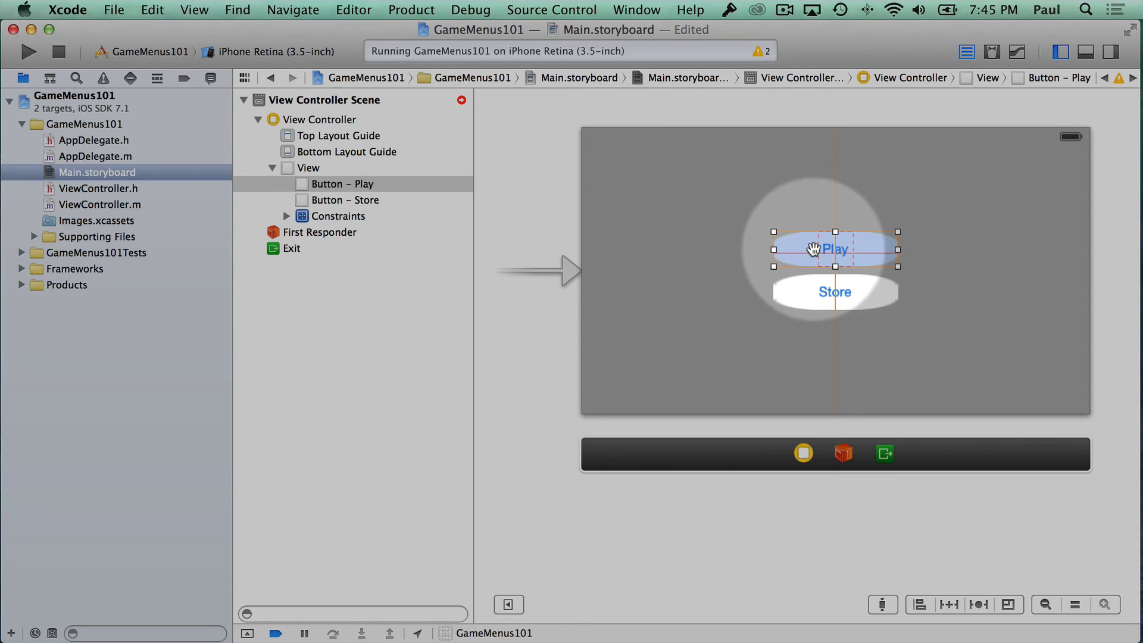
Add Center Vertically in Container to the Play button, clearing the layout issues
left_click(823, 247)
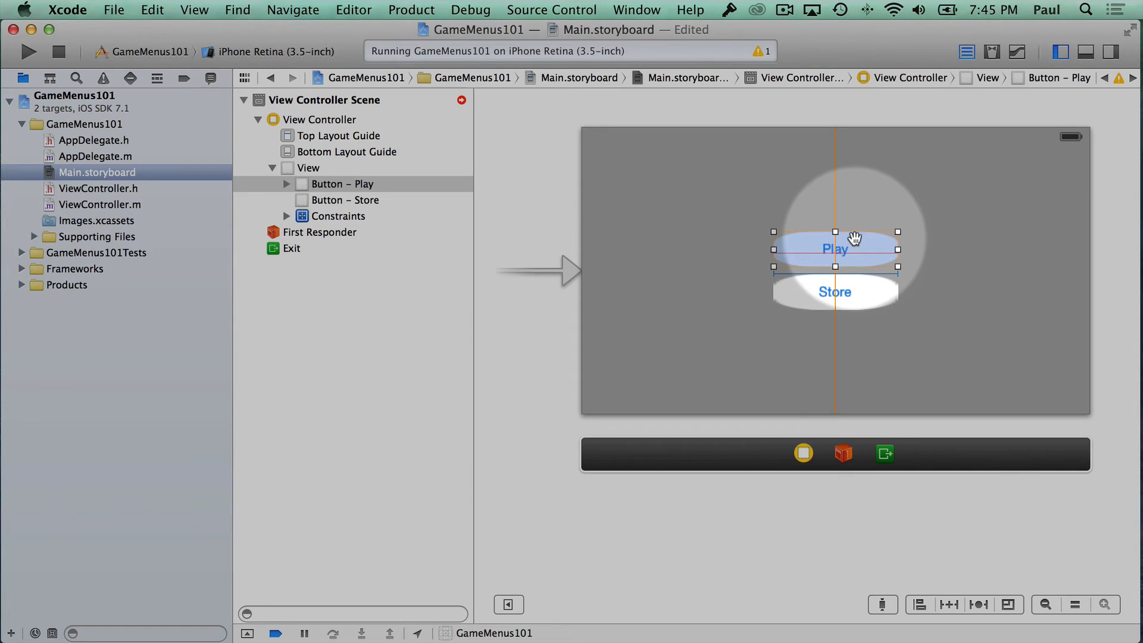
mouse_move(859, 243)
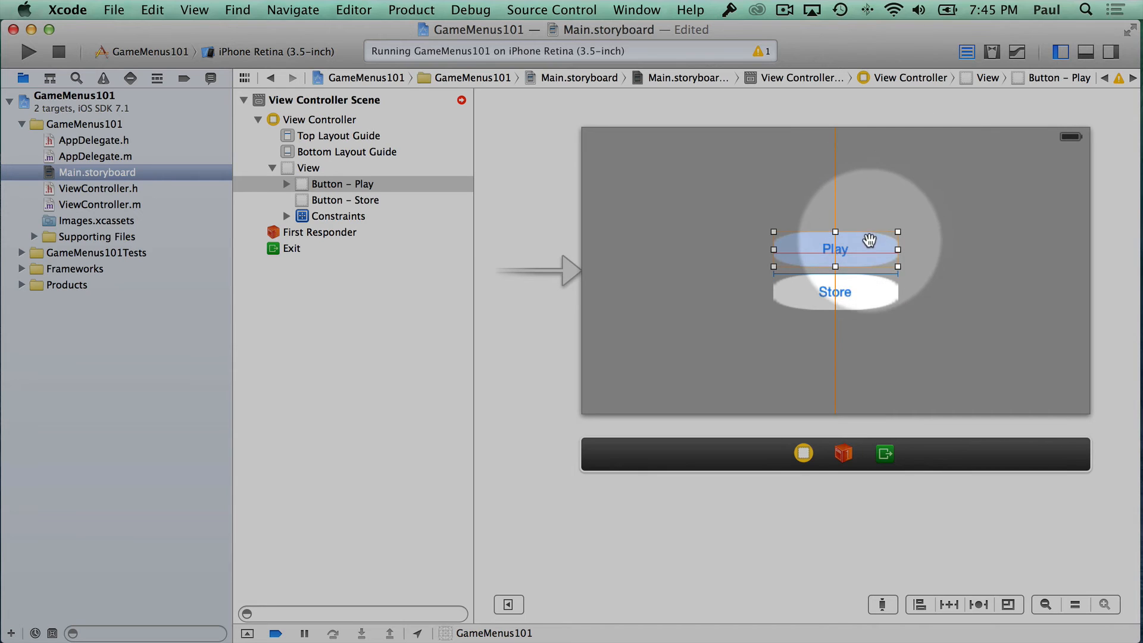
left_click(870, 240)
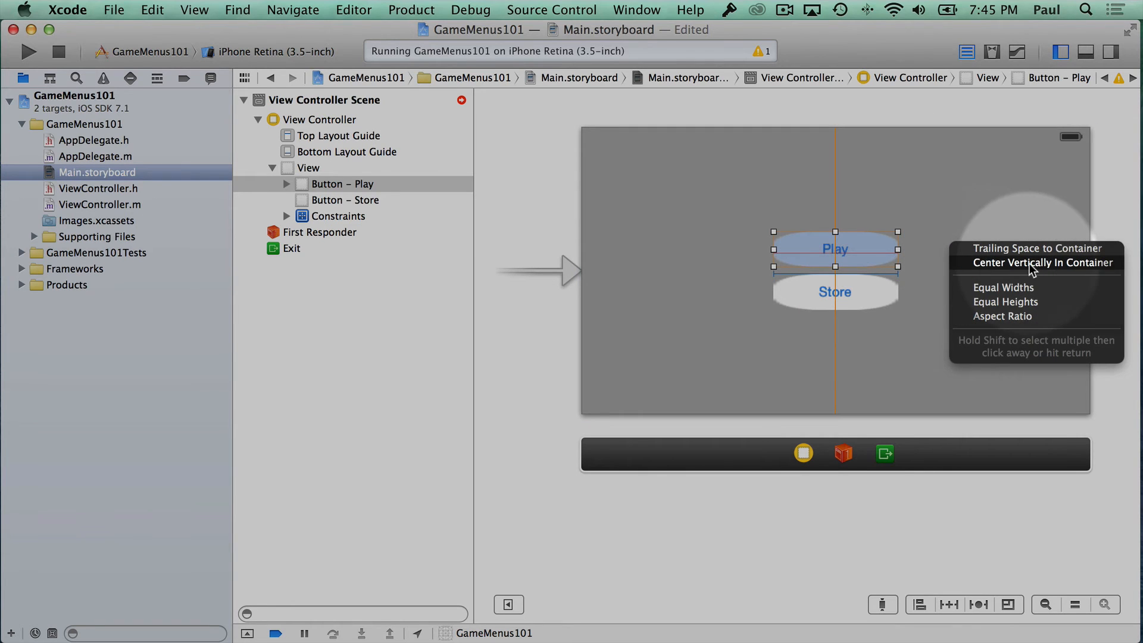
left_click(1035, 262)
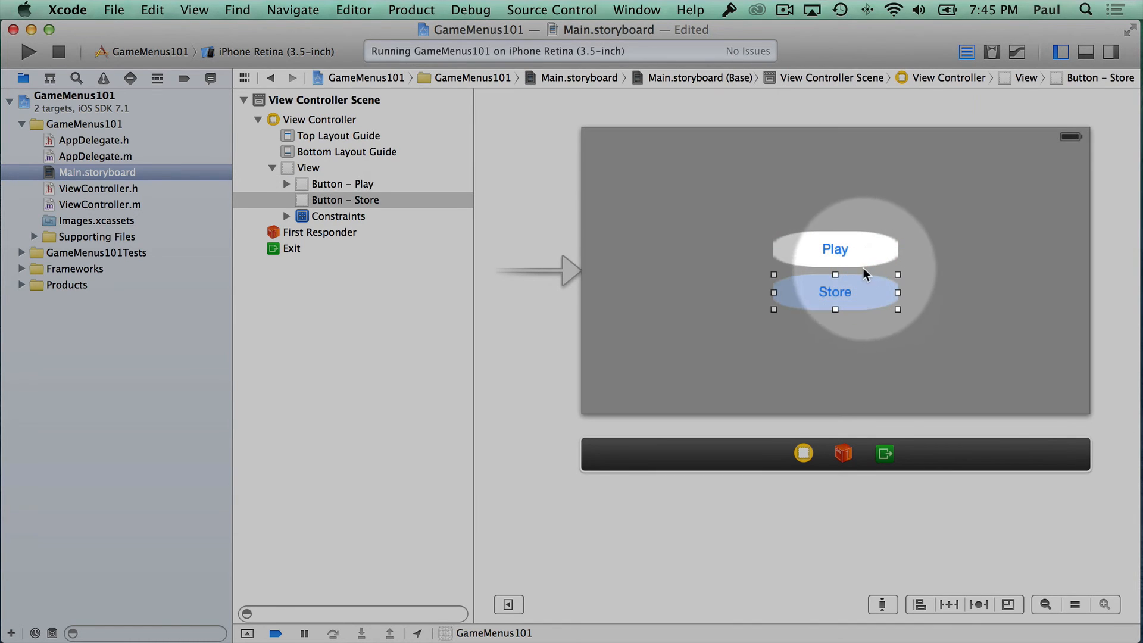
left_click(834, 249)
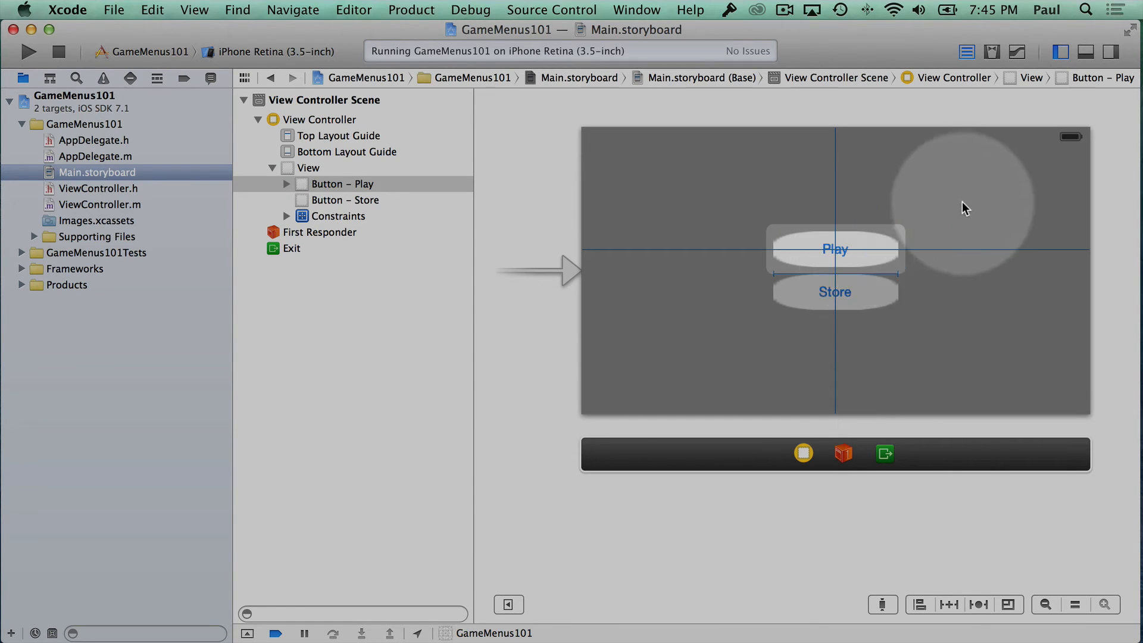
left_click(835, 249)
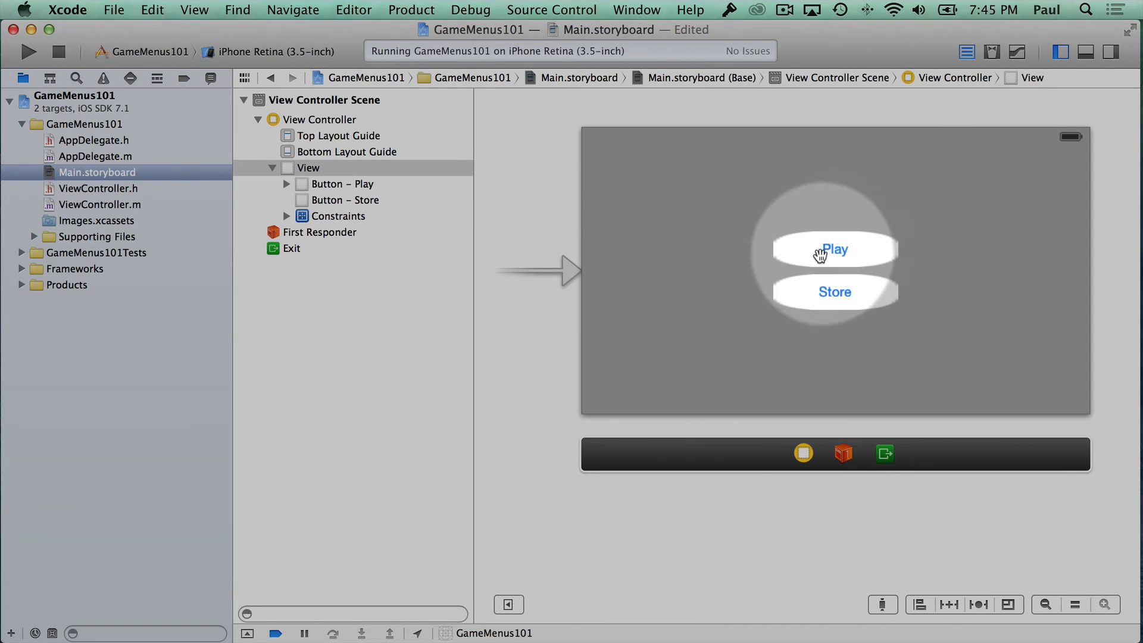
Constrain Store's Center X to the Play button, then run the app to check the layout
left_click(834, 292)
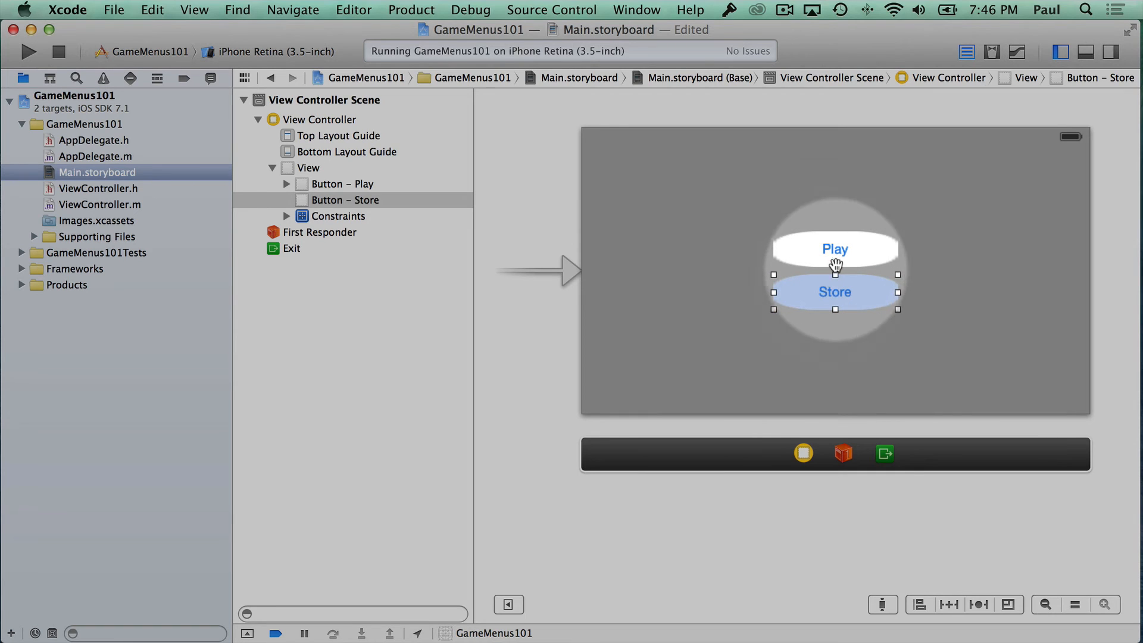
left_click(835, 249)
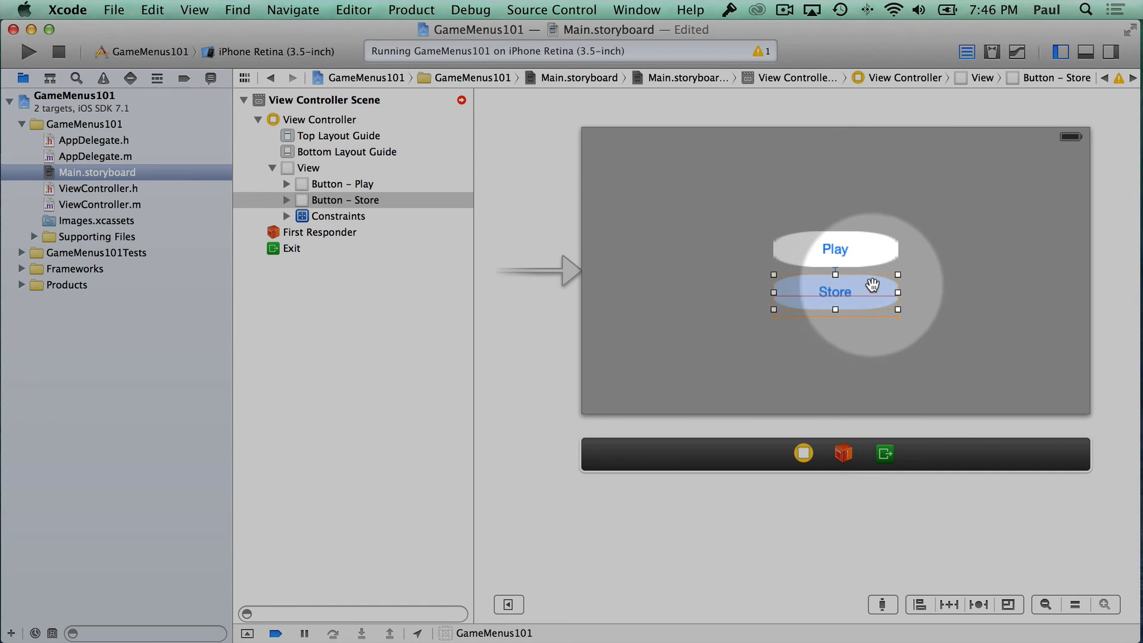
left_click(872, 284)
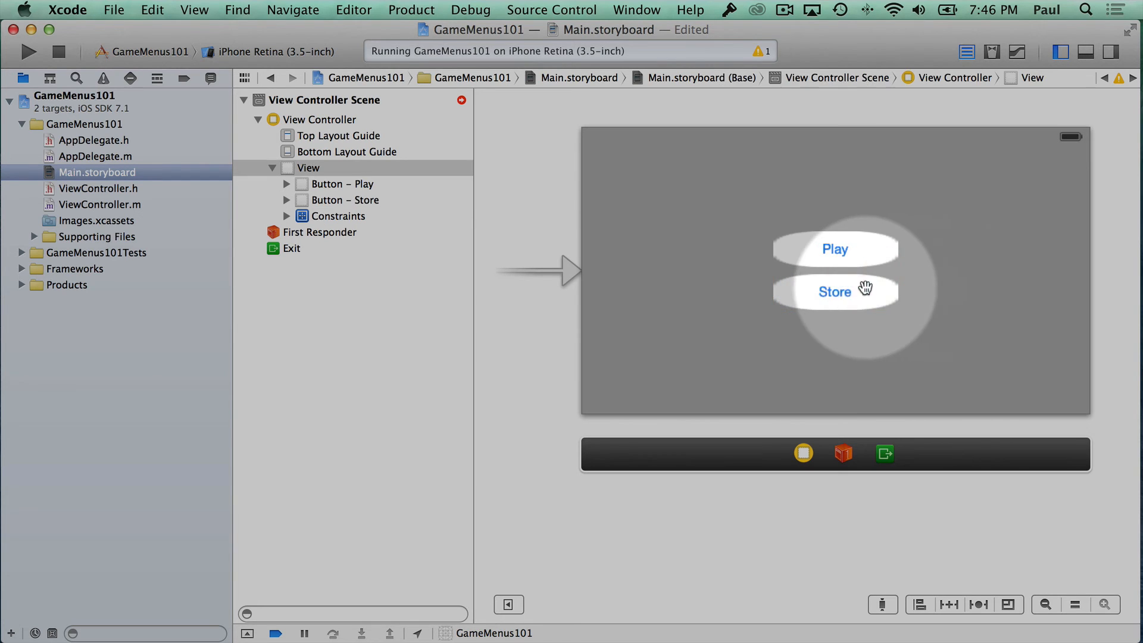
left_click(835, 292)
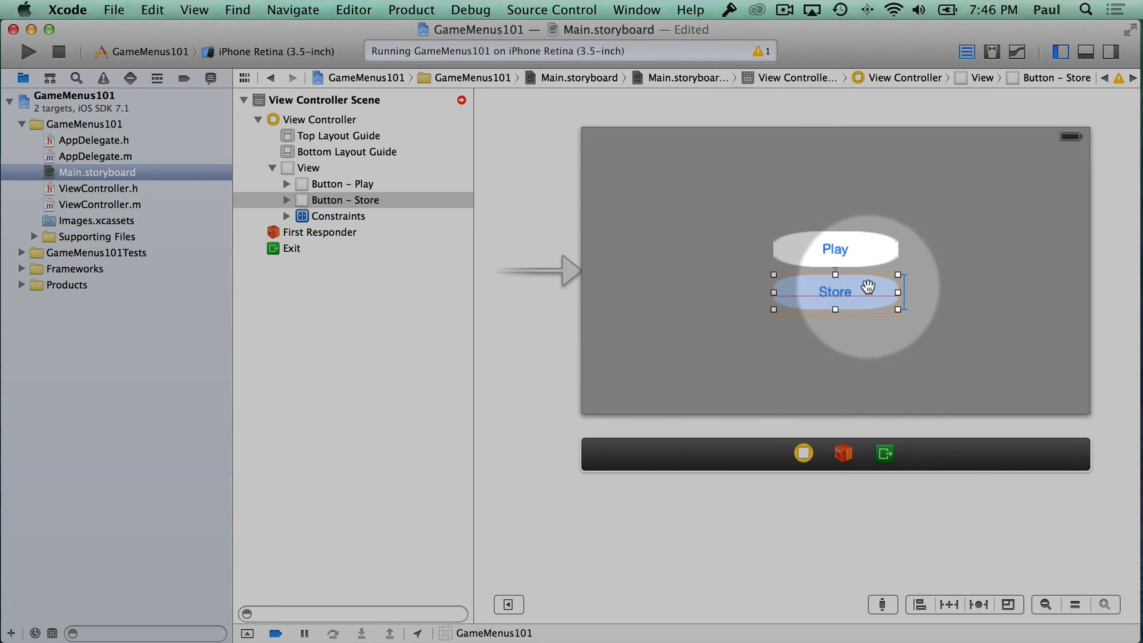
mouse_move(858, 263)
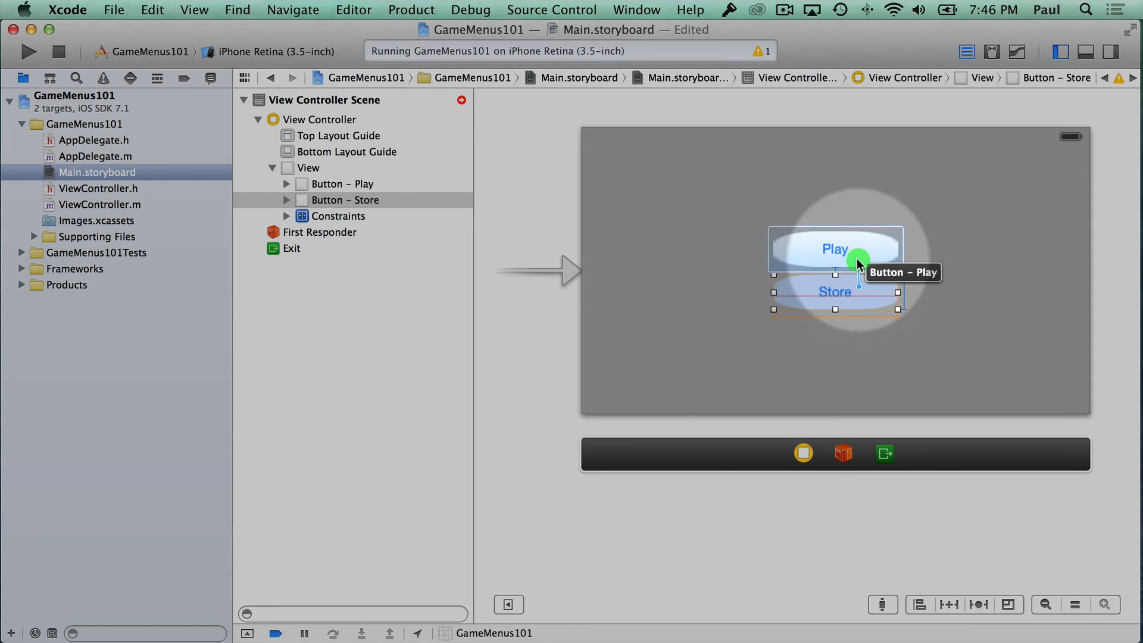
left_click(858, 264)
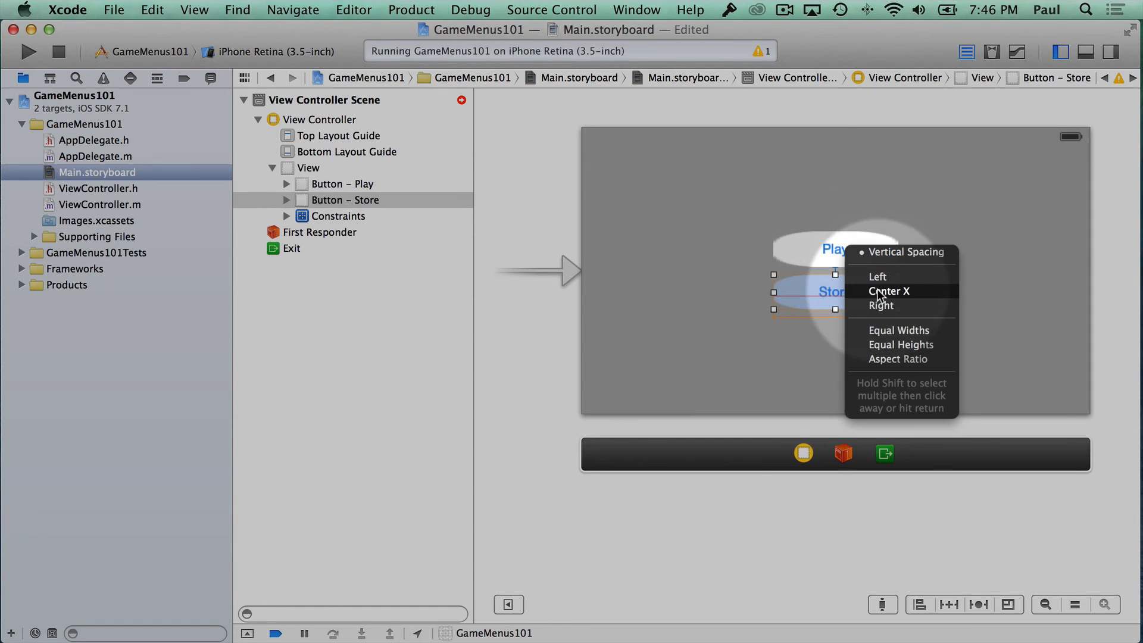
mouse_move(877, 276)
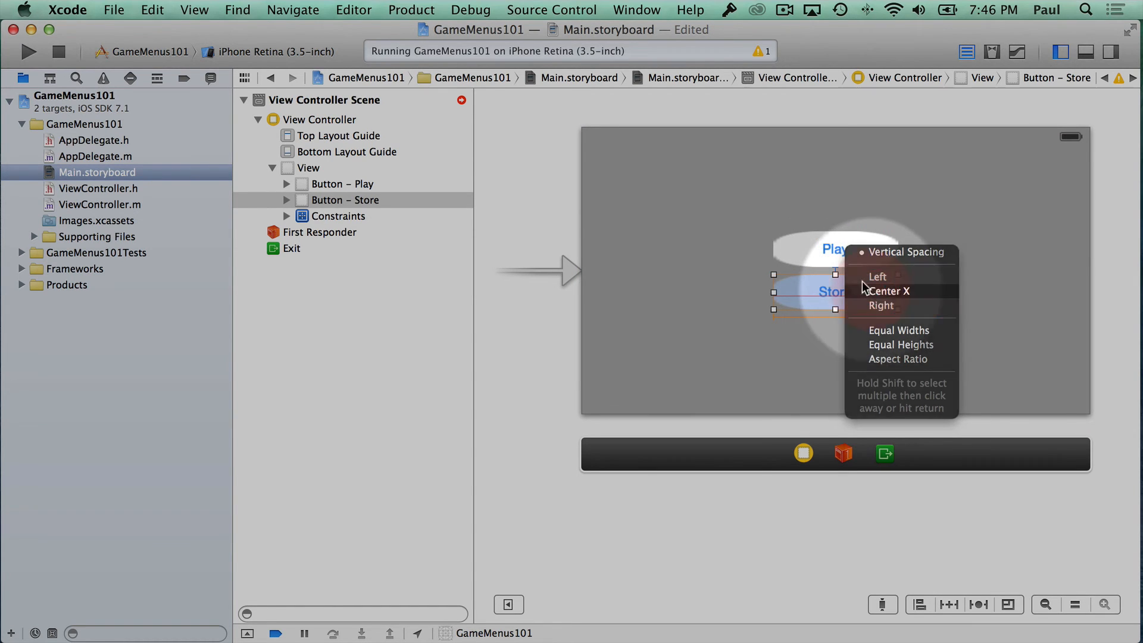
left_click(888, 290)
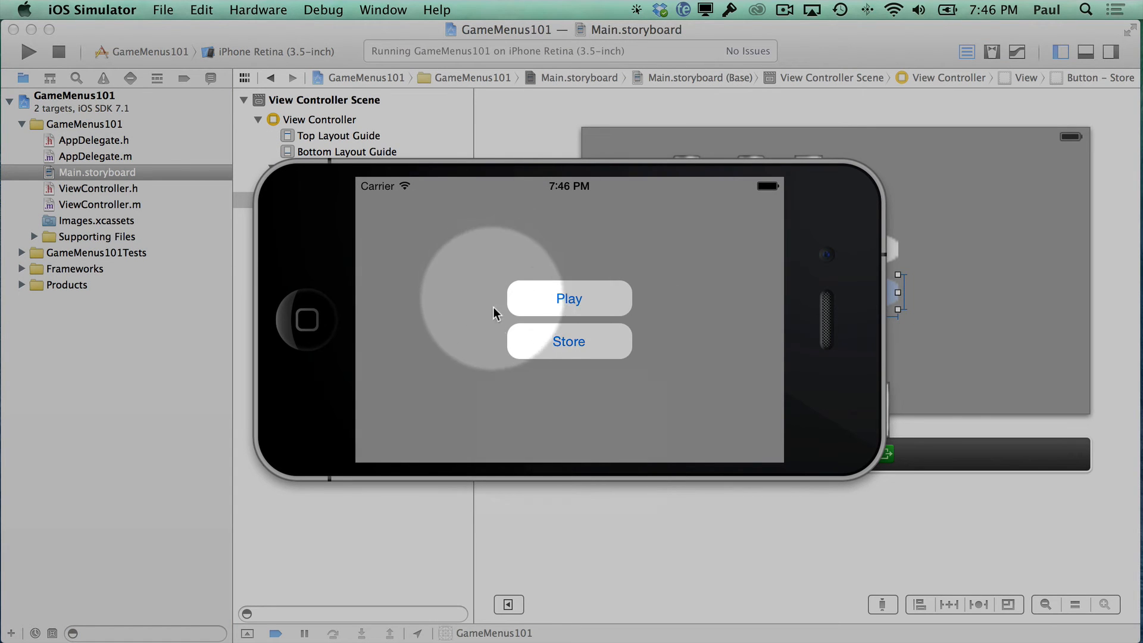
left_click(569, 341)
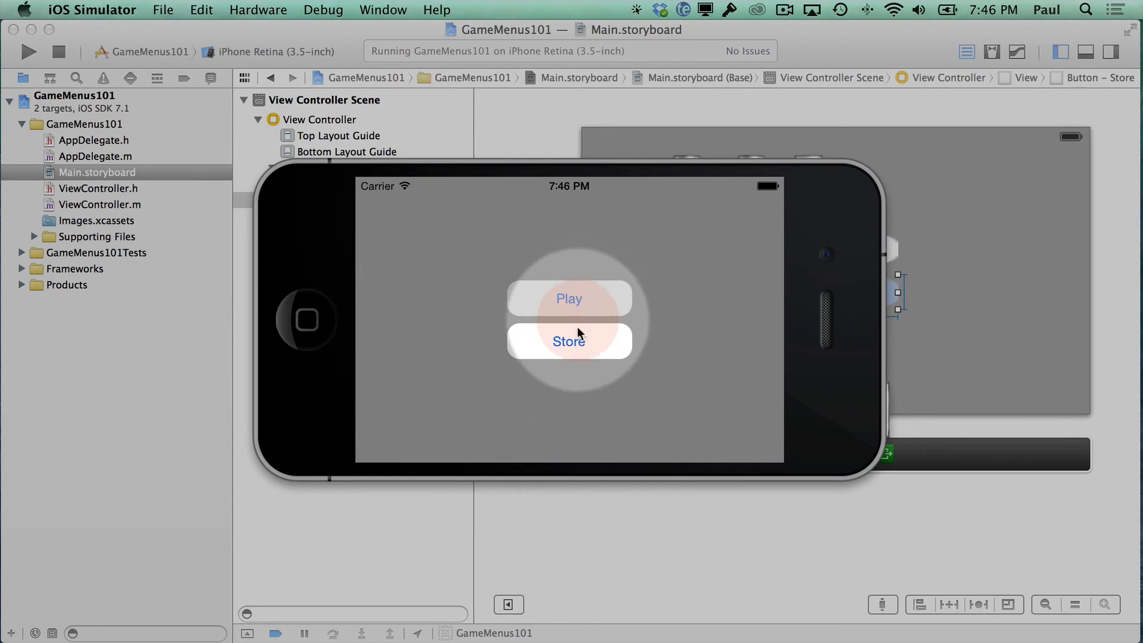
left_click(578, 341)
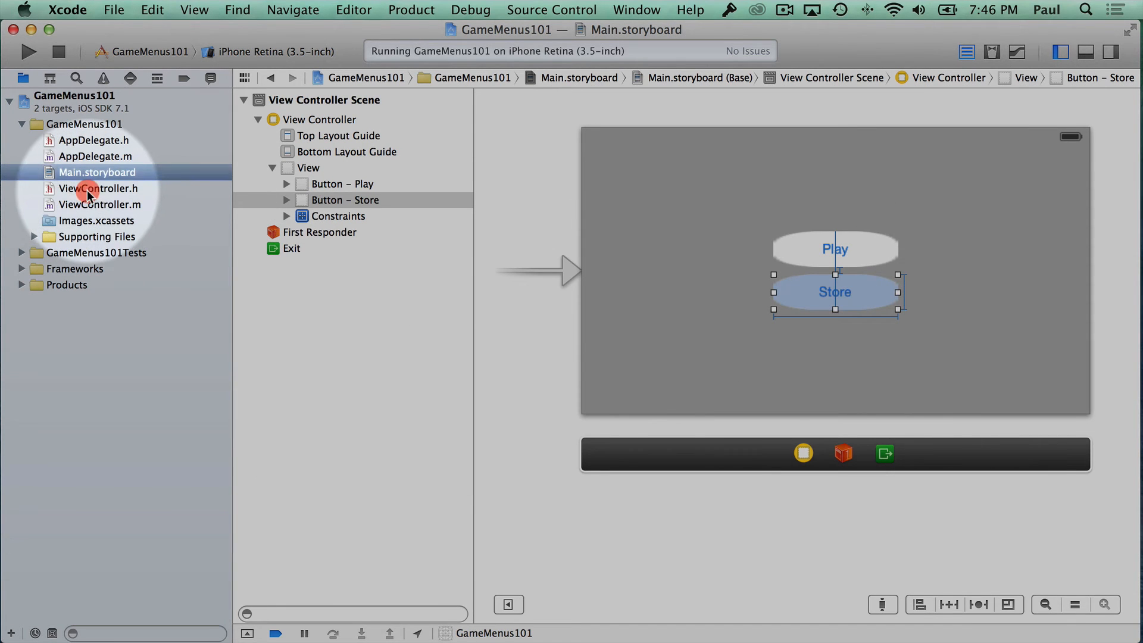
In ViewController.m add an IBAction playButtonPressed: method that logs "Play"
left_click(98, 189)
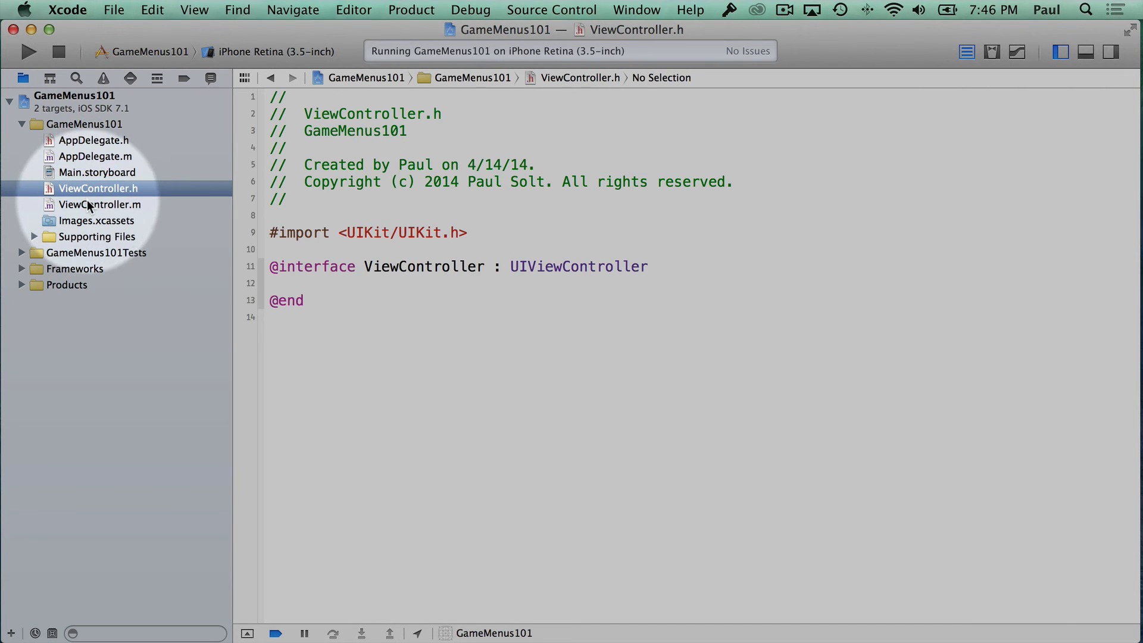
left_click(98, 205)
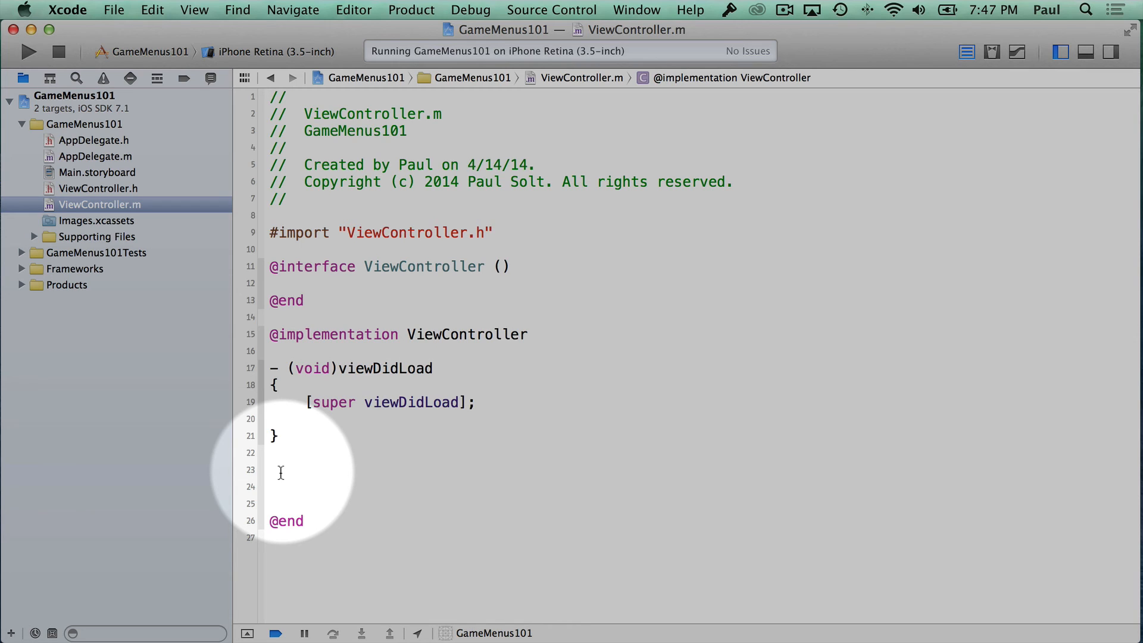
left_click(272, 470)
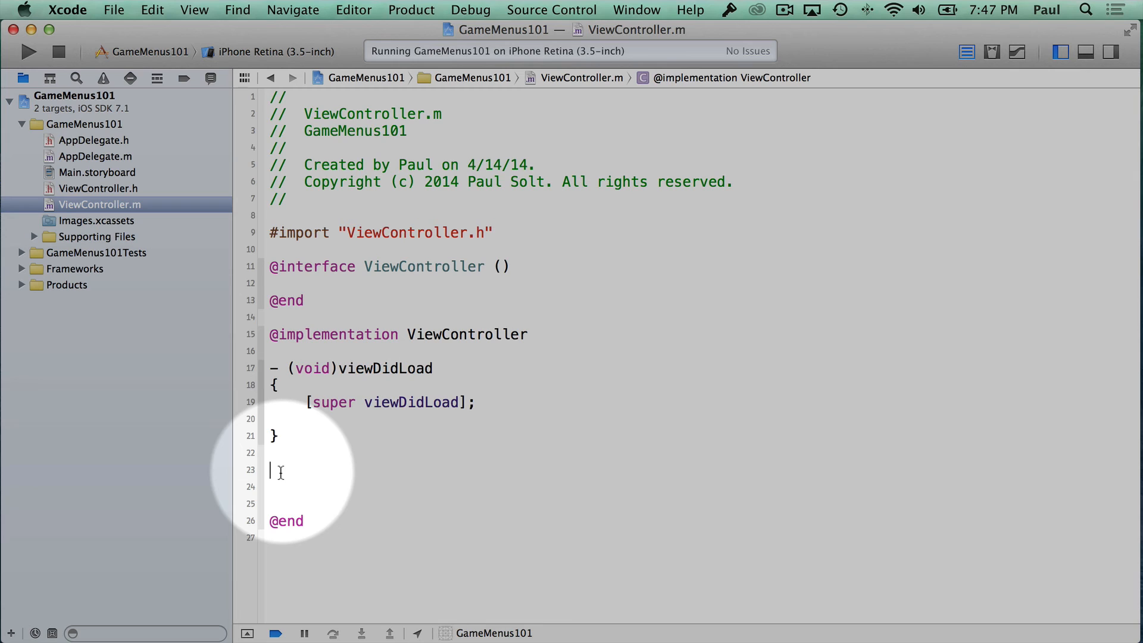
type("-")
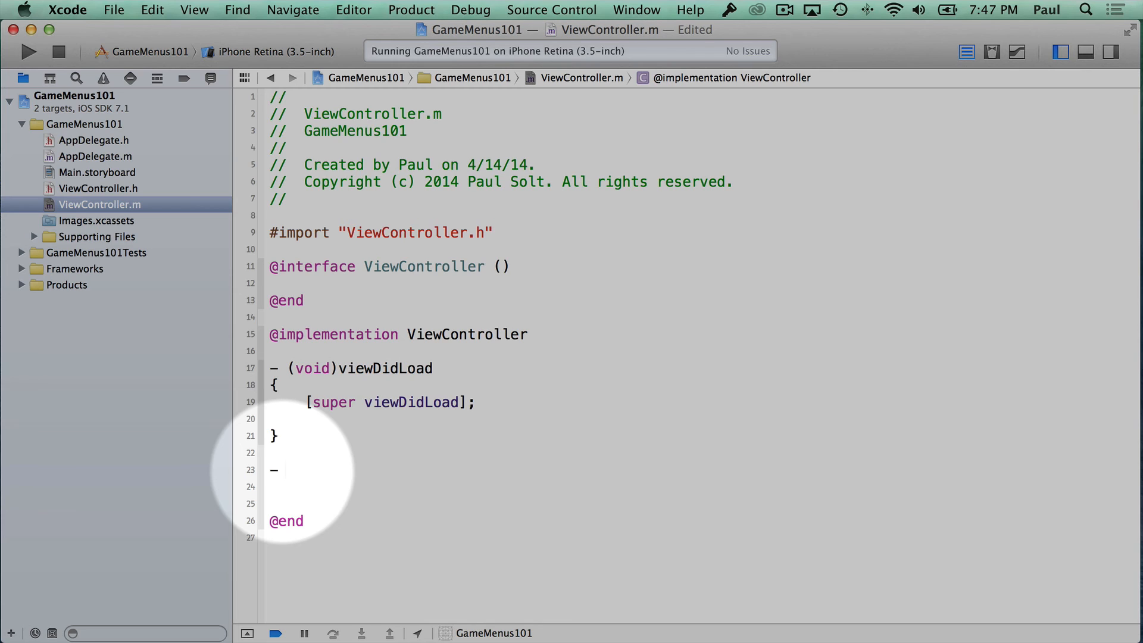
type("(IBAction)selector:(id)sender")
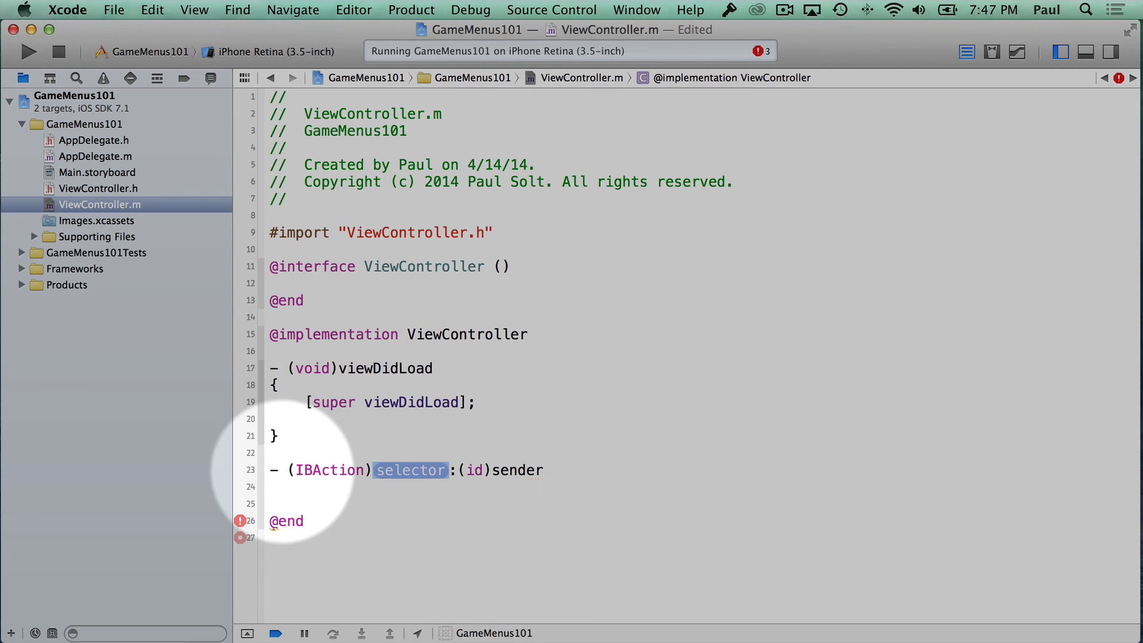
type("playButtonPressed")
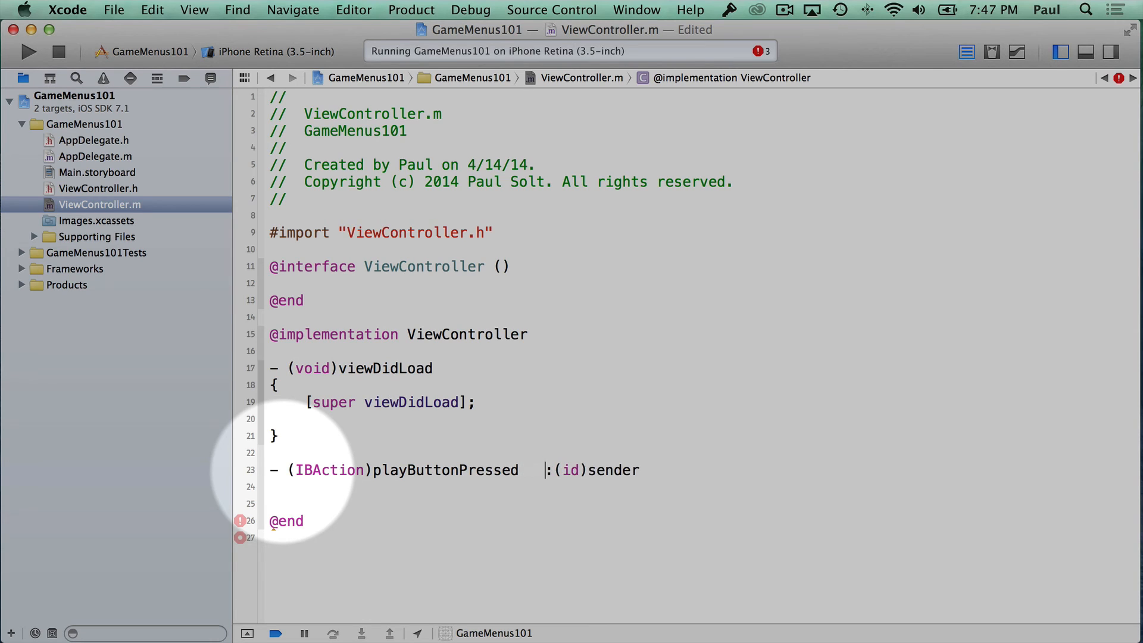
type("{")
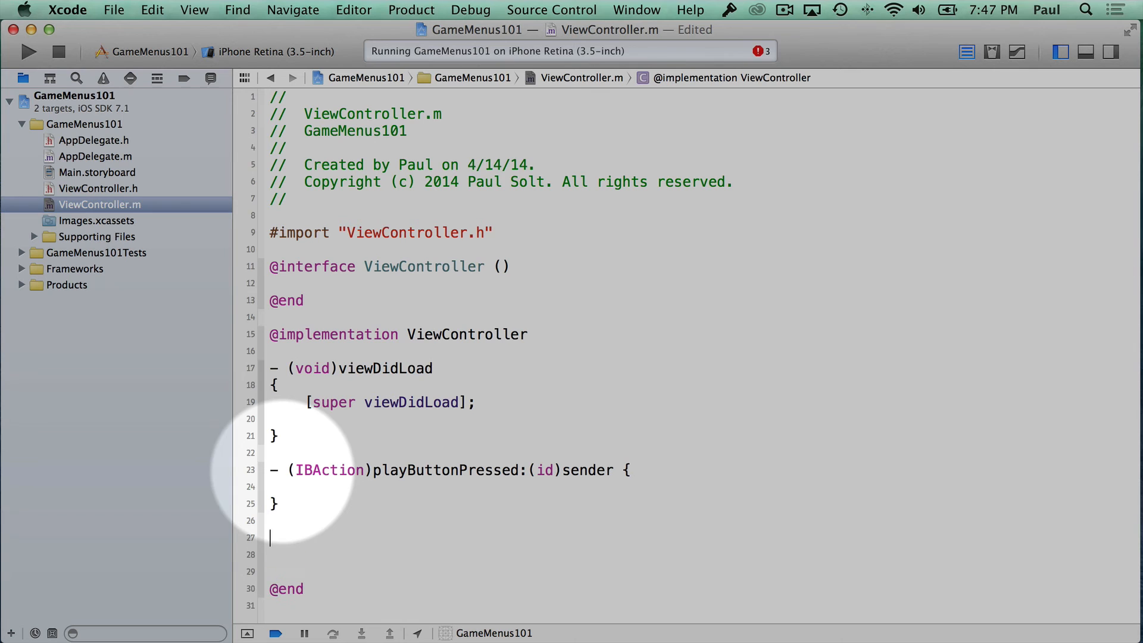
type("IBAction)storeButt:(id)sender")
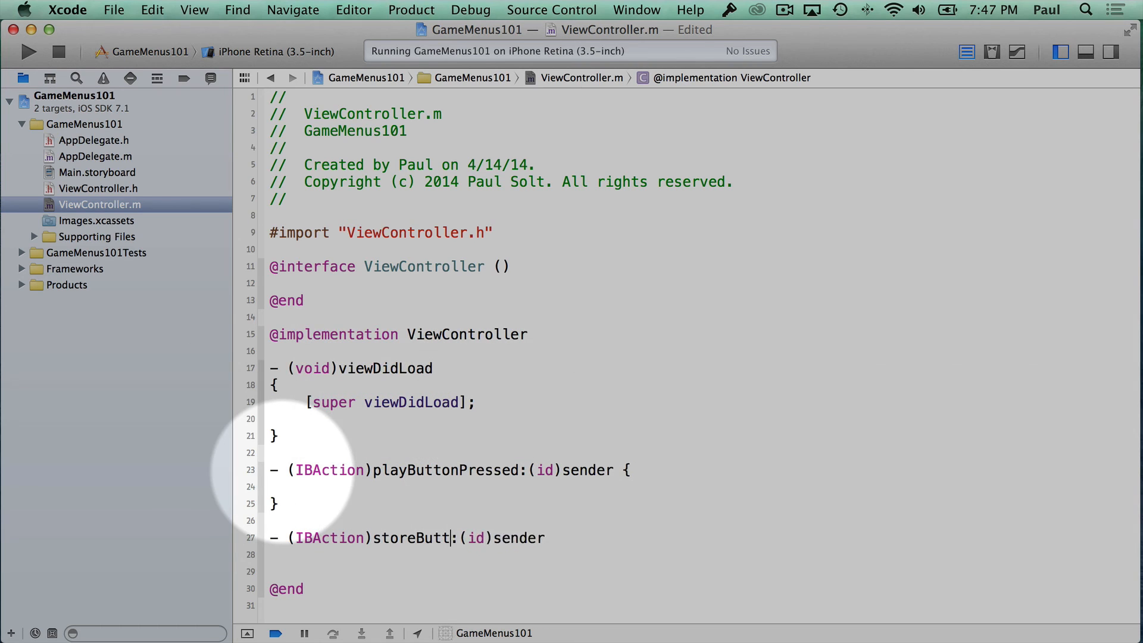
Add a storeButtonPressed: IBAction method with NSLog(@"Store")
type("onPressed")
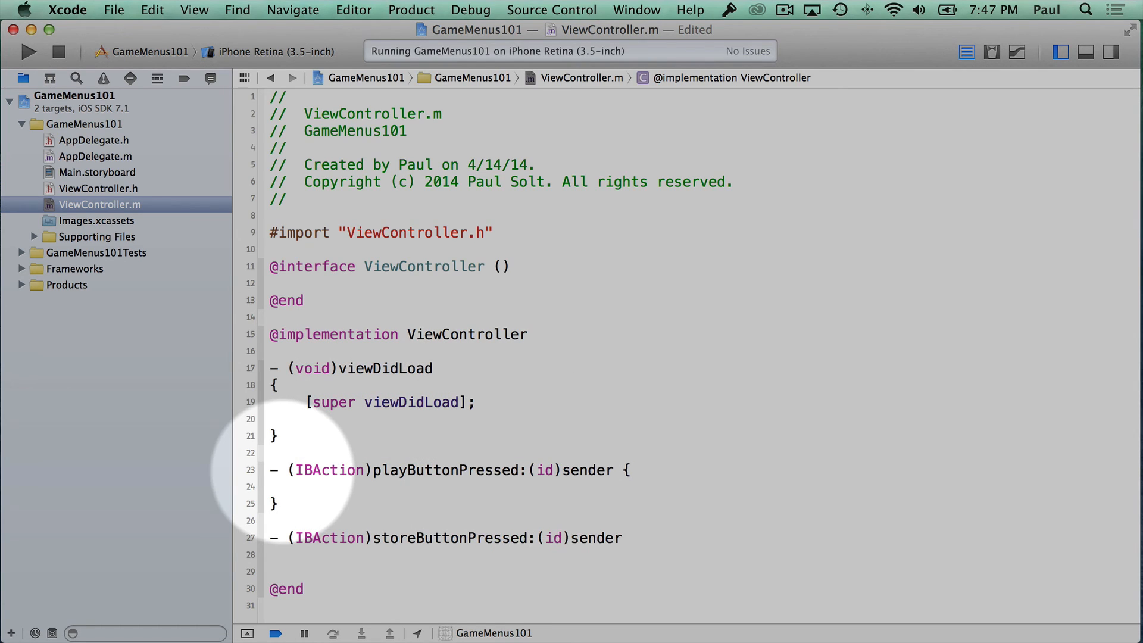
type("{")
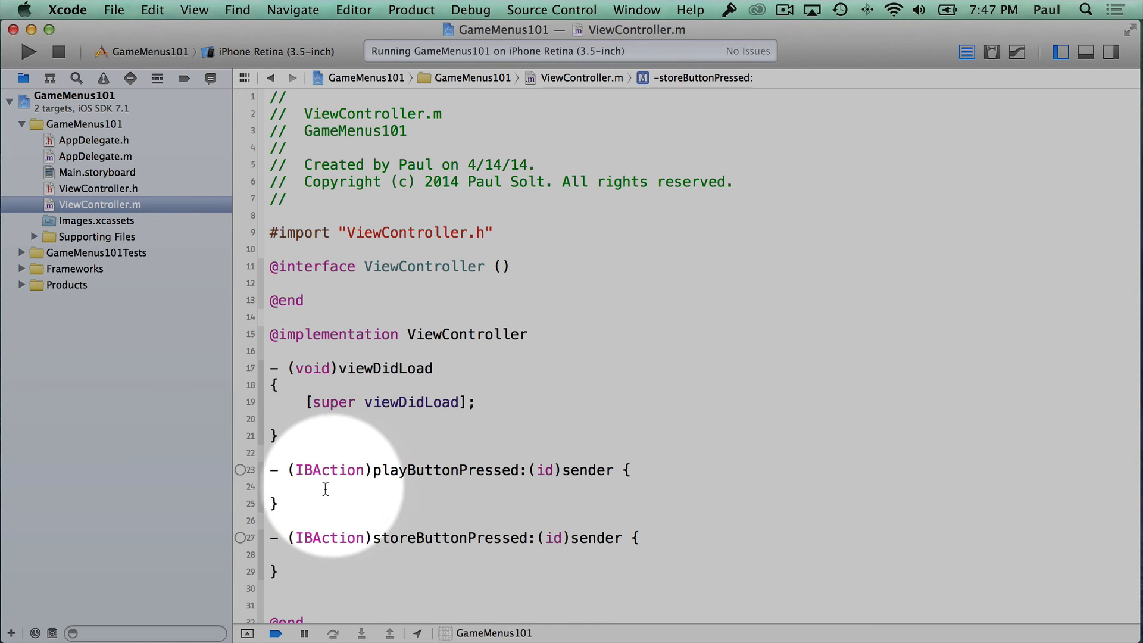
type("NSLog(@\"Play")
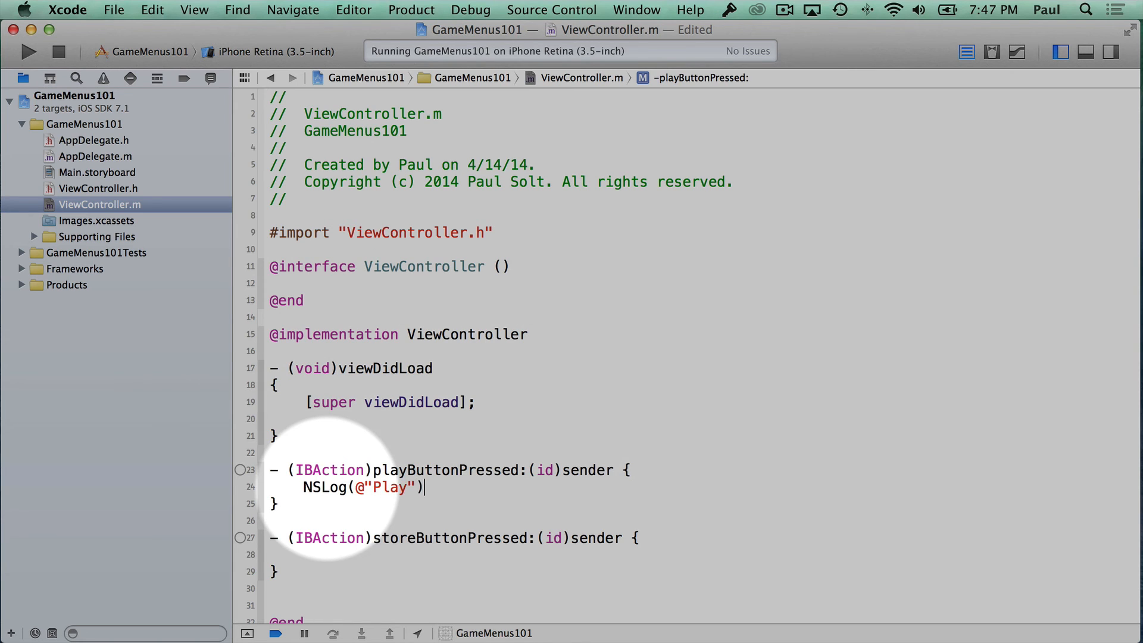
type(";")
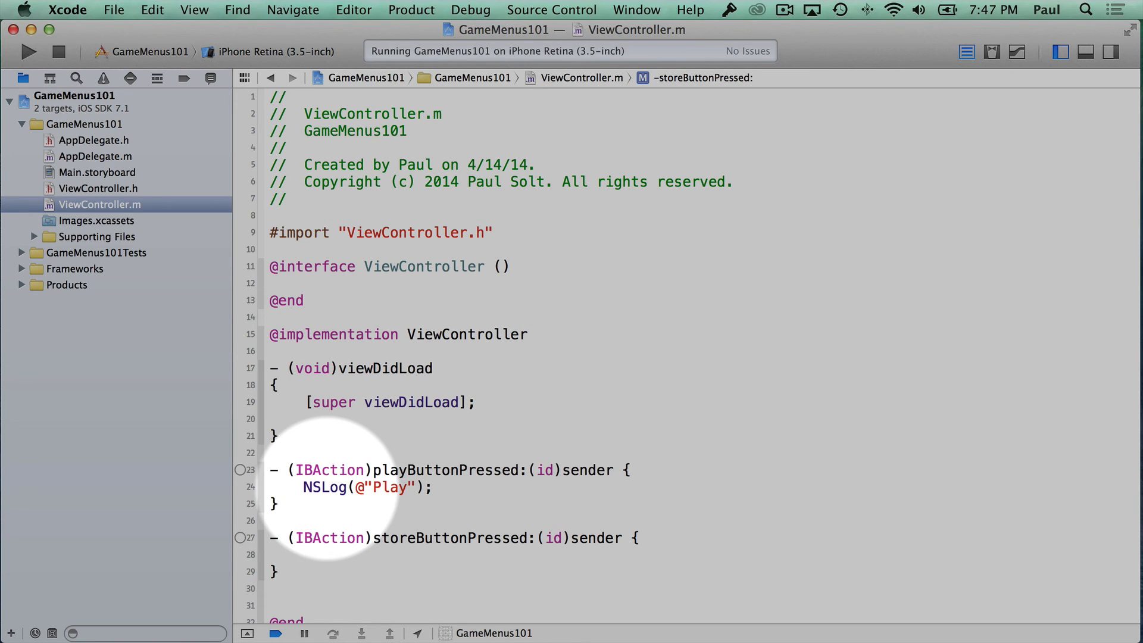
type("NSLog(")
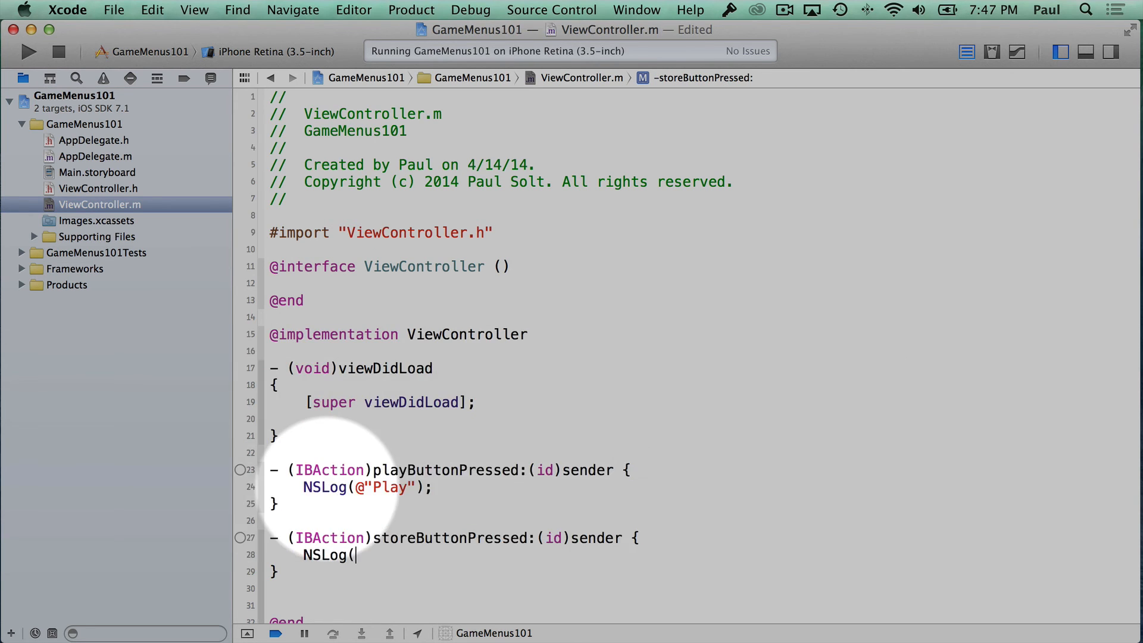
type("@\"Store\");")
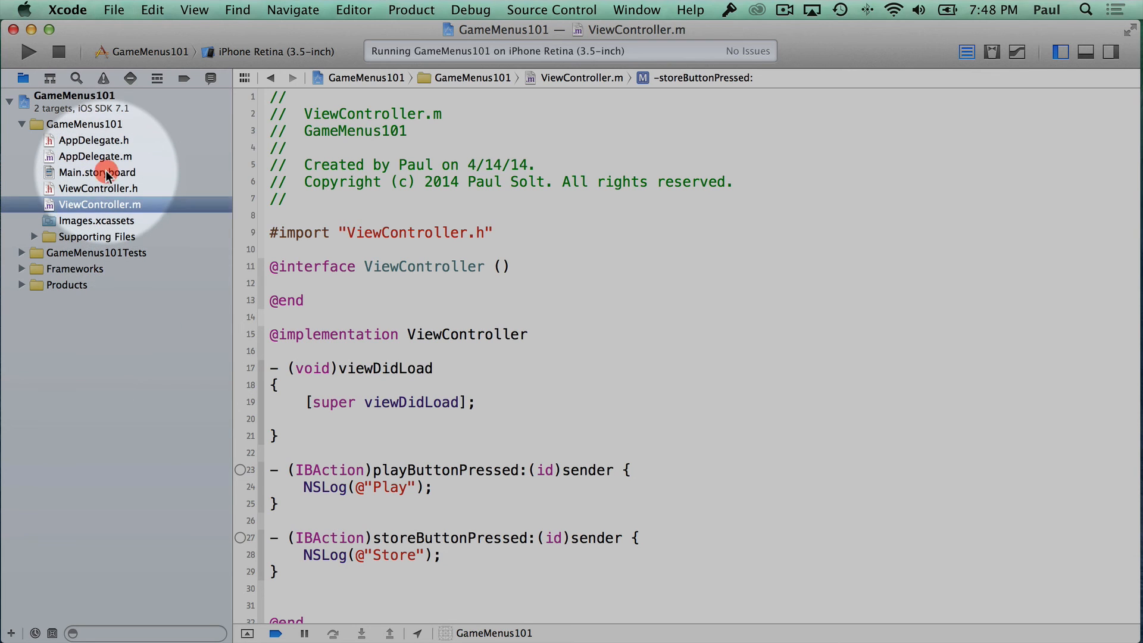
In Main.storyboard connect Play and Store to the View Controller's playButtonPressed: and storeButtonPressed: actions
left_click(97, 172)
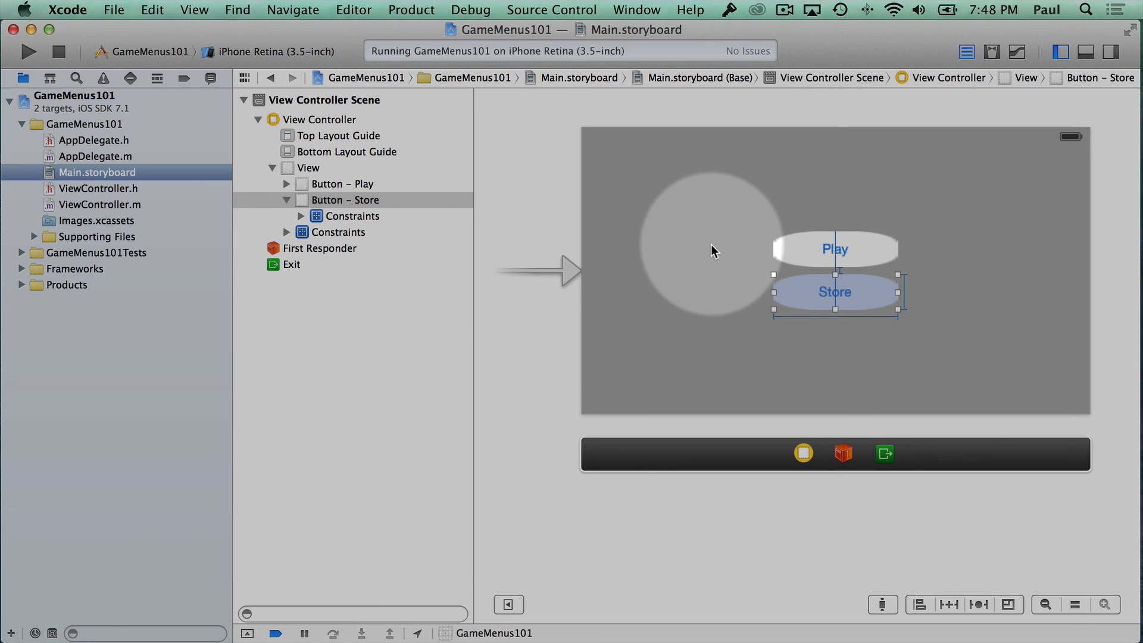
left_click(714, 241)
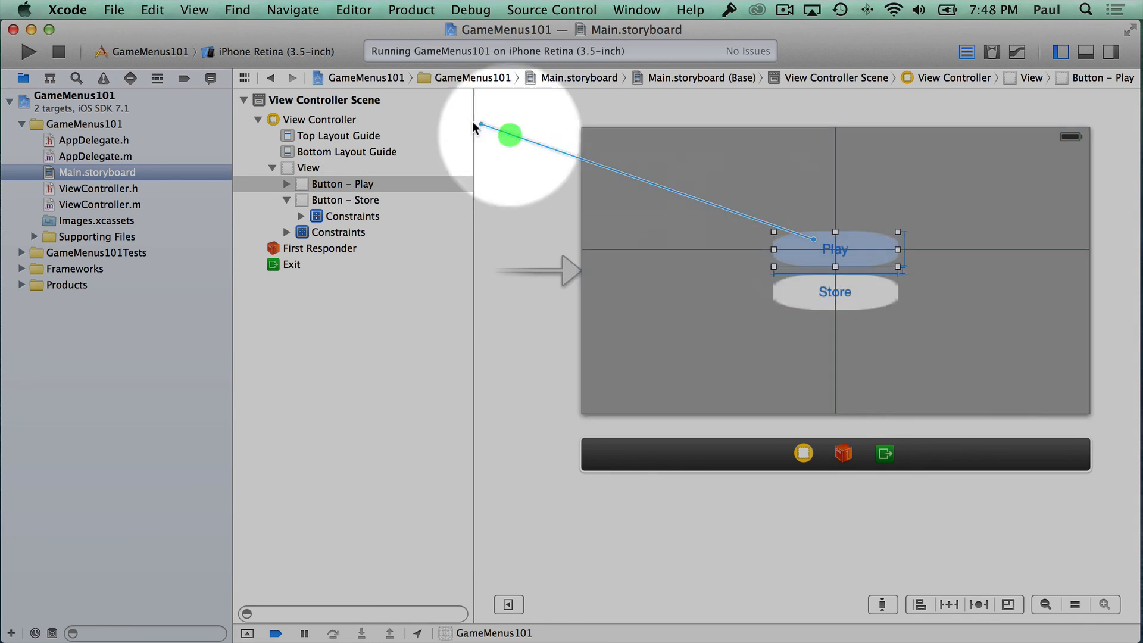
left_click(324, 119)
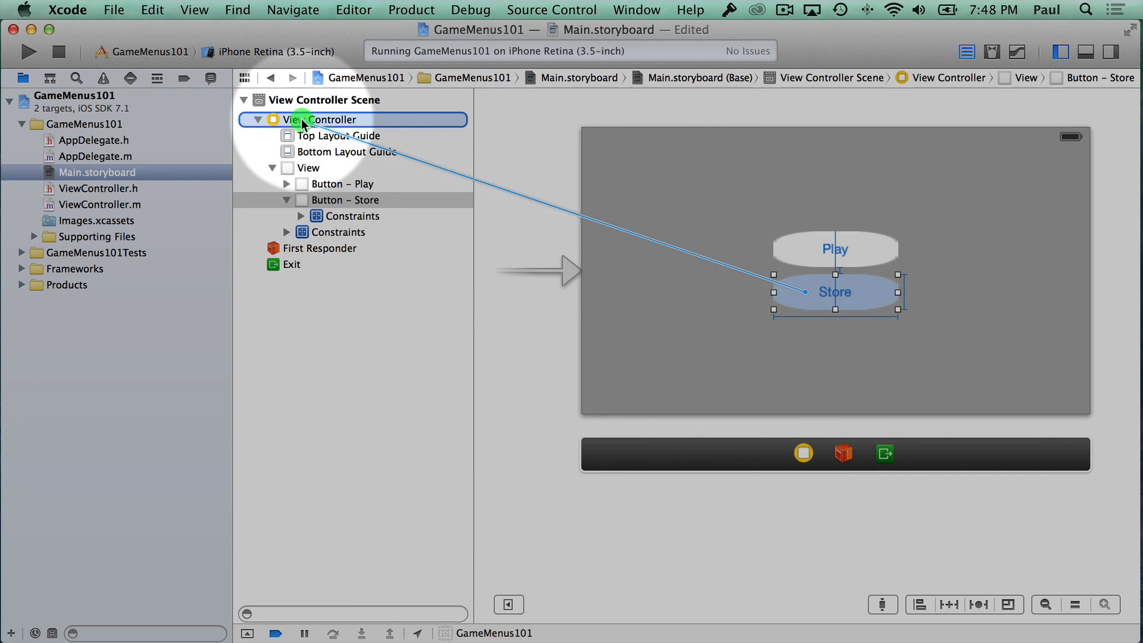
left_click(318, 120)
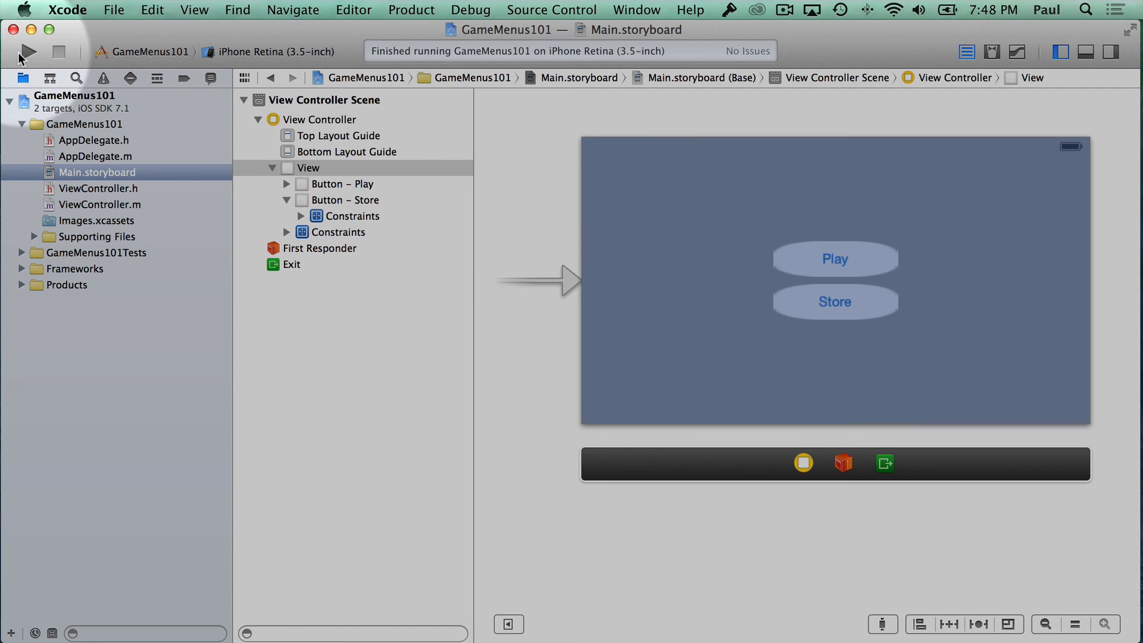
Run the app and tap Store twice and Play once, logging "Store" and "Play" in the console
left_click(27, 52)
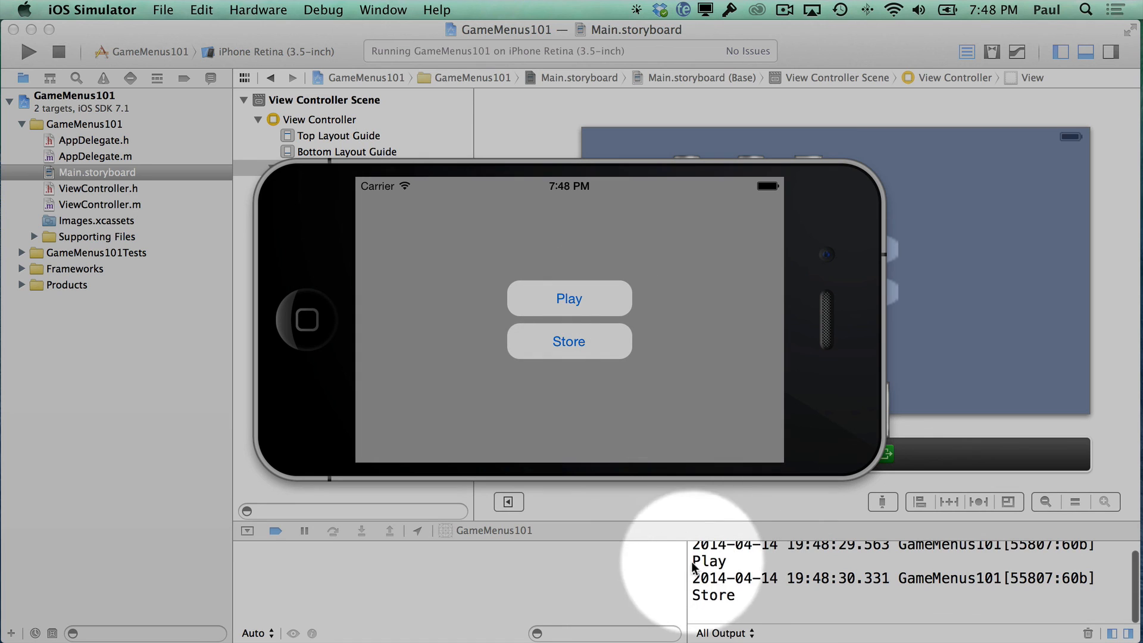
left_click(587, 341)
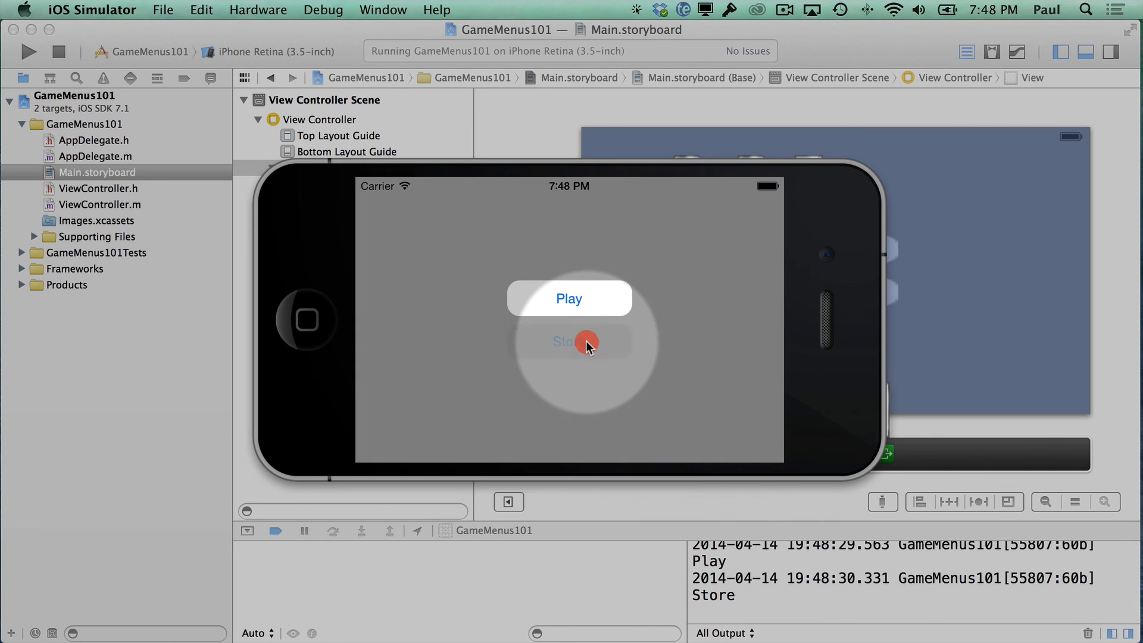
left_click(568, 341)
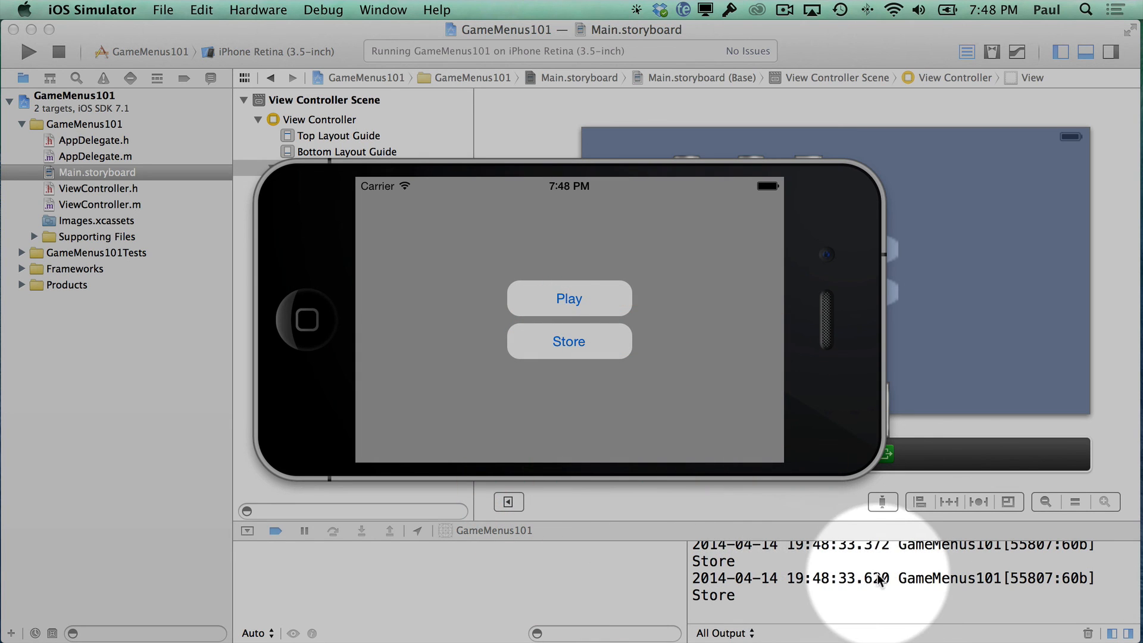
left_click(569, 299)
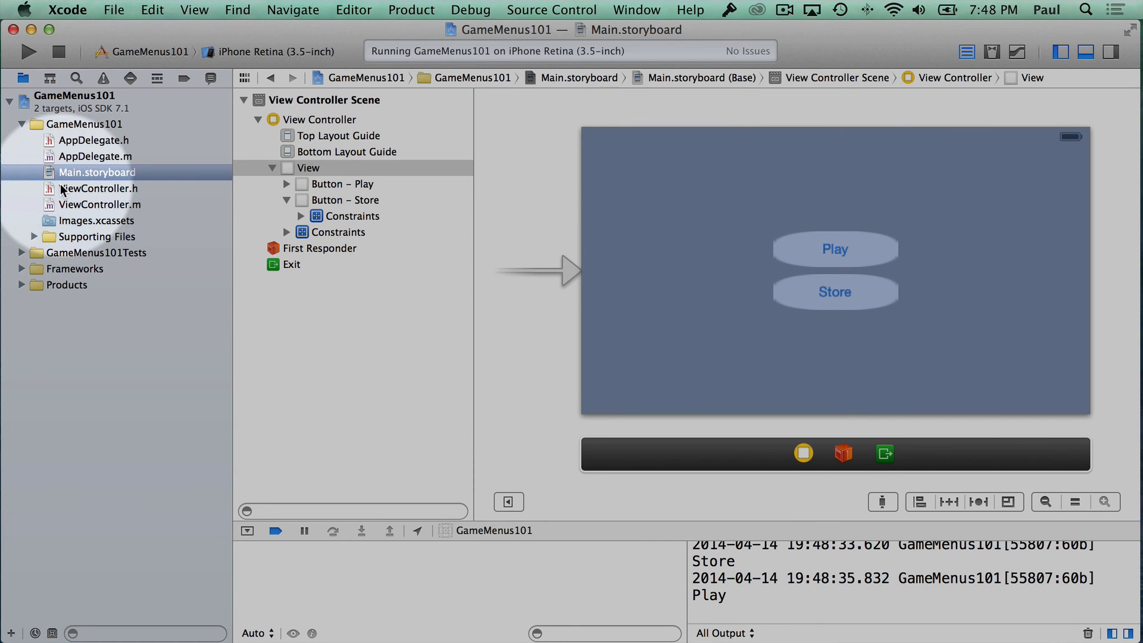
mouse_move(69, 197)
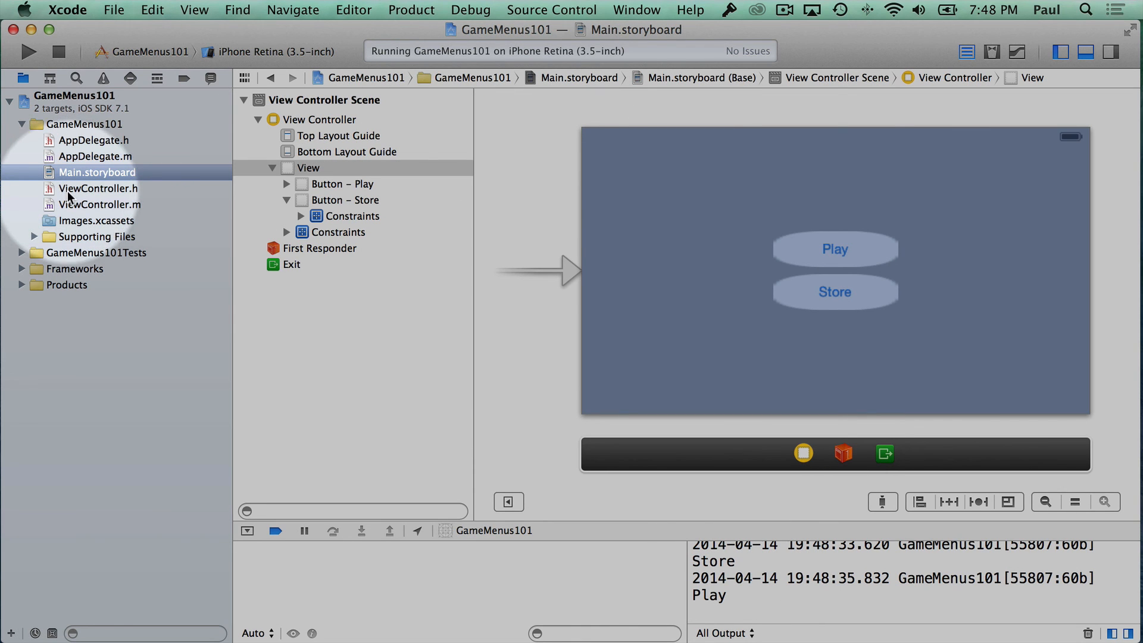
Show ViewController.m scrolled to the playButtonPressed and storeButtonPressed methods
left_click(100, 204)
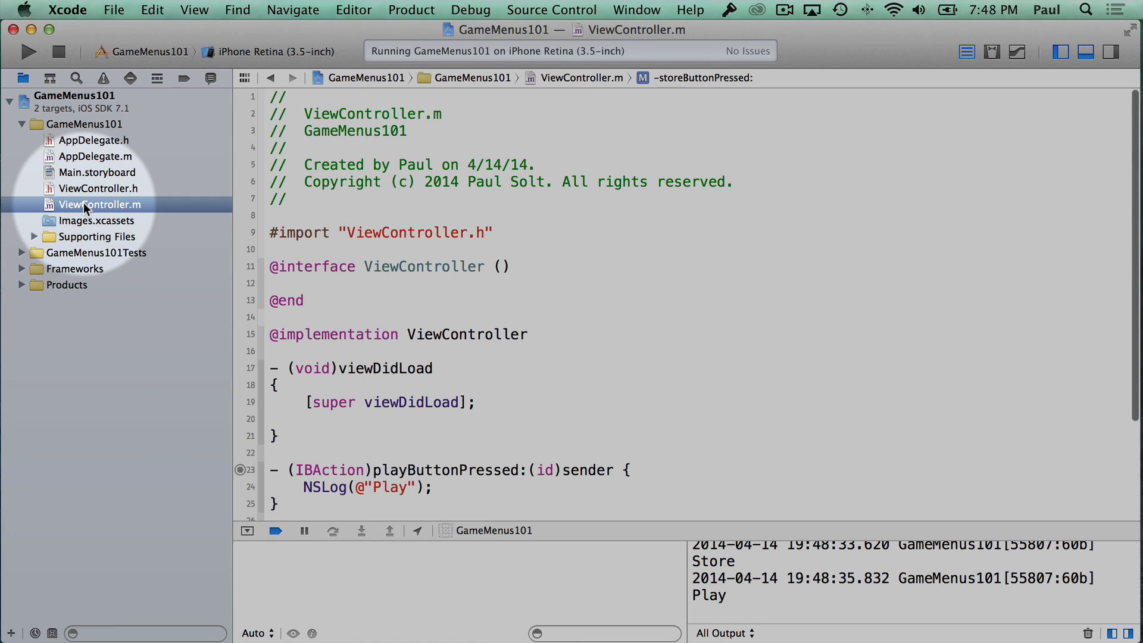
scroll("down", 3)
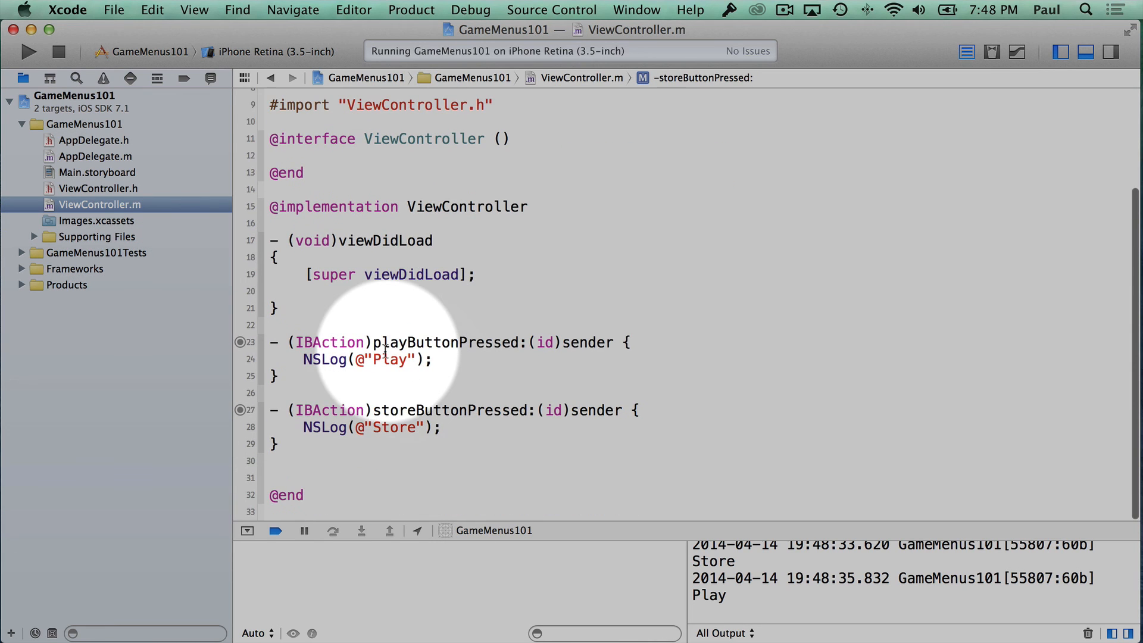